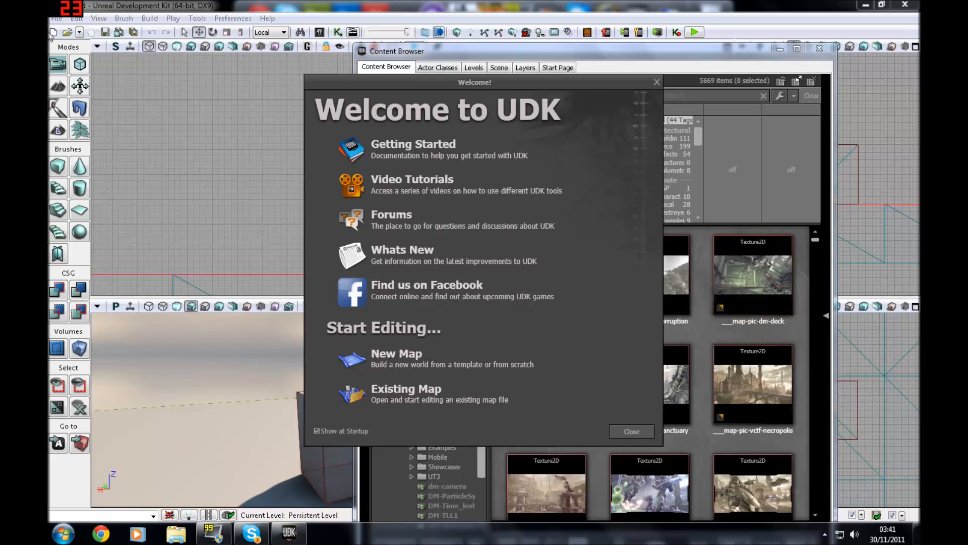
pyautogui.moveTo(387, 399)
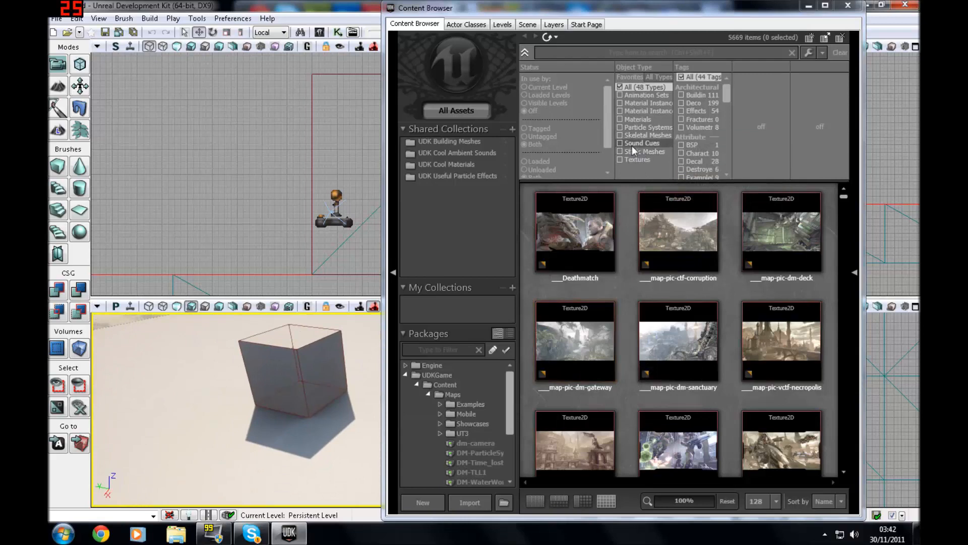
# Filter the Content Browser to Sound Cues and bring up options for A_BioRifle_FireImpactFizzle_Cue
pyautogui.click(620, 142)
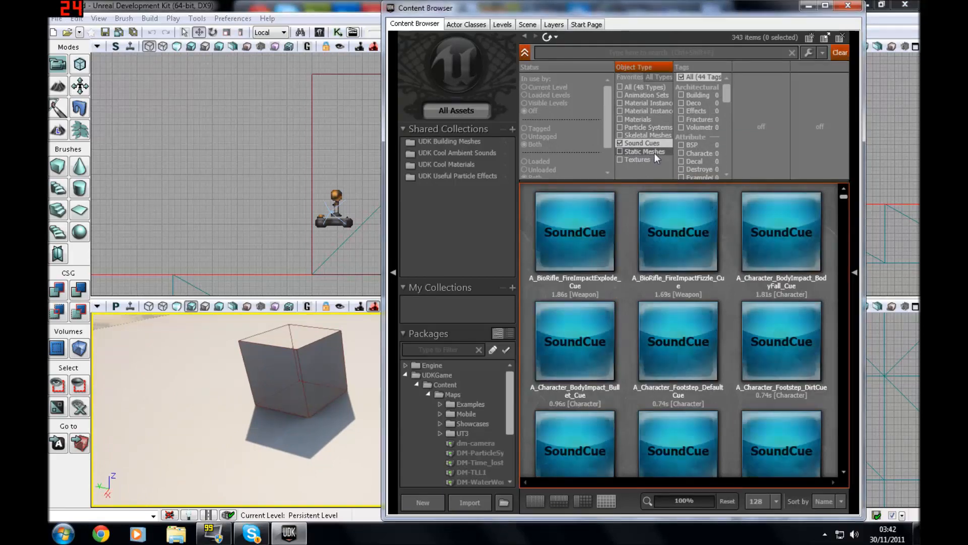
pyautogui.scroll(-3)
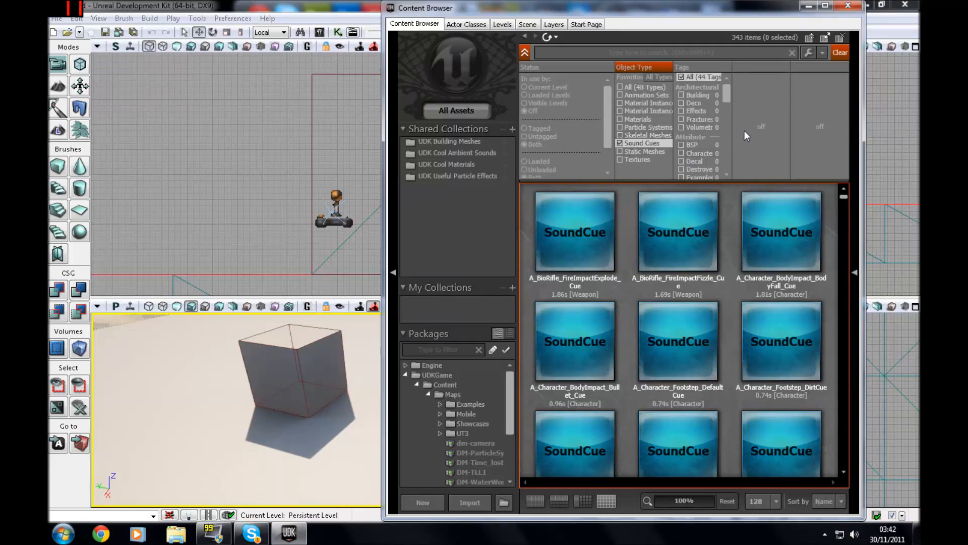
pyautogui.scroll(-3)
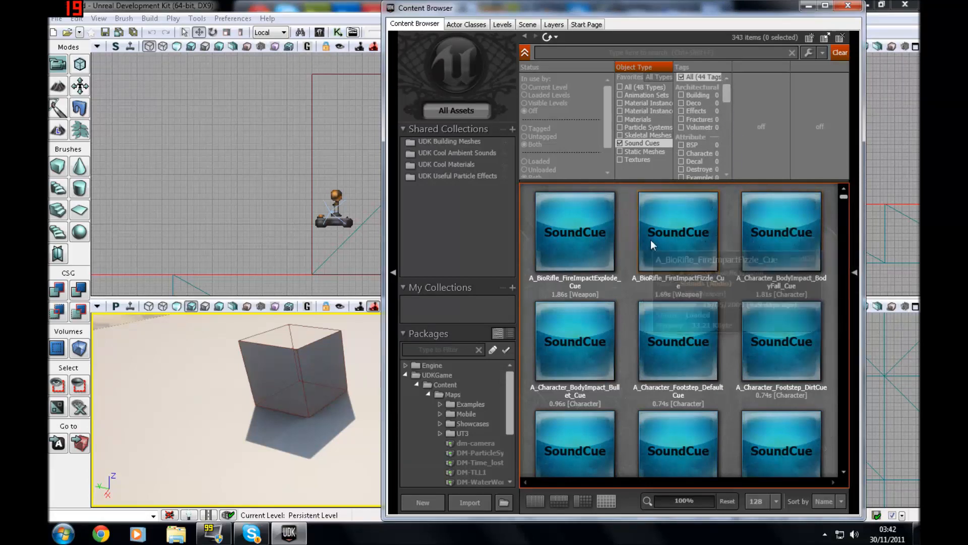
pyautogui.click(574, 231)
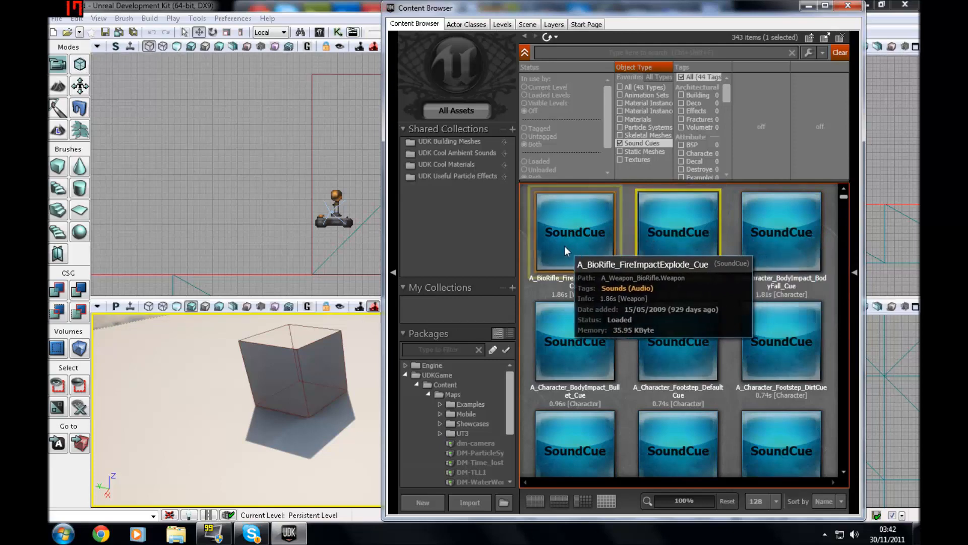
pyautogui.moveTo(678, 253)
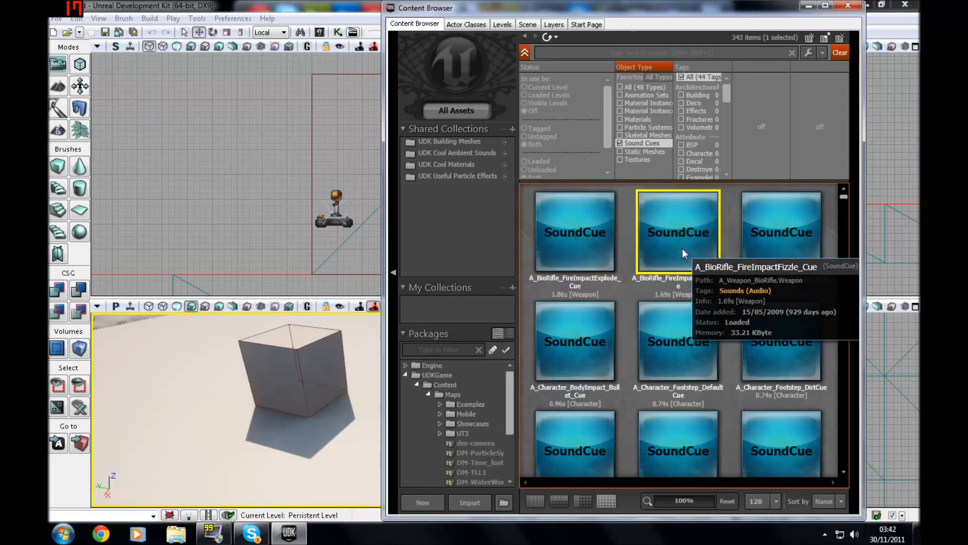
pyautogui.moveTo(676, 241)
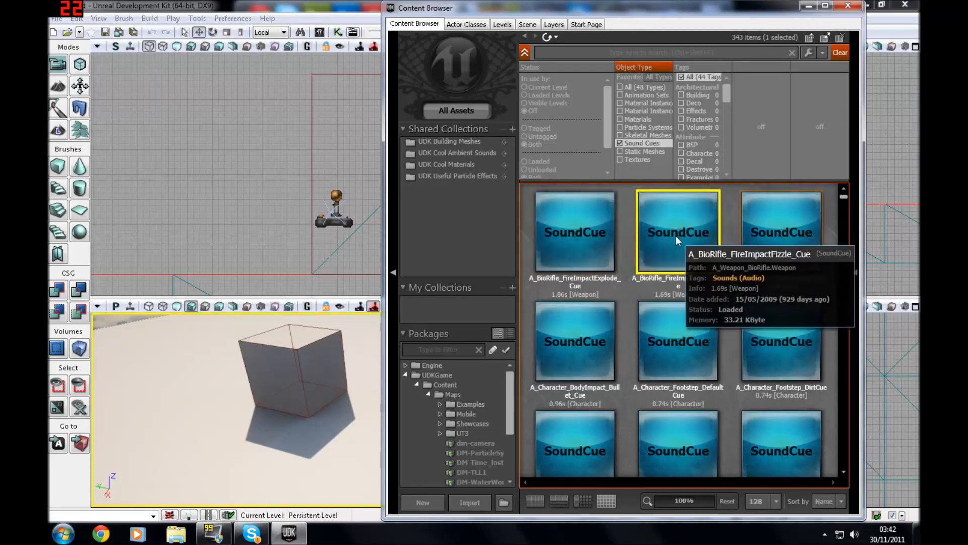
pyautogui.moveTo(698, 294)
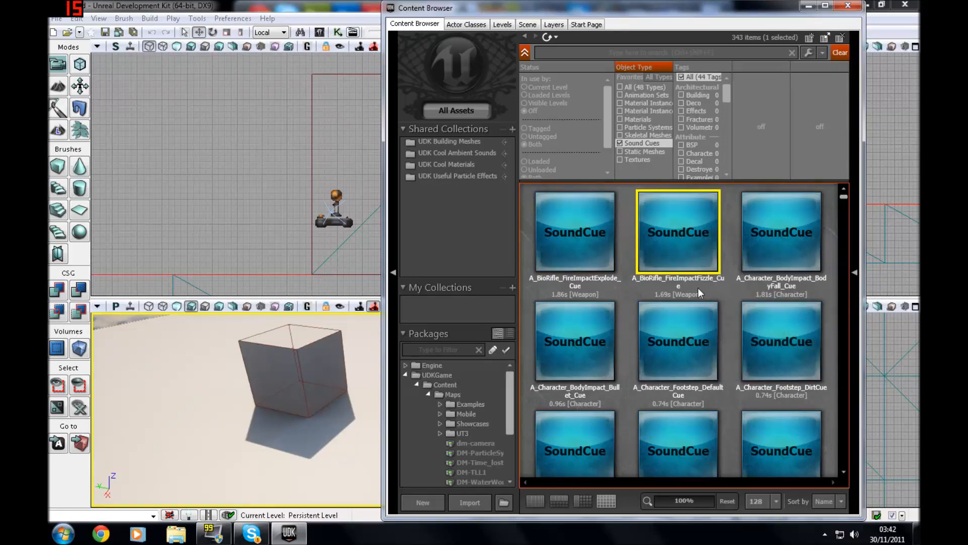
pyautogui.moveTo(754, 304)
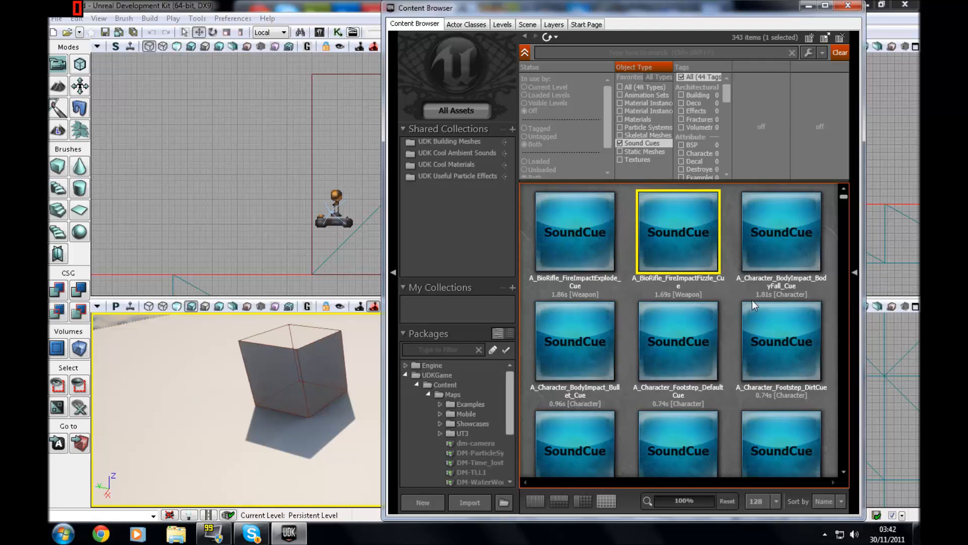
pyautogui.rightClick(677, 232)
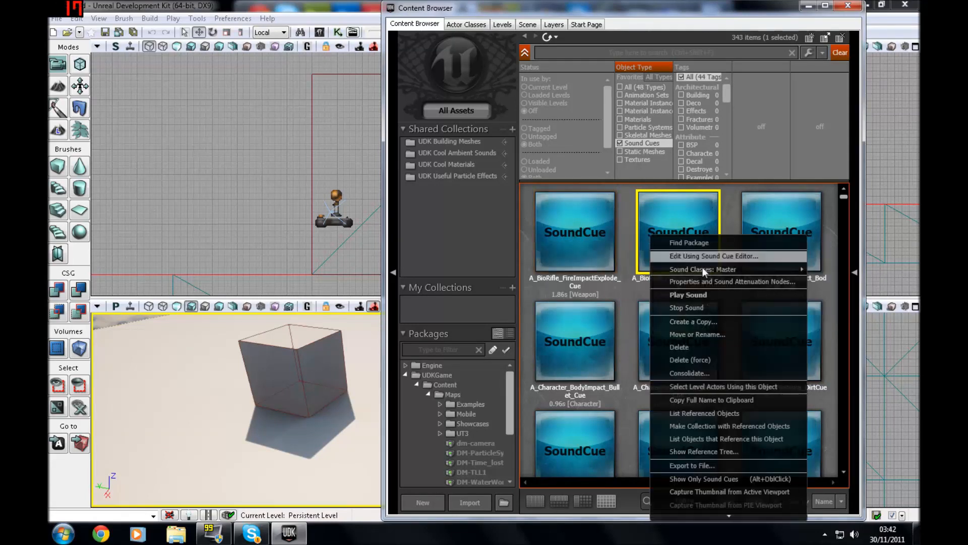
pyautogui.moveTo(713, 255)
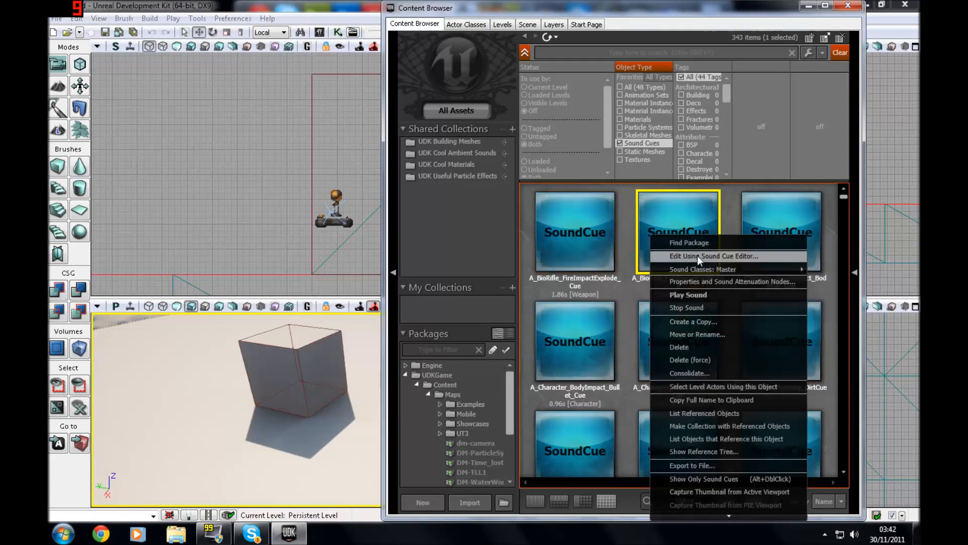
pyautogui.moveTo(713, 262)
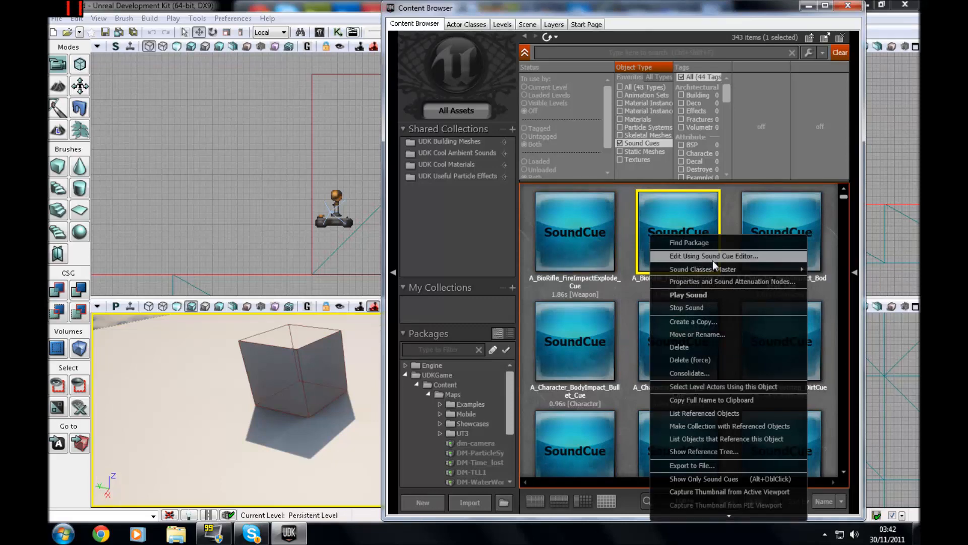
# Edit the fizzle cue in the SoundCue Editor and inspect its two wave nodes, Random weights and Modulator ranges
pyautogui.click(713, 255)
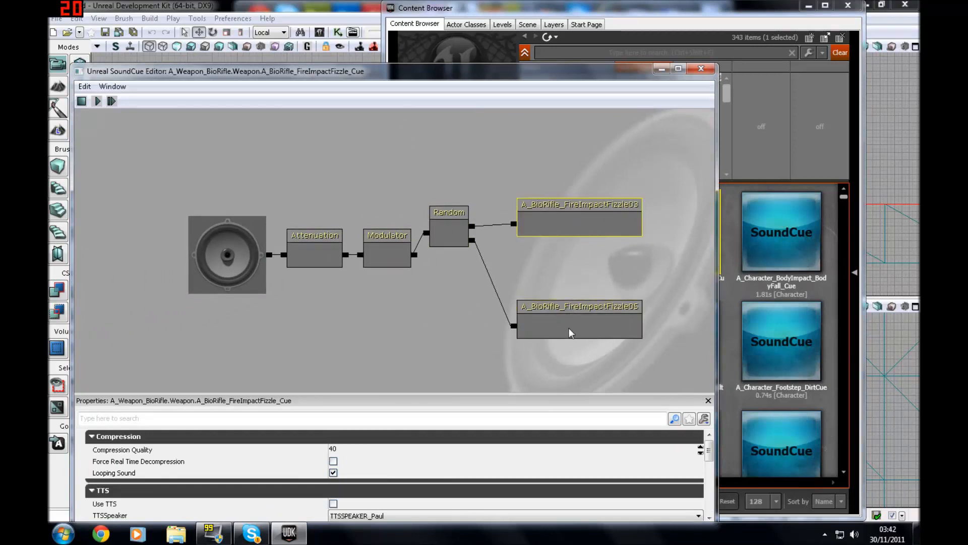
pyautogui.click(578, 320)
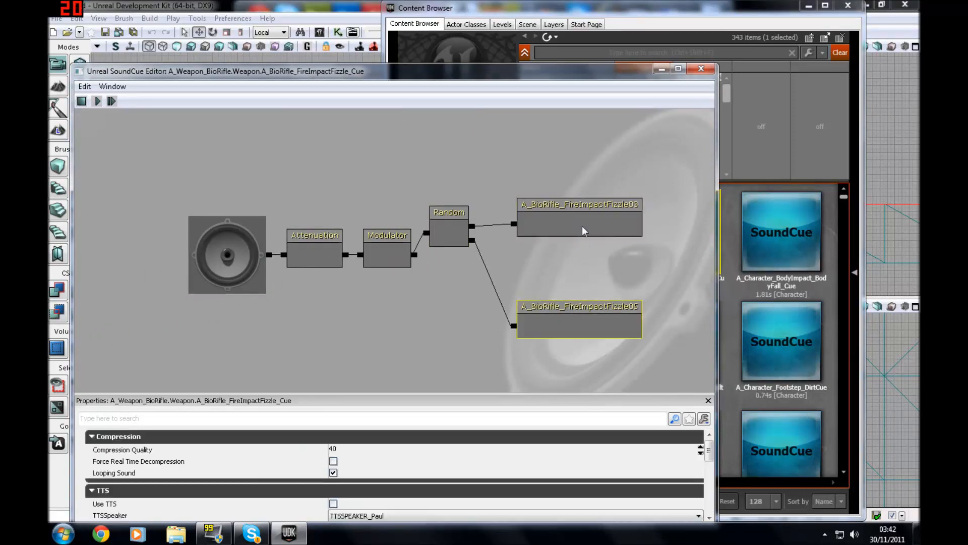
pyautogui.click(579, 218)
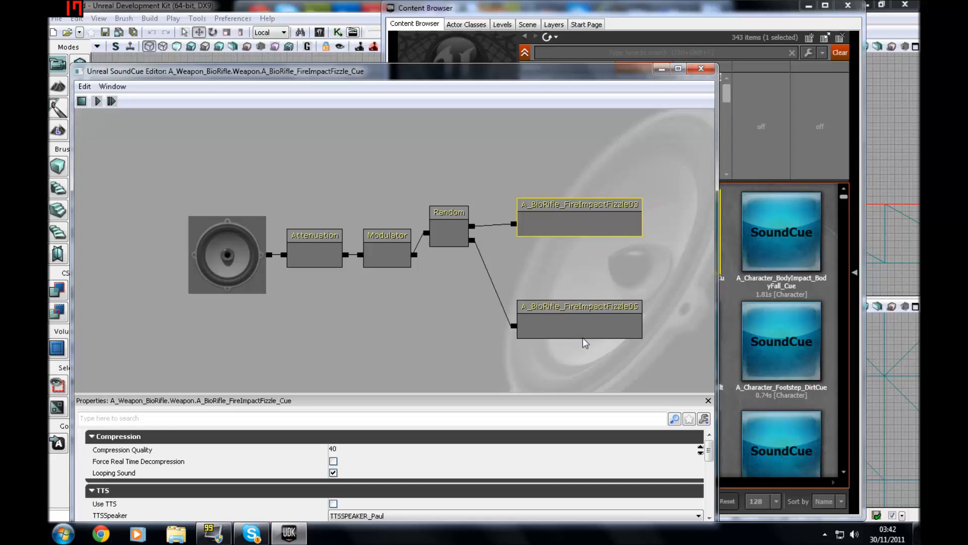
pyautogui.click(449, 211)
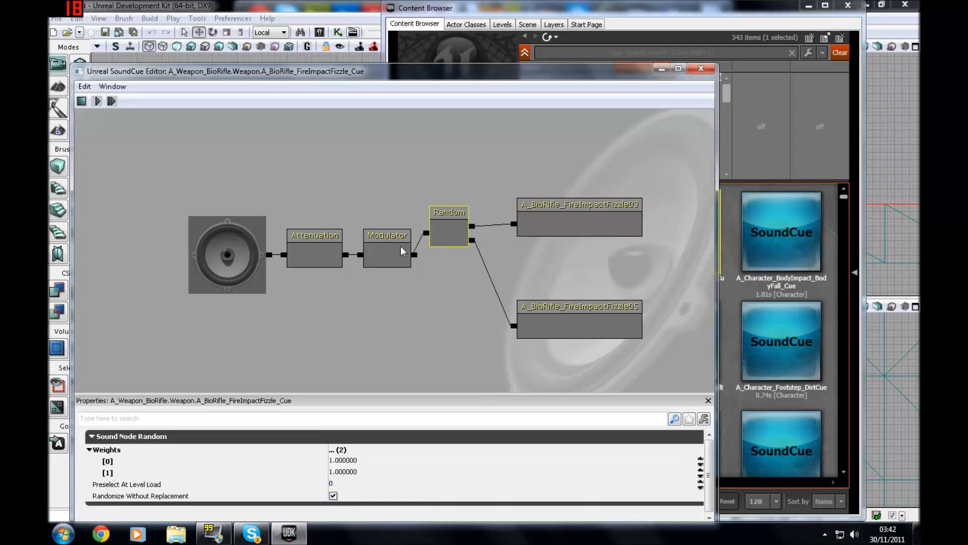
pyautogui.click(387, 250)
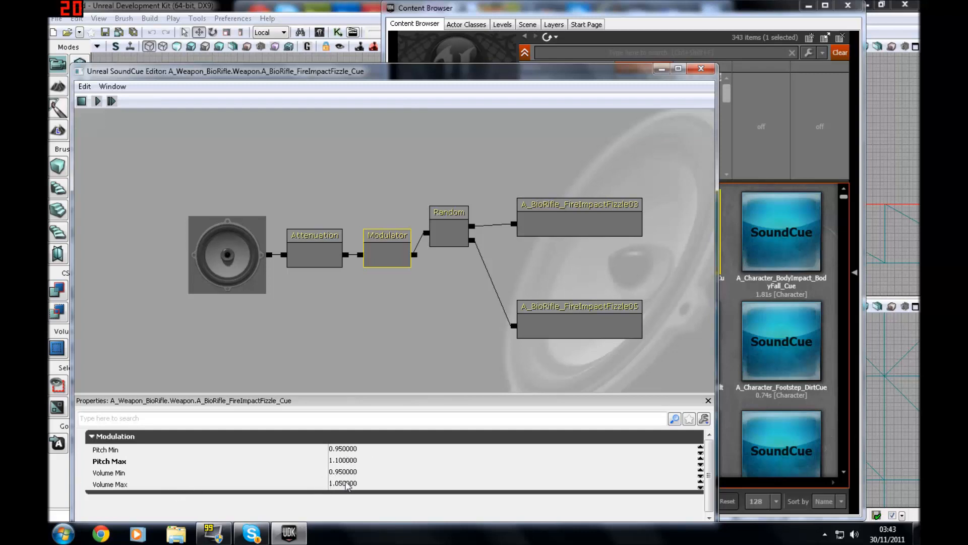
# Review the Attenuation settings, revisit the wave, Random and Modulator nodes and the add-node list
pyautogui.click(314, 235)
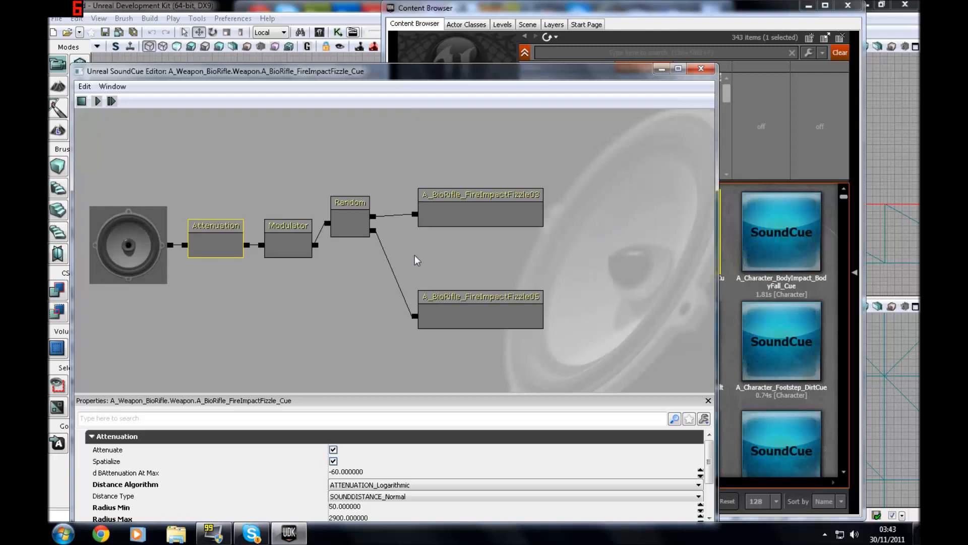
pyautogui.click(480, 208)
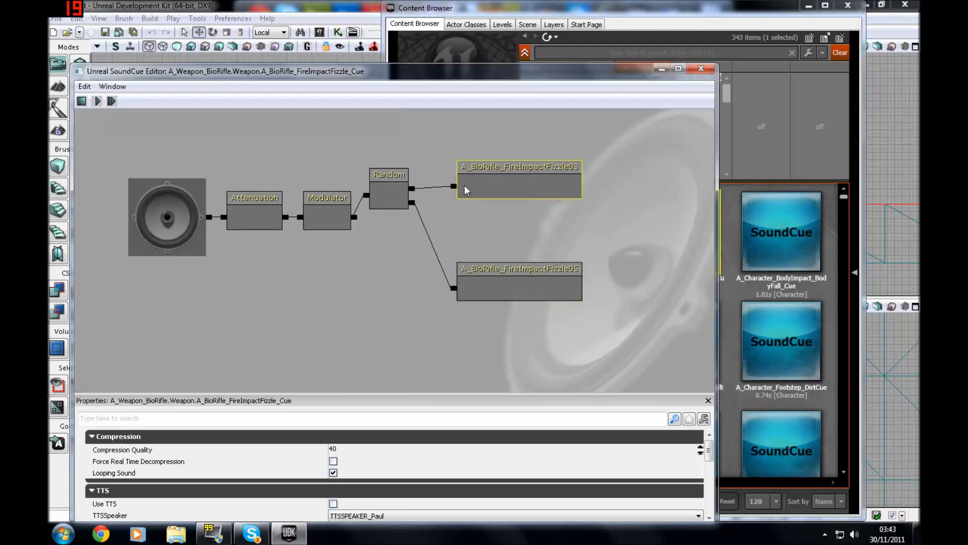
pyautogui.click(389, 191)
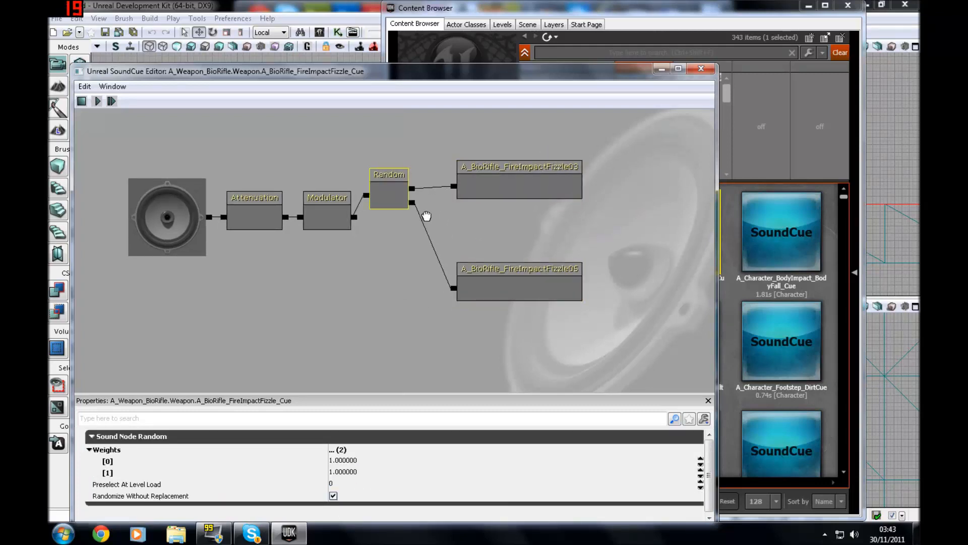
pyautogui.rightClick(398, 295)
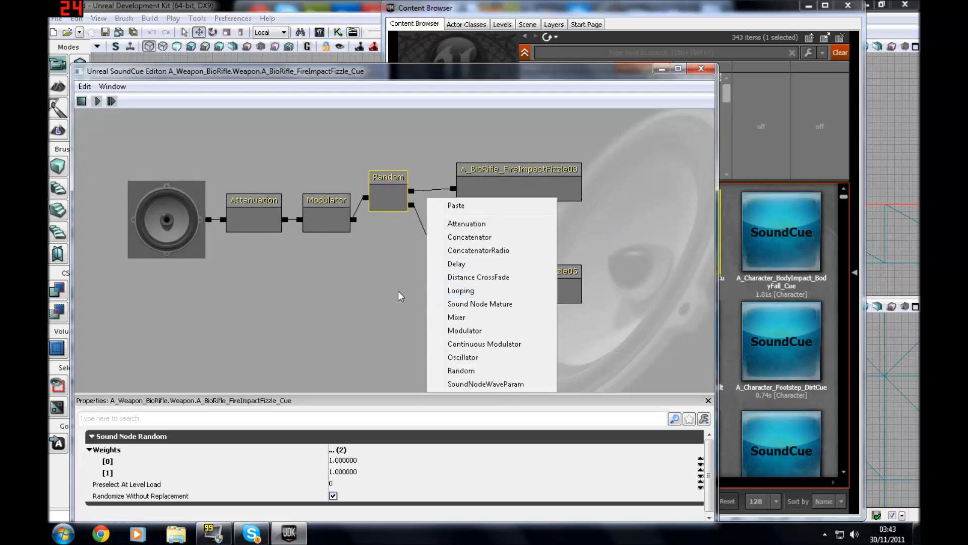
pyautogui.click(326, 213)
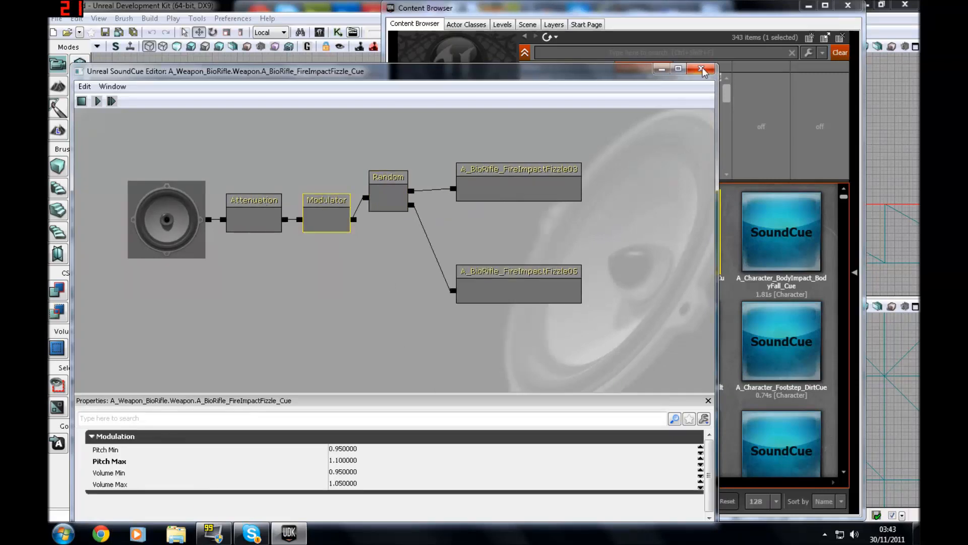
# Close the SoundCue Editor, search the Content Browser for 'explosion' and pick an explosion cue for an AmbientSound actor
pyautogui.click(702, 70)
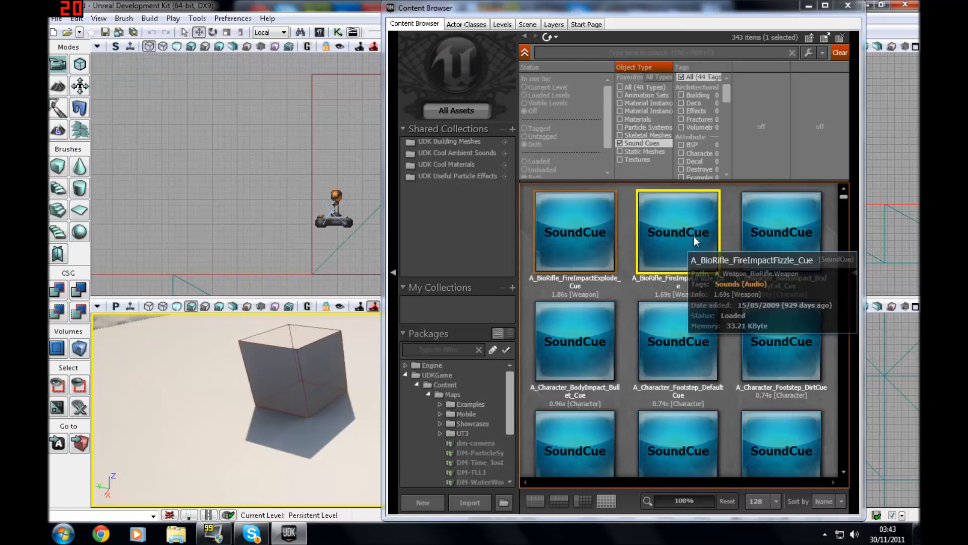
pyautogui.moveTo(779, 255)
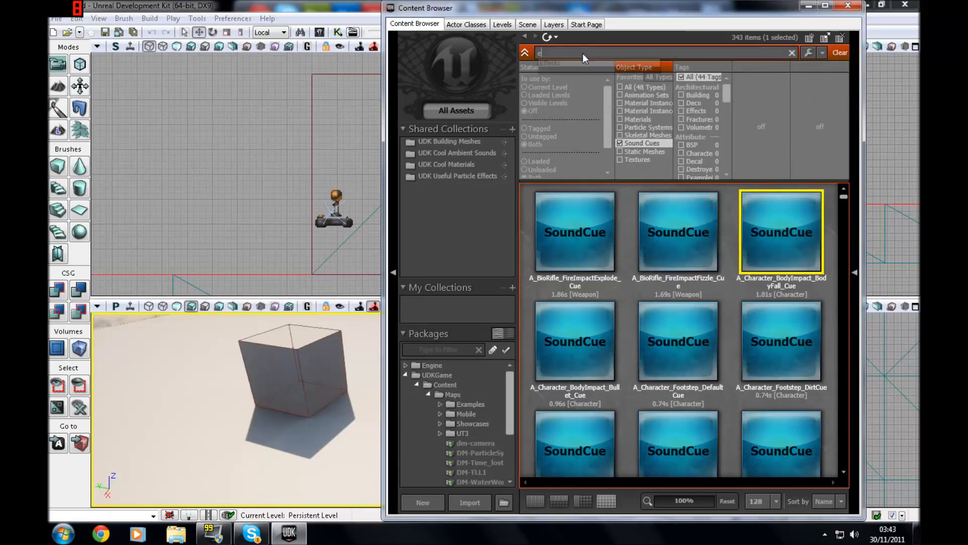
pyautogui.write('xplosion')
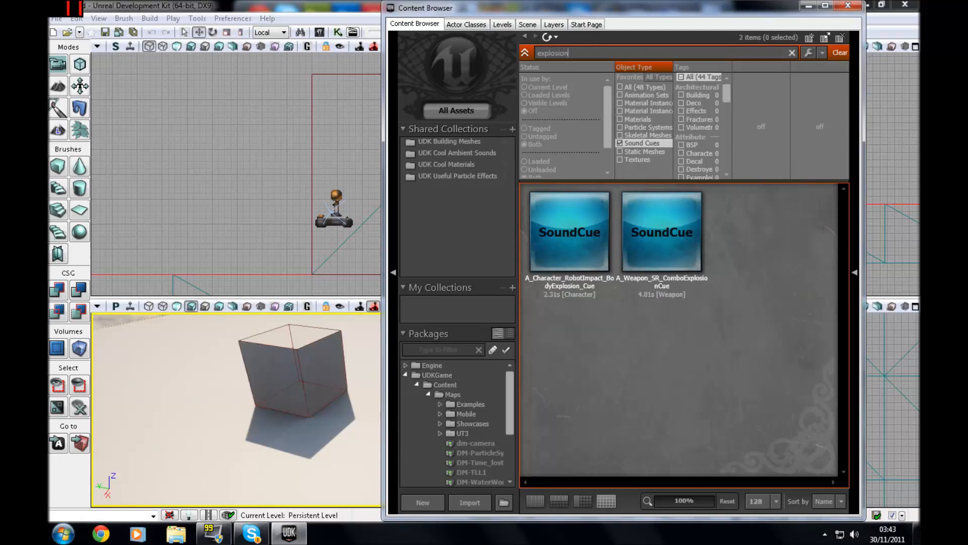
pyautogui.click(662, 232)
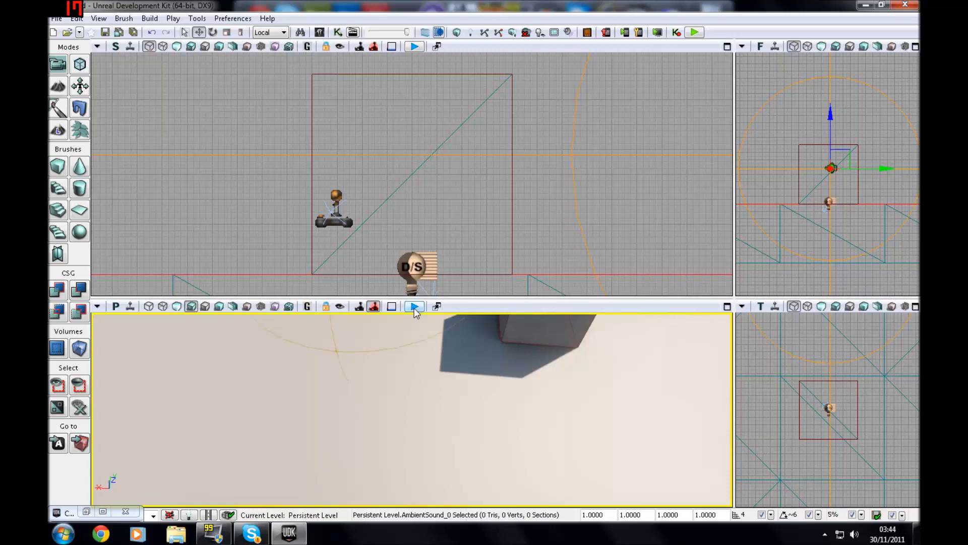
# Toggle Real Time preview in the perspective viewport and switch the AmbientSound actor to Non-uniform Scaling Mode
pyautogui.click(414, 306)
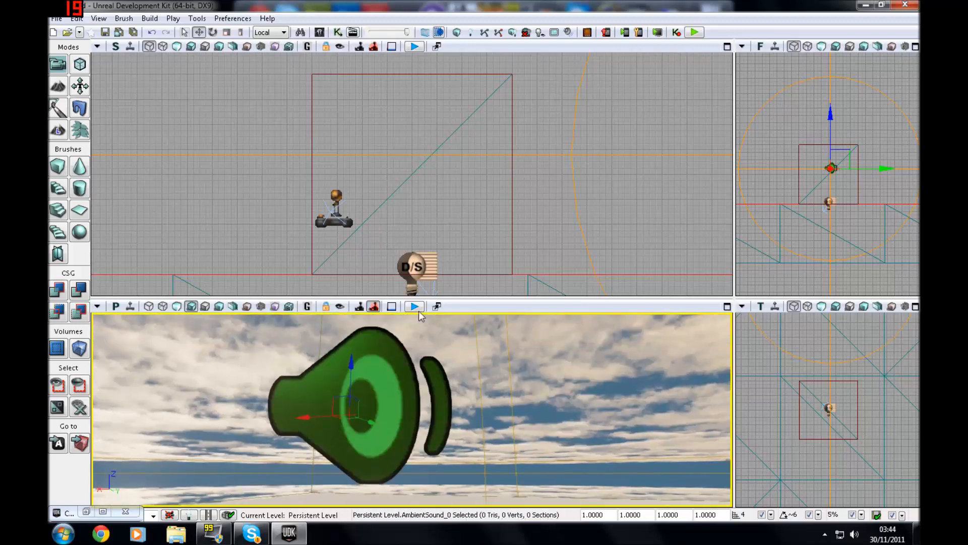
pyautogui.click(414, 306)
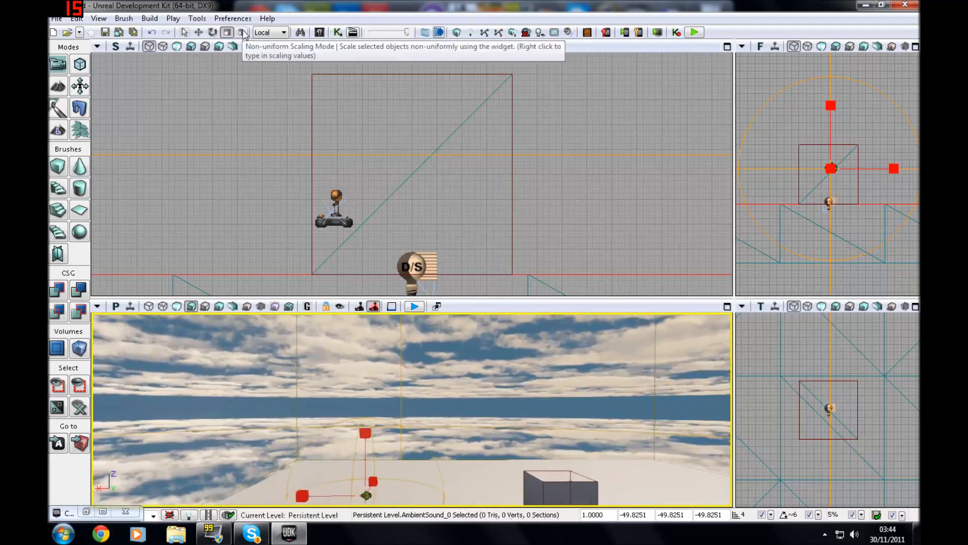
pyautogui.click(227, 31)
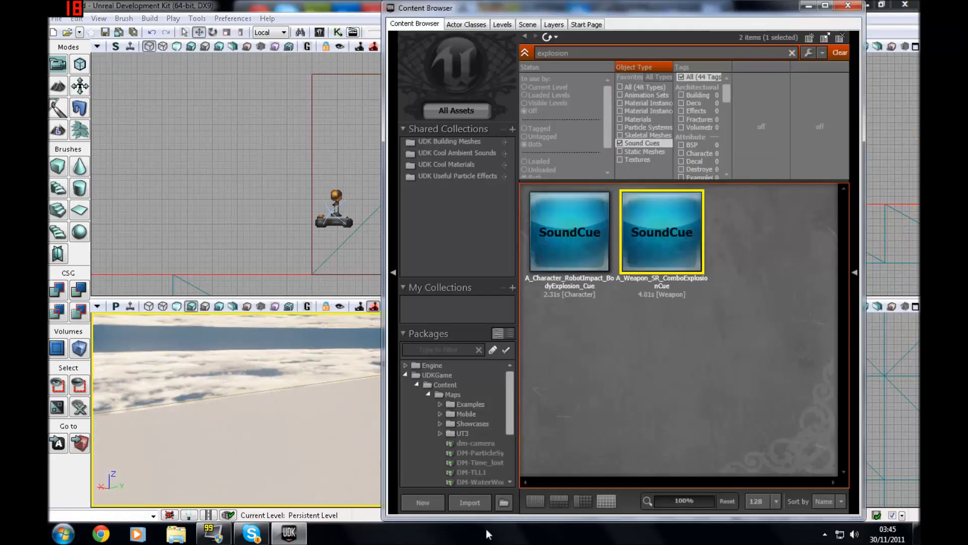
# Import a sound file: browse to the Desktop, select Example.wav and open it for import into MyPackage
pyautogui.click(469, 503)
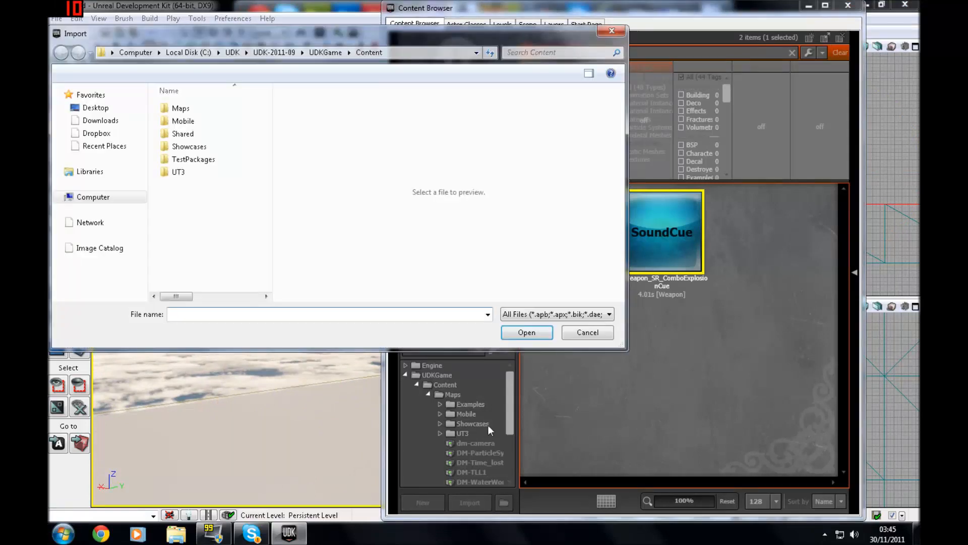
pyautogui.click(94, 108)
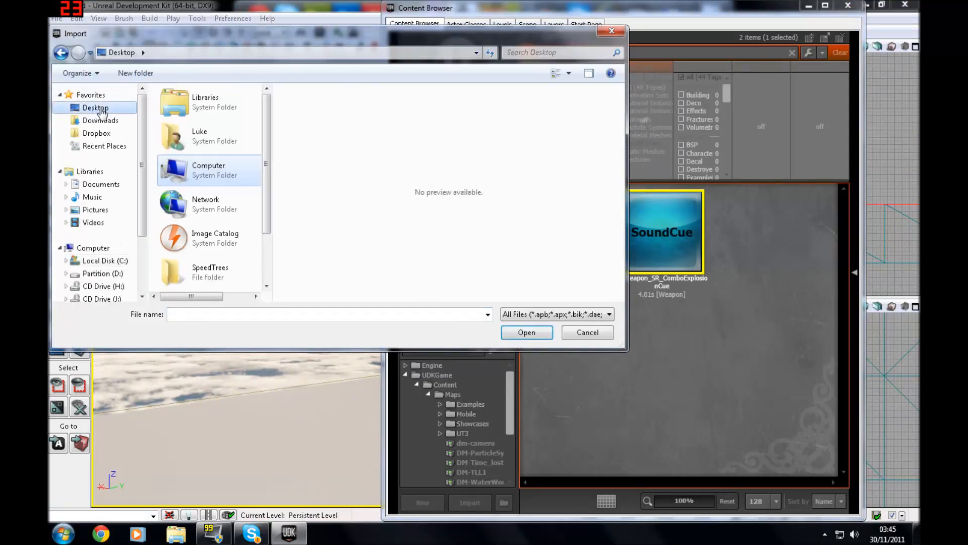
pyautogui.scroll(-3)
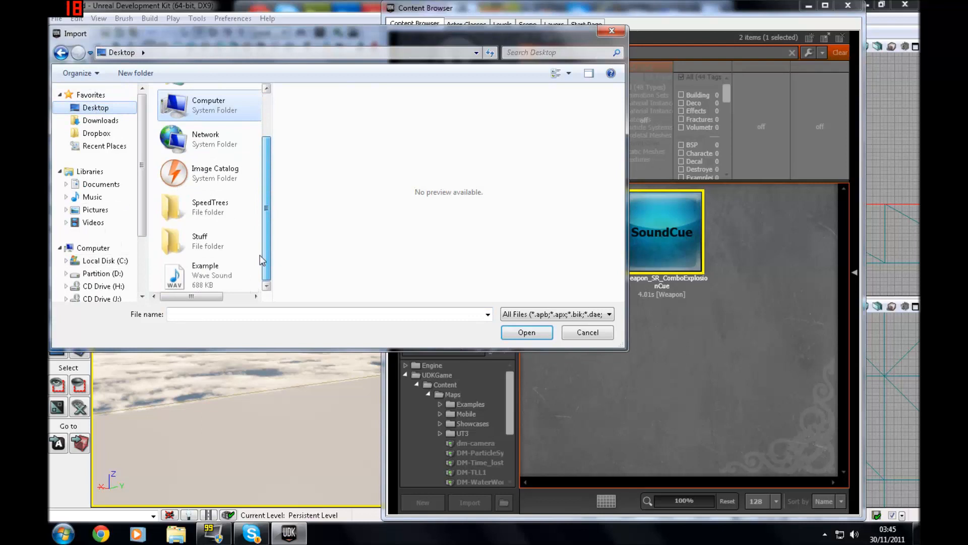
pyautogui.click(205, 274)
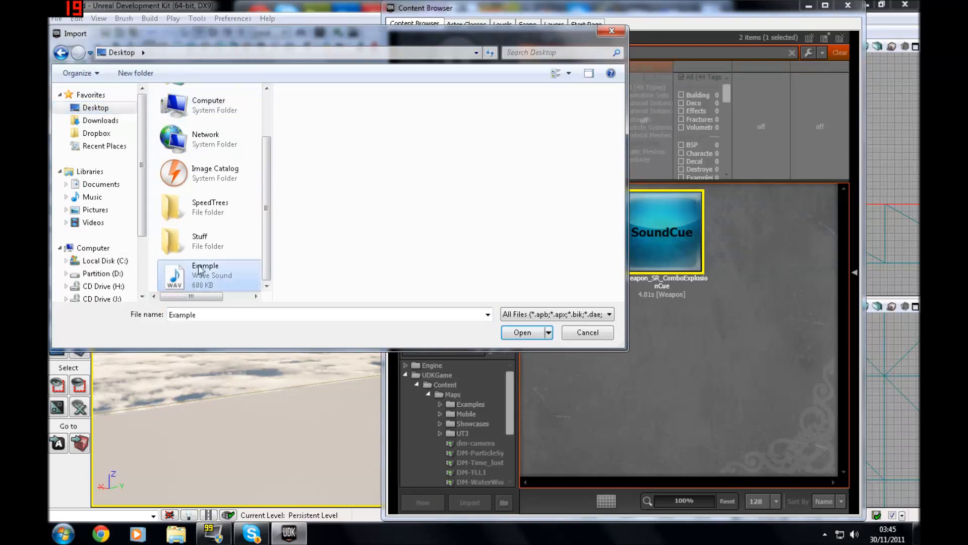
pyautogui.click(205, 275)
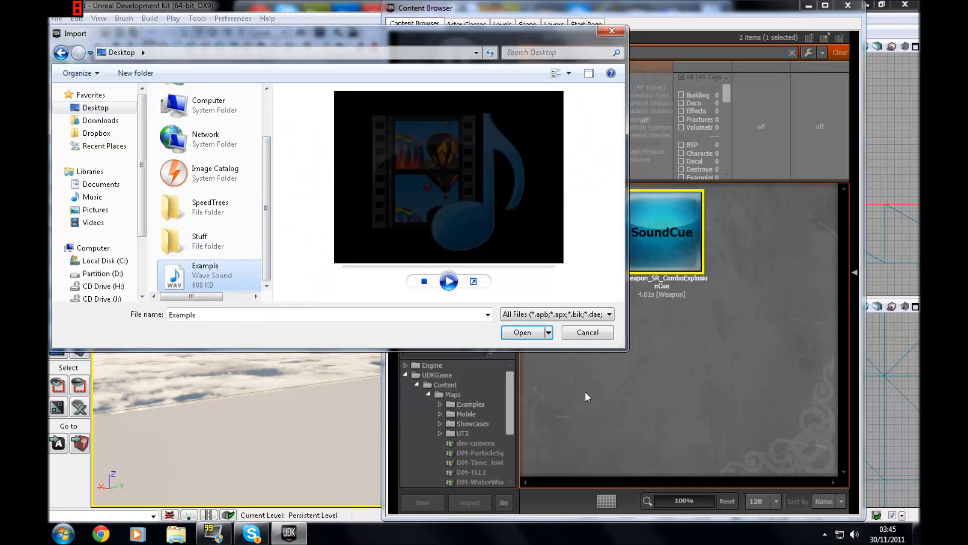
pyautogui.click(607, 315)
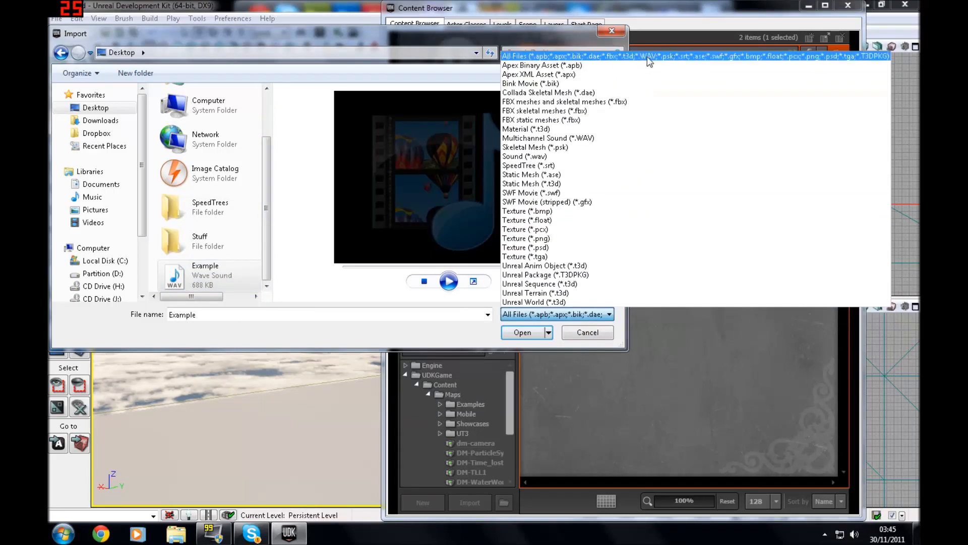
pyautogui.moveTo(617, 62)
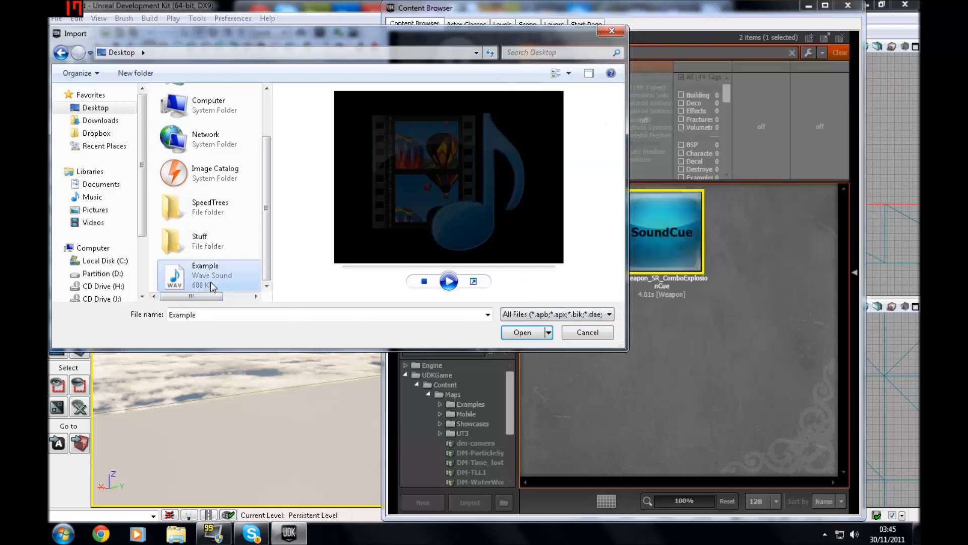
pyautogui.click(521, 331)
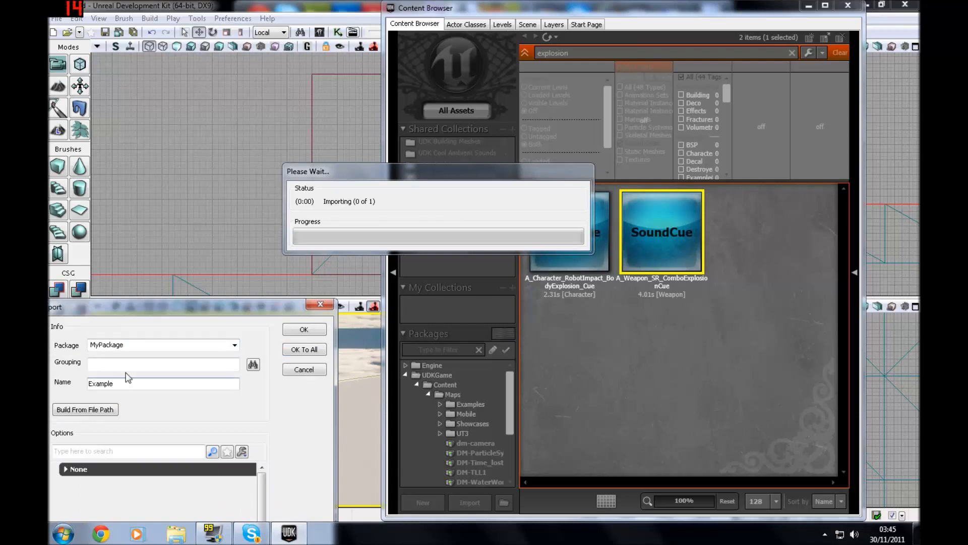
# Name the imported wave Exampletut and confirm the import into MyPackage
pyautogui.write('tut')
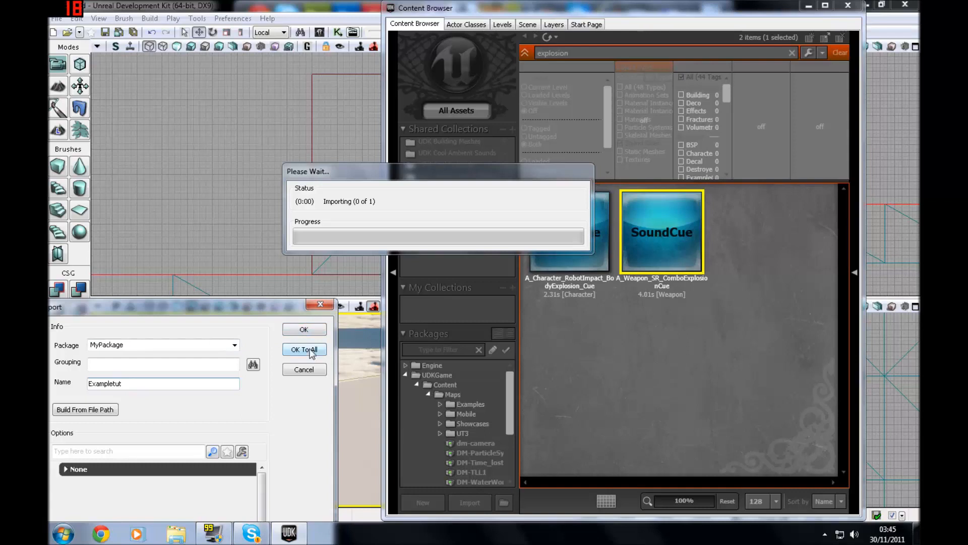
pyautogui.click(304, 350)
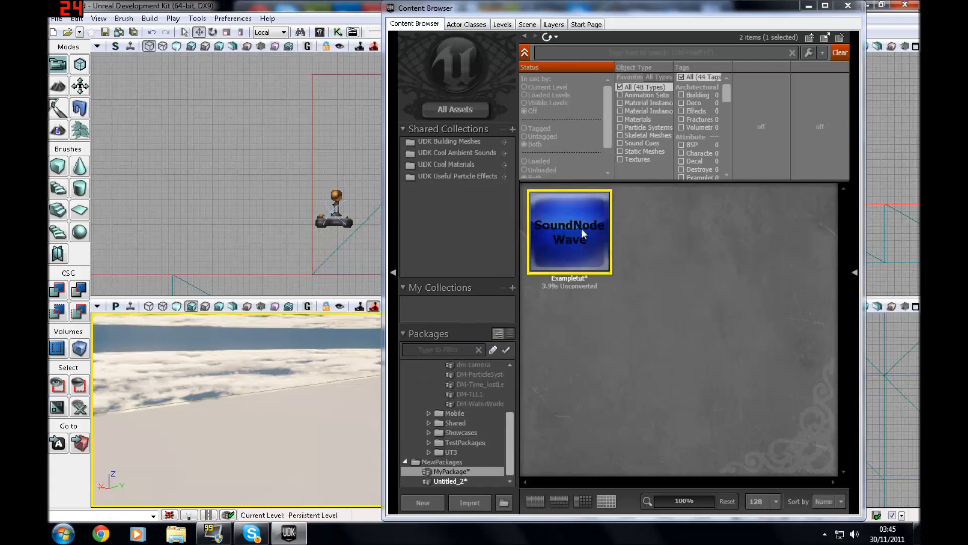
pyautogui.moveTo(581, 232)
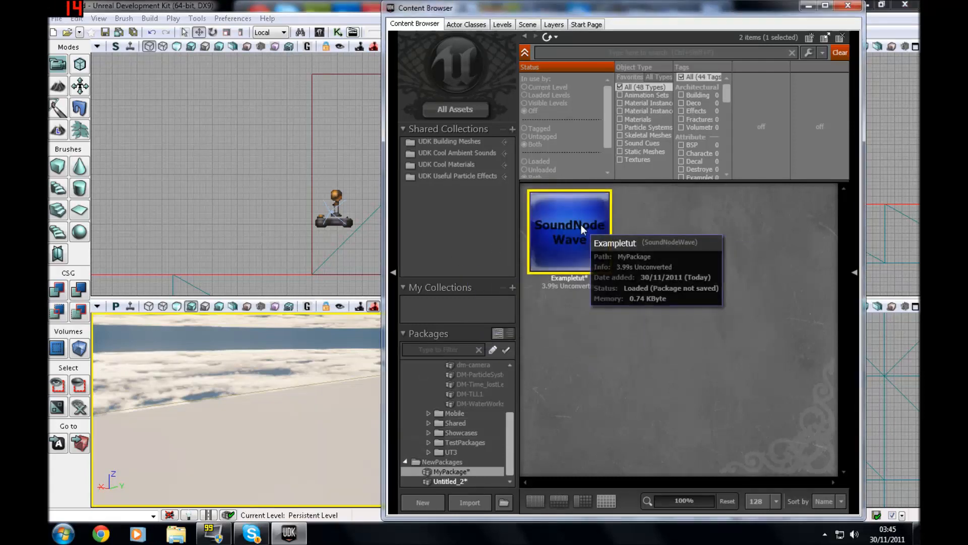
pyautogui.moveTo(508, 250)
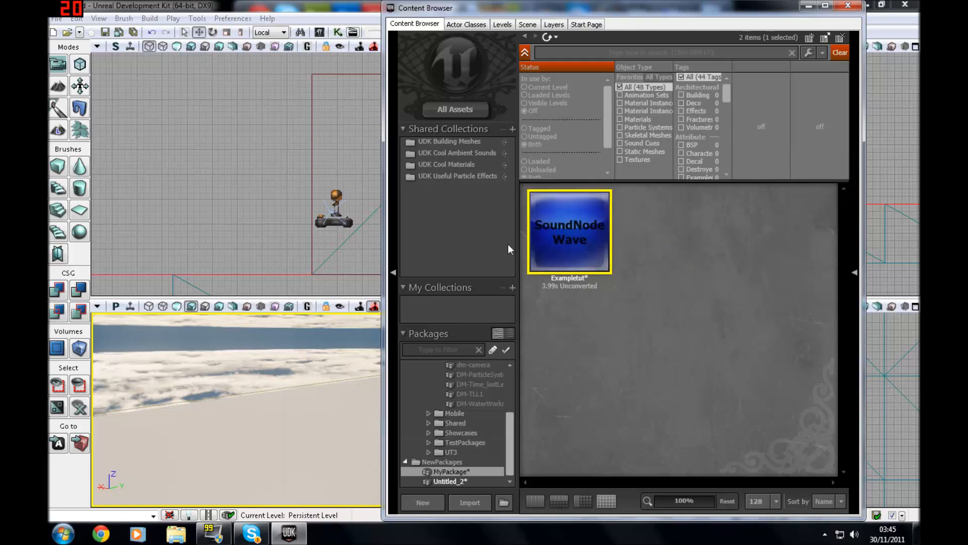
pyautogui.moveTo(521, 257)
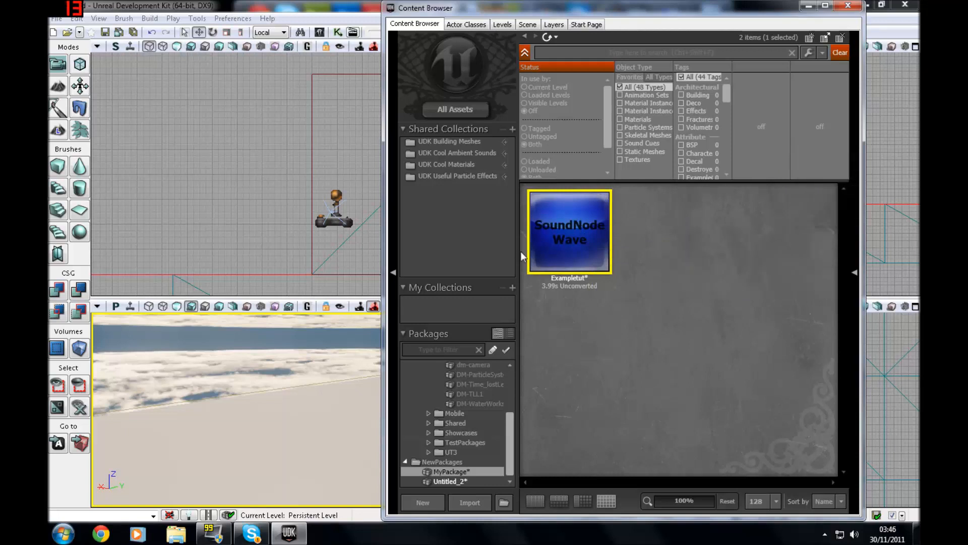
pyautogui.moveTo(690, 261)
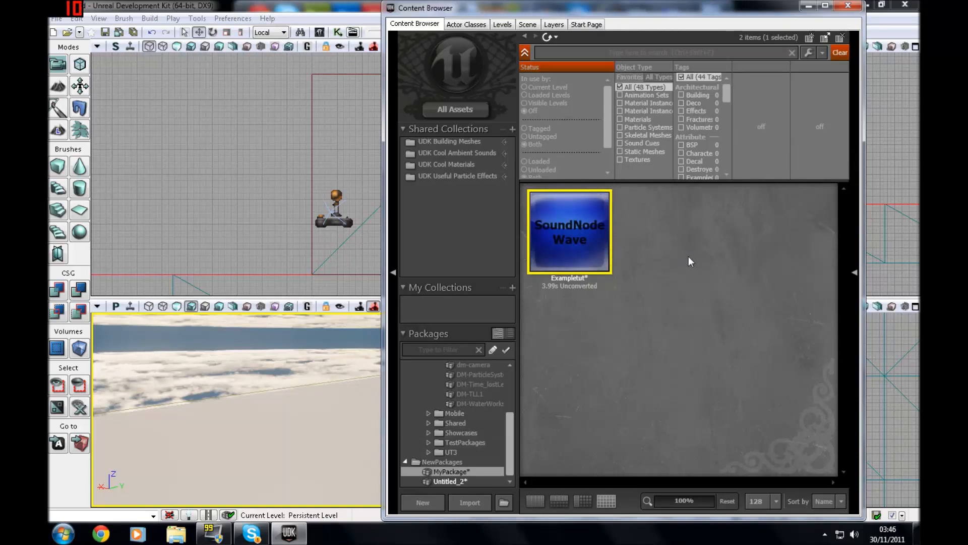
pyautogui.moveTo(622, 257)
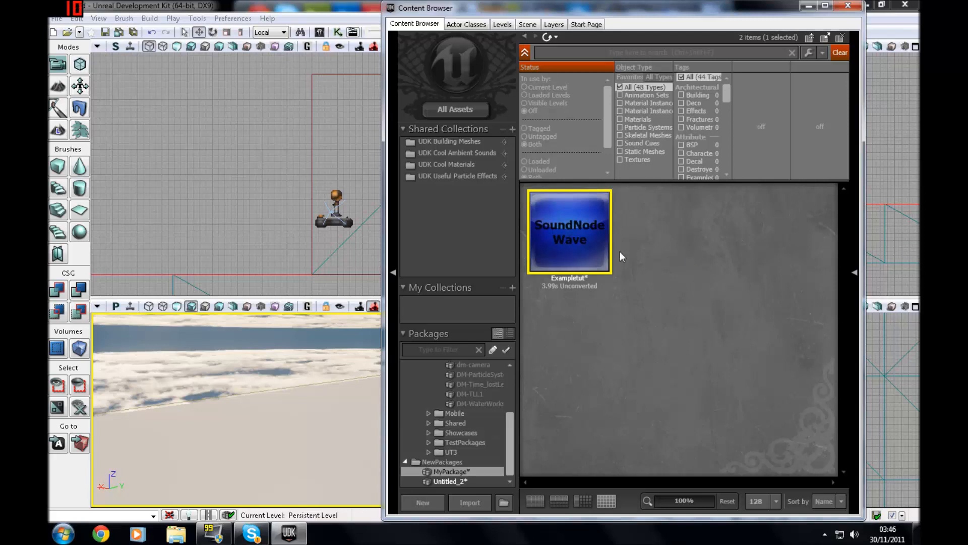
pyautogui.moveTo(592, 277)
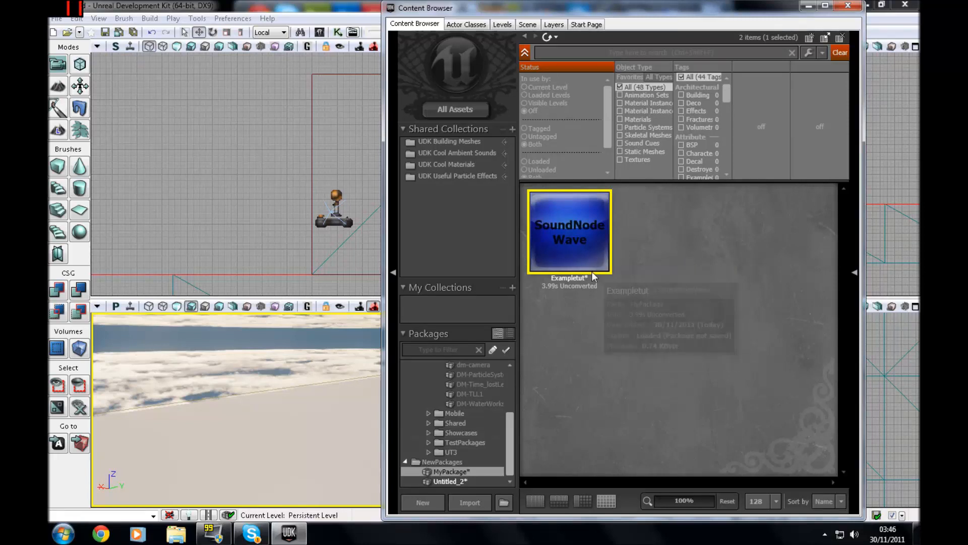
# From the Content Browser context menu start creating a new SoundCue asset in MyPackage
pyautogui.rightClick(568, 232)
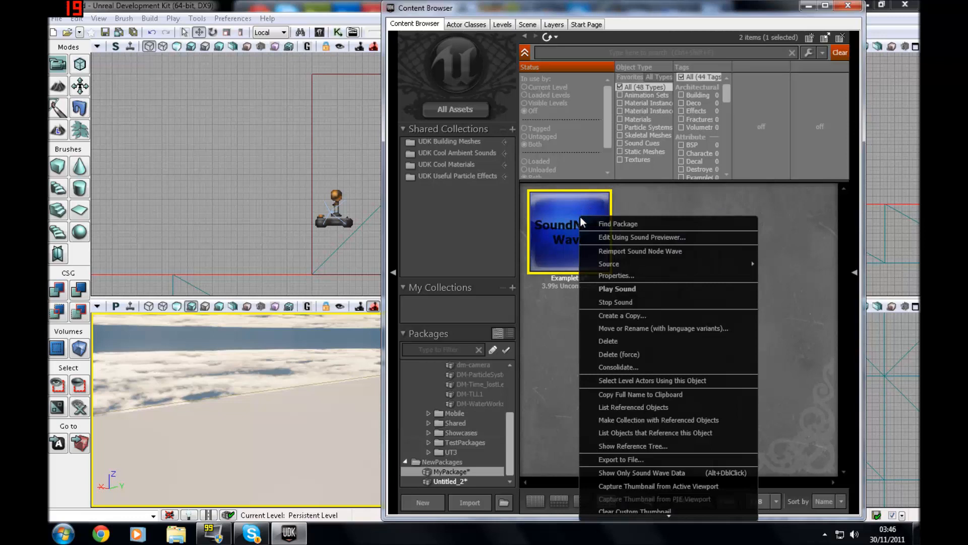
pyautogui.moveTo(657, 221)
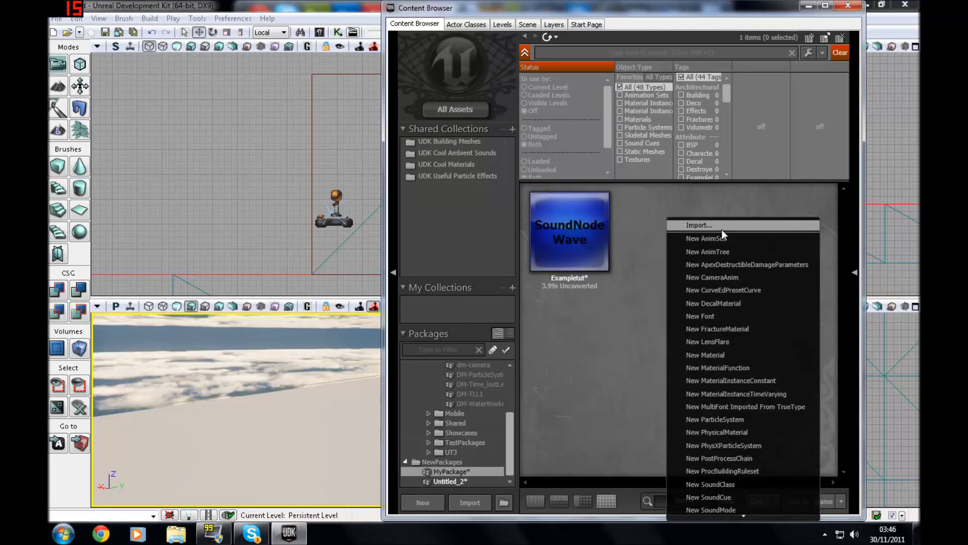
pyautogui.click(708, 497)
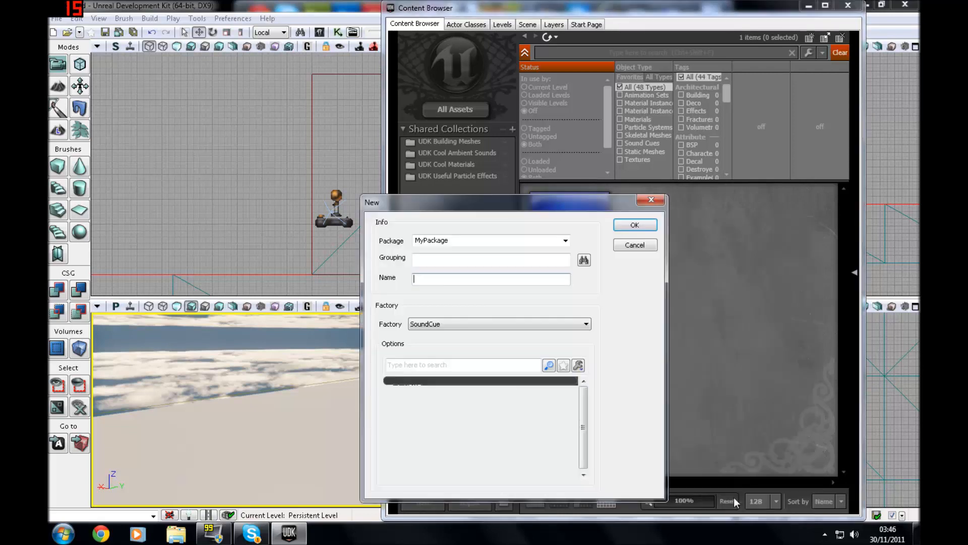
# Name the new SoundCue 'exampletutsoundcue' and create it, opening its empty graph
pyautogui.write('e')
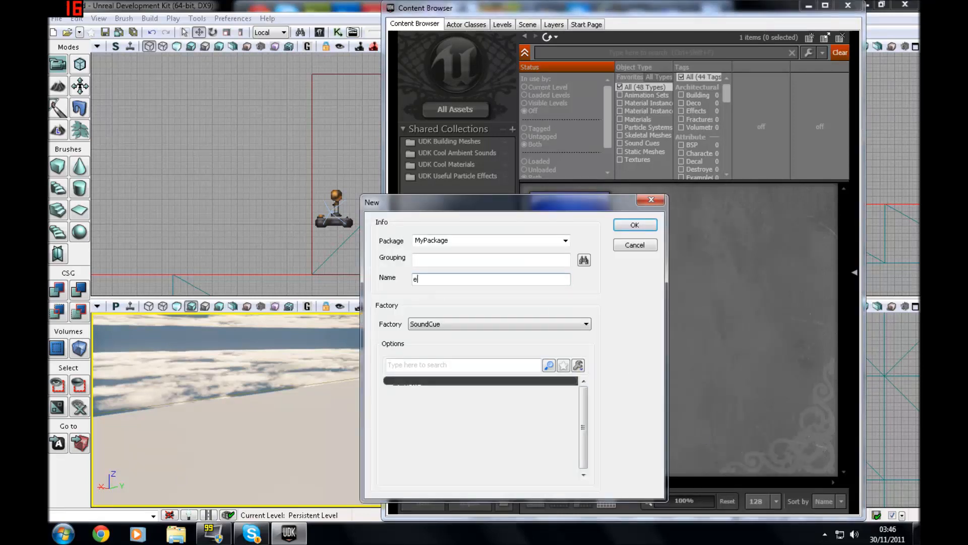
pyautogui.write('xampletut')
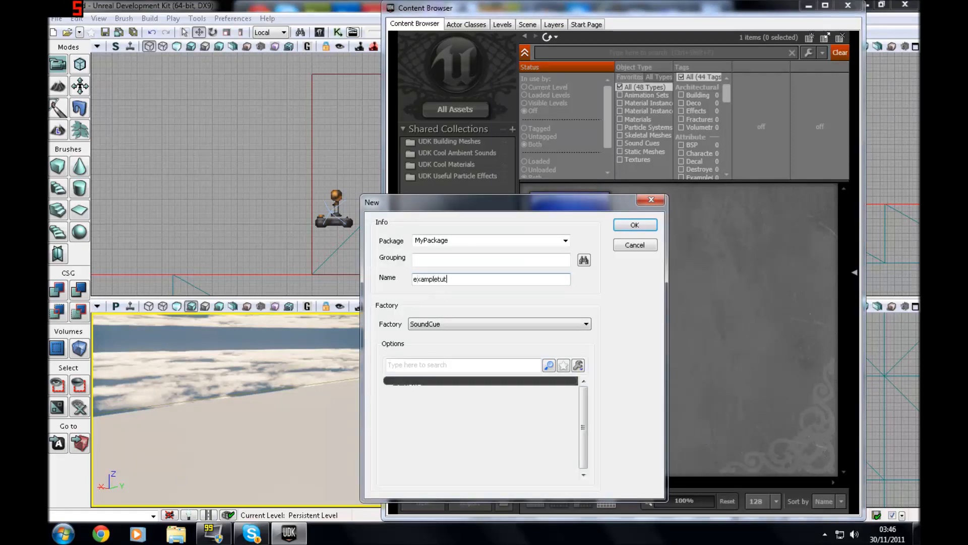
pyautogui.write('soundcue')
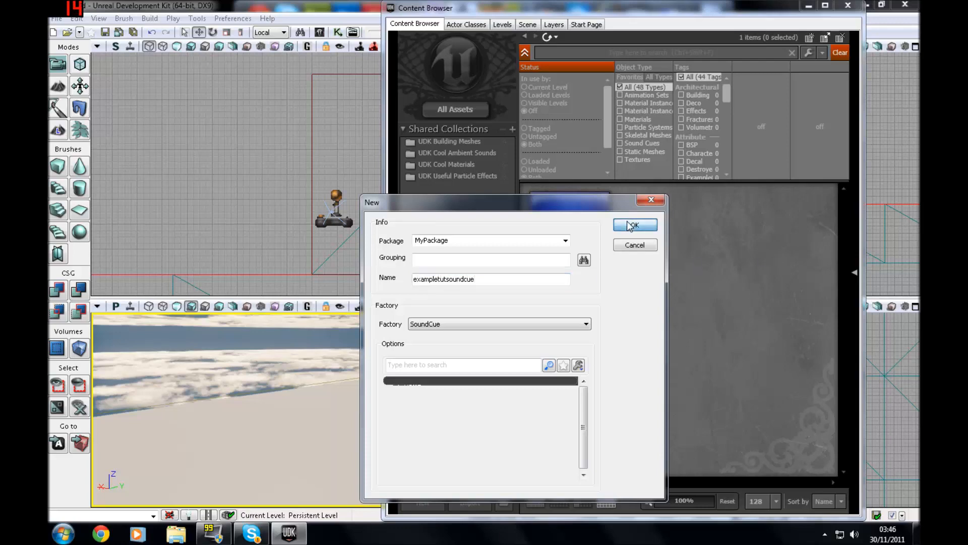
pyautogui.click(634, 224)
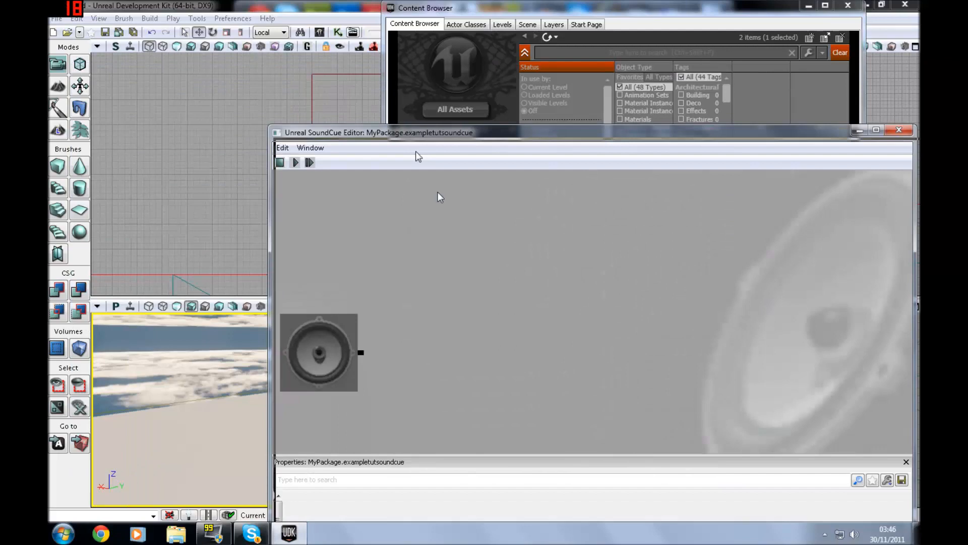
# Add Attenuation, Modulator and Random nodes and chain them from the cue output in that order
pyautogui.rightClick(440, 197)
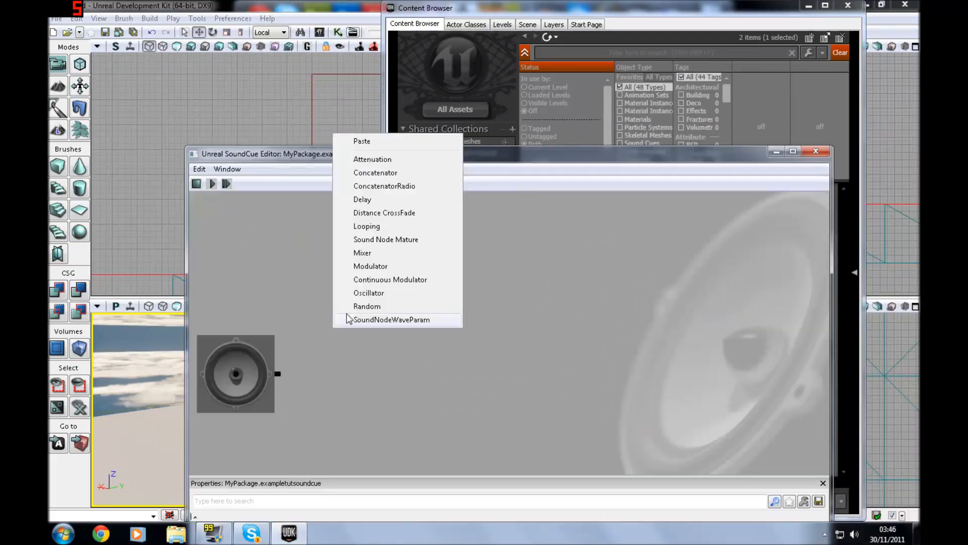
pyautogui.moveTo(372, 159)
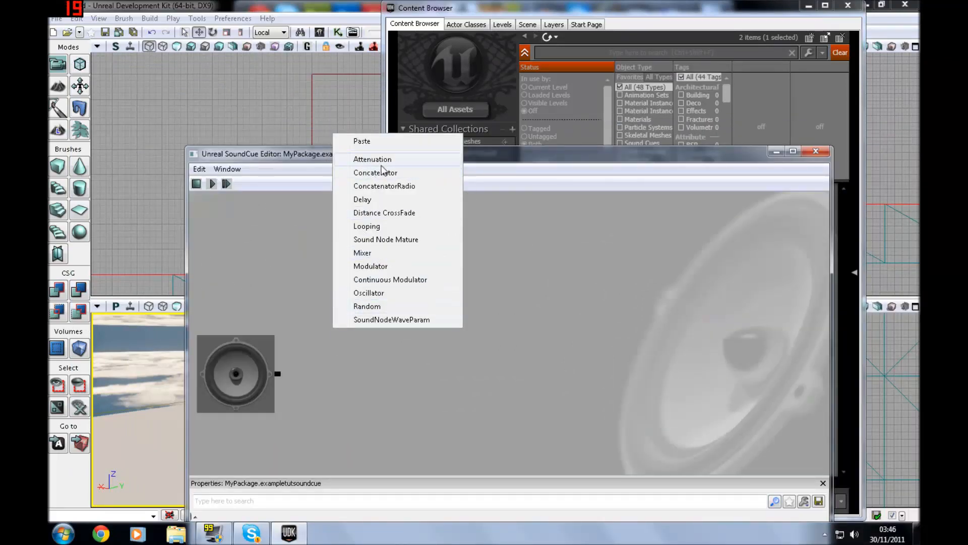
pyautogui.click(373, 159)
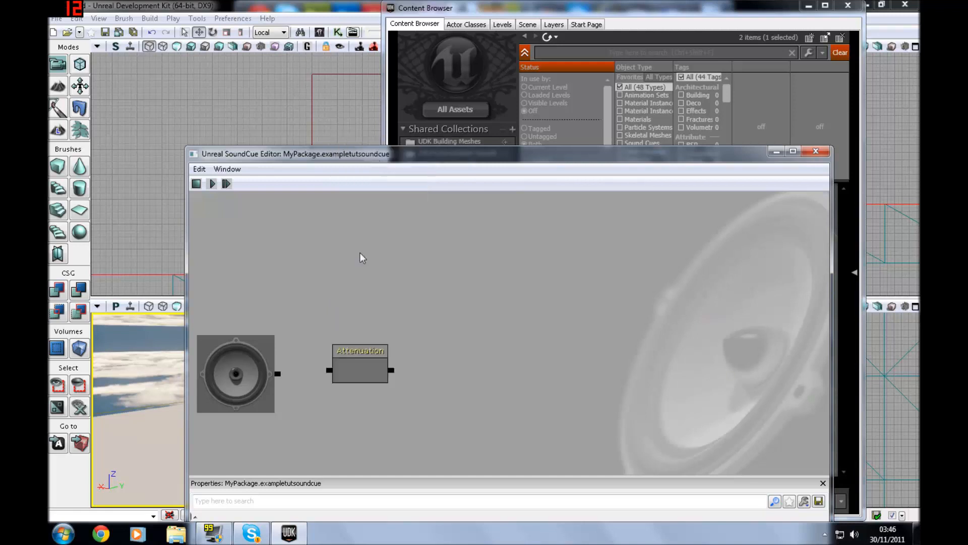
pyautogui.rightClick(362, 257)
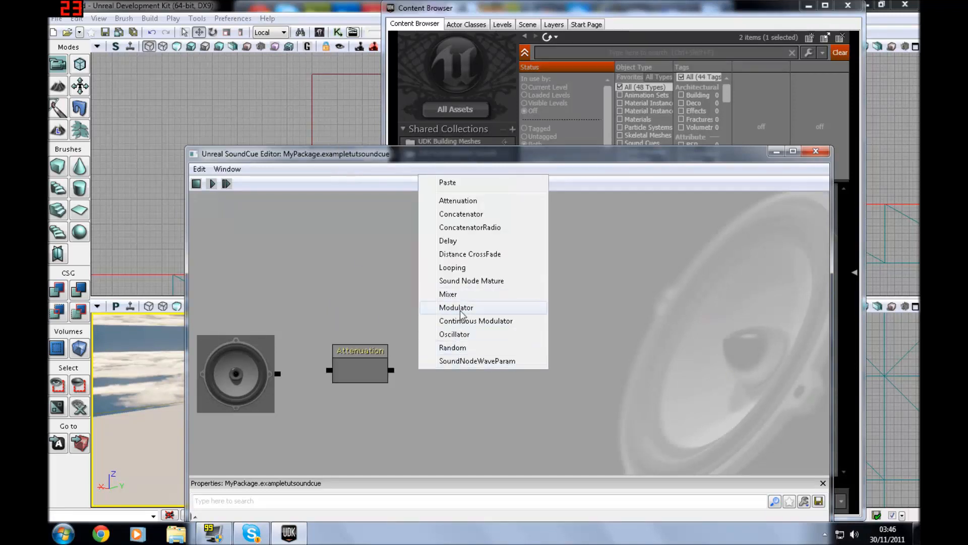
pyautogui.click(456, 306)
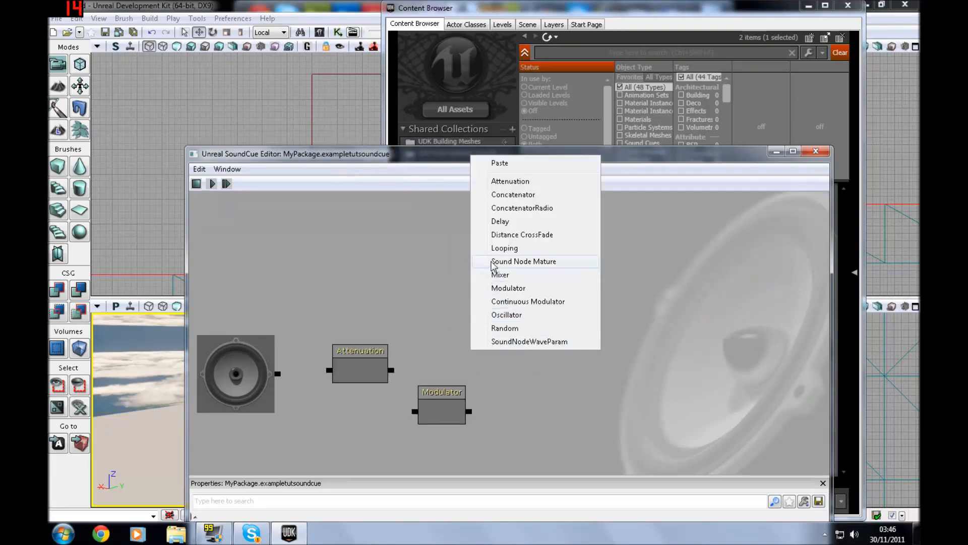
pyautogui.moveTo(515, 327)
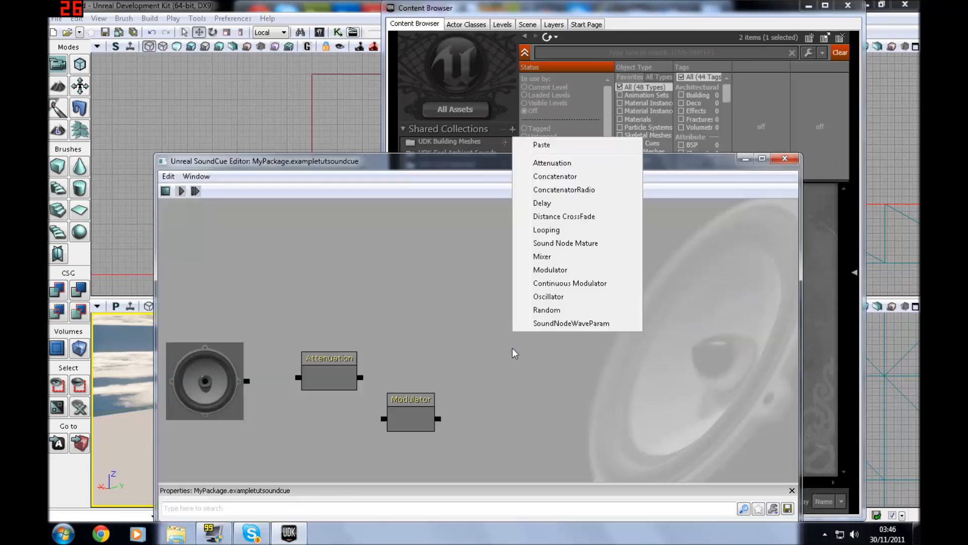
pyautogui.moveTo(553, 220)
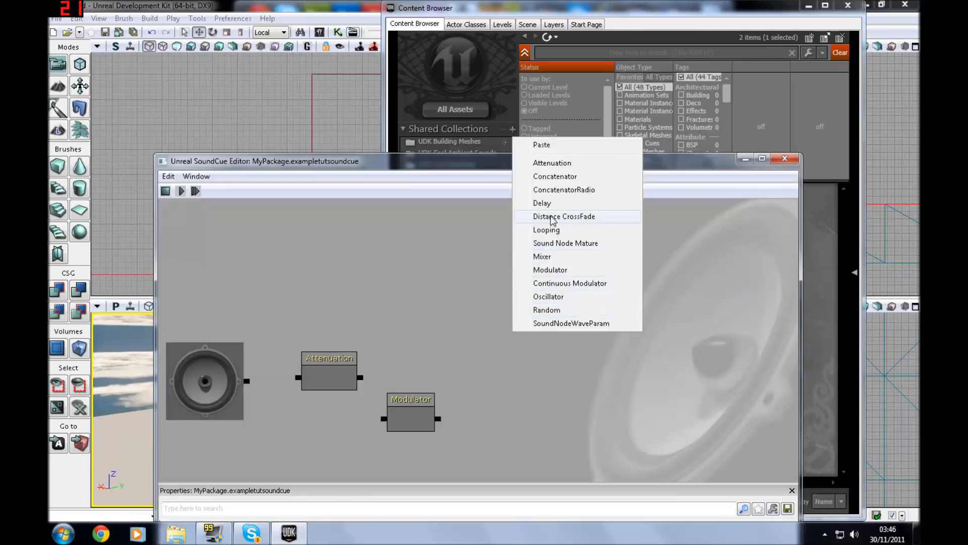
pyautogui.click(547, 309)
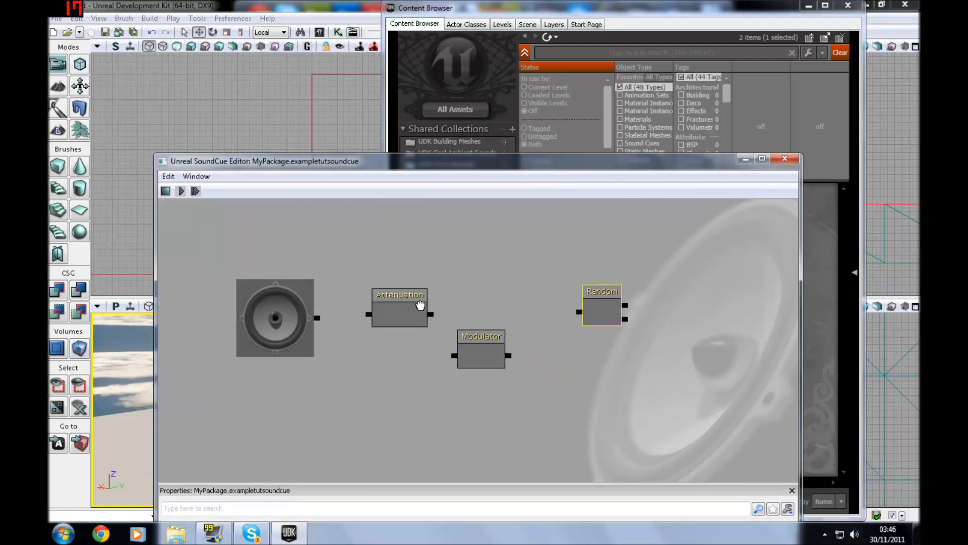
pyautogui.click(399, 296)
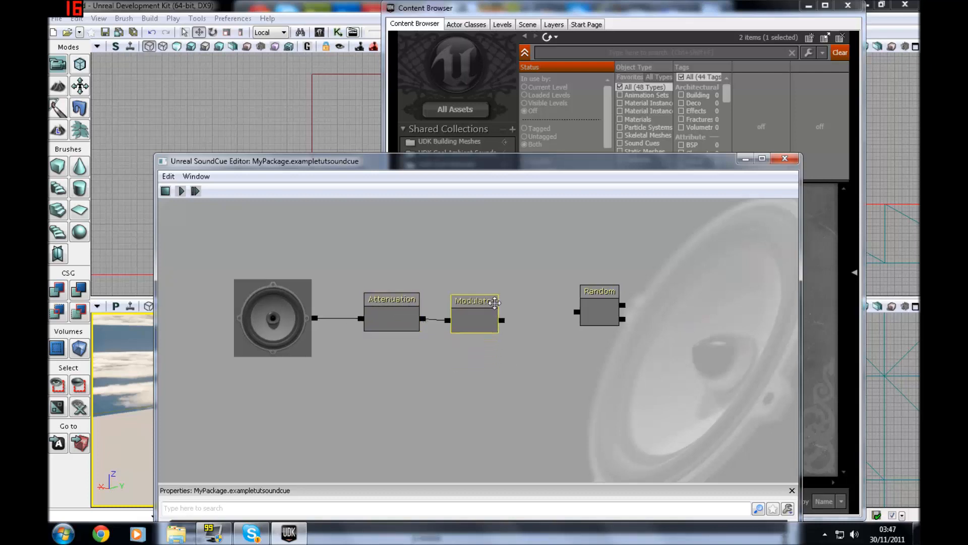
pyautogui.click(598, 308)
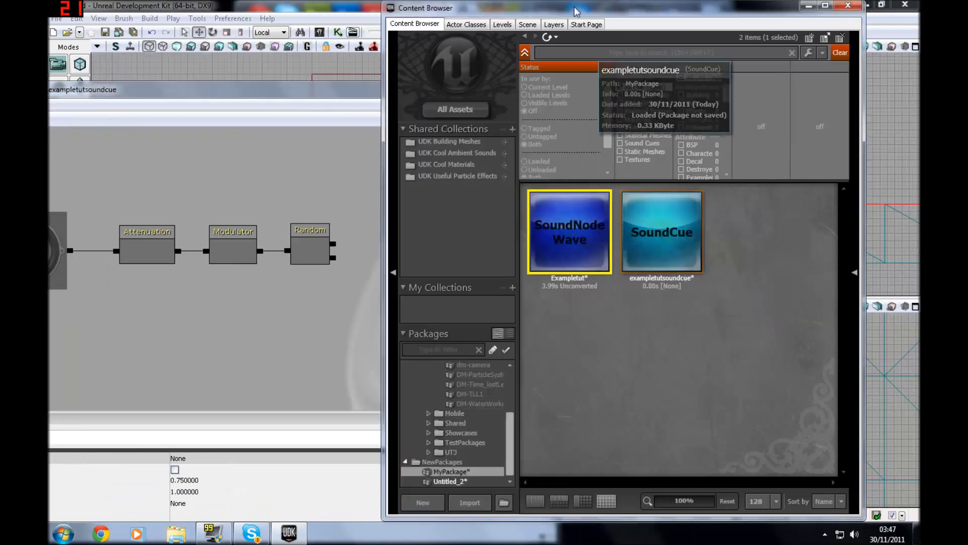
# Add the Exampletut SoundNodeWave to the graph, fed from the Modulator
pyautogui.rightClick(411, 233)
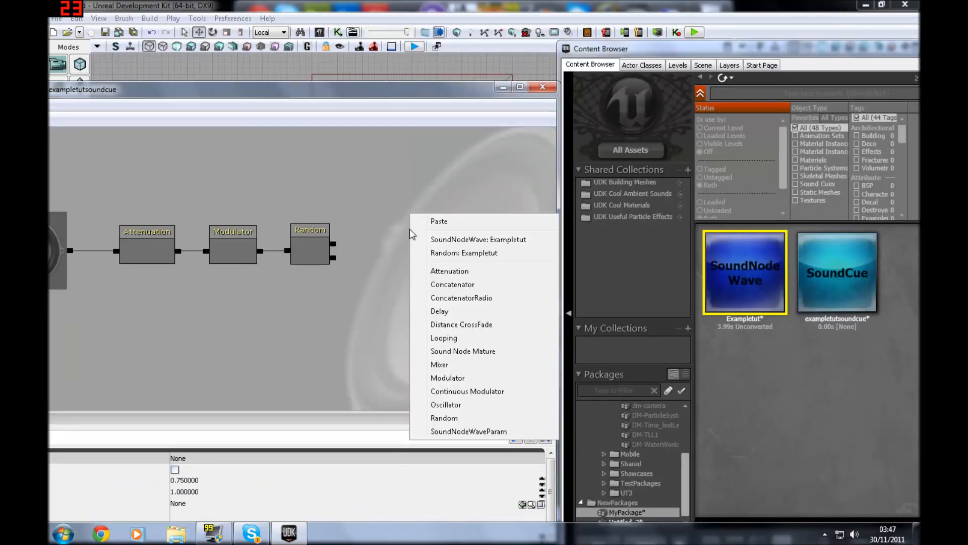
pyautogui.moveTo(494, 240)
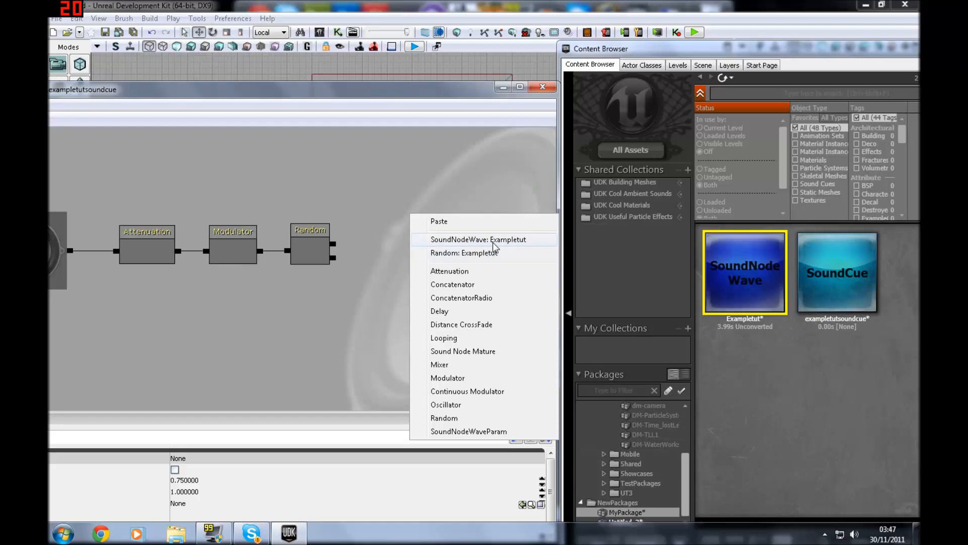
pyautogui.click(478, 240)
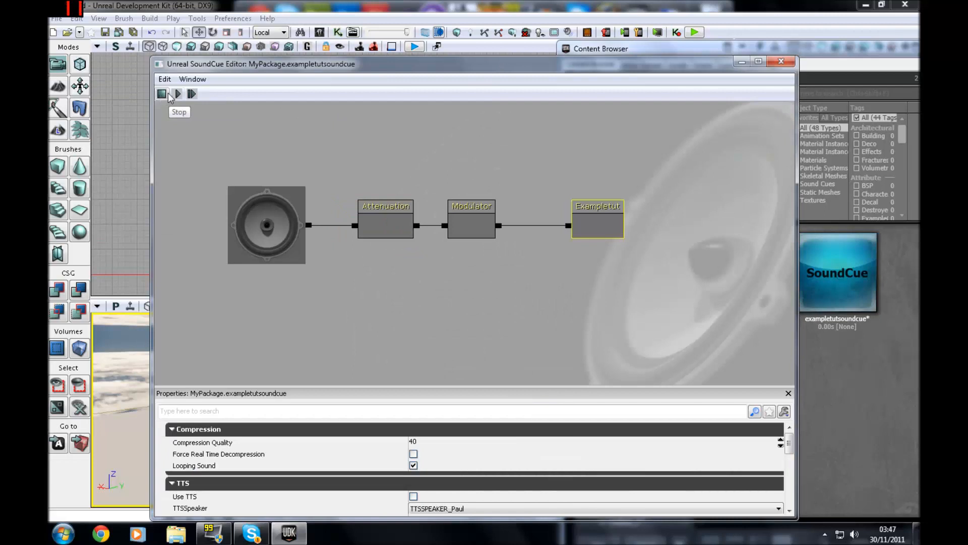
pyautogui.moveTo(179, 92)
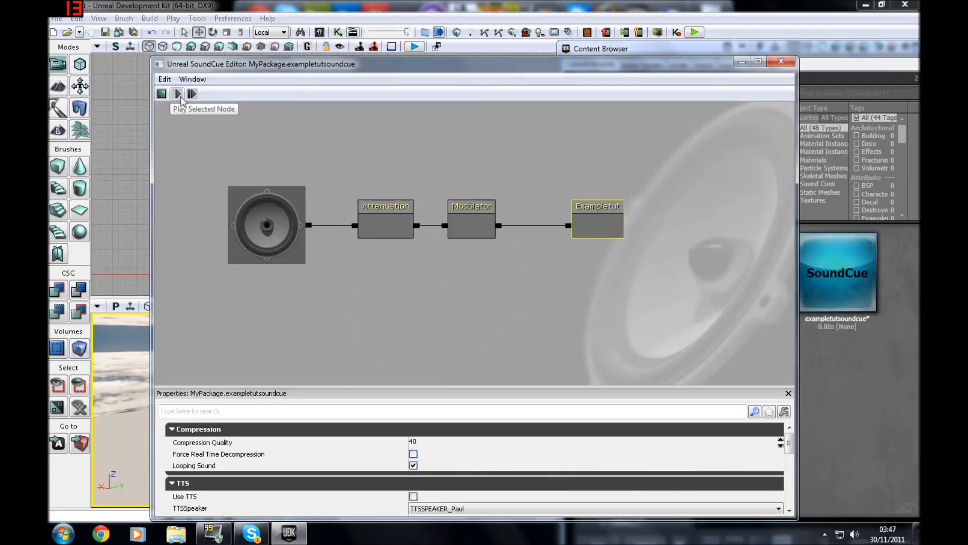
pyautogui.moveTo(611, 218)
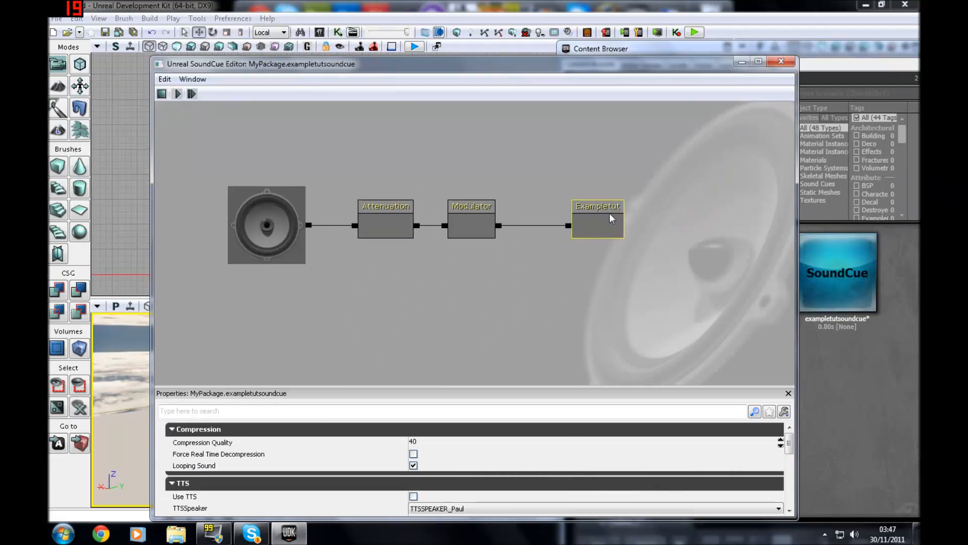
pyautogui.moveTo(503, 256)
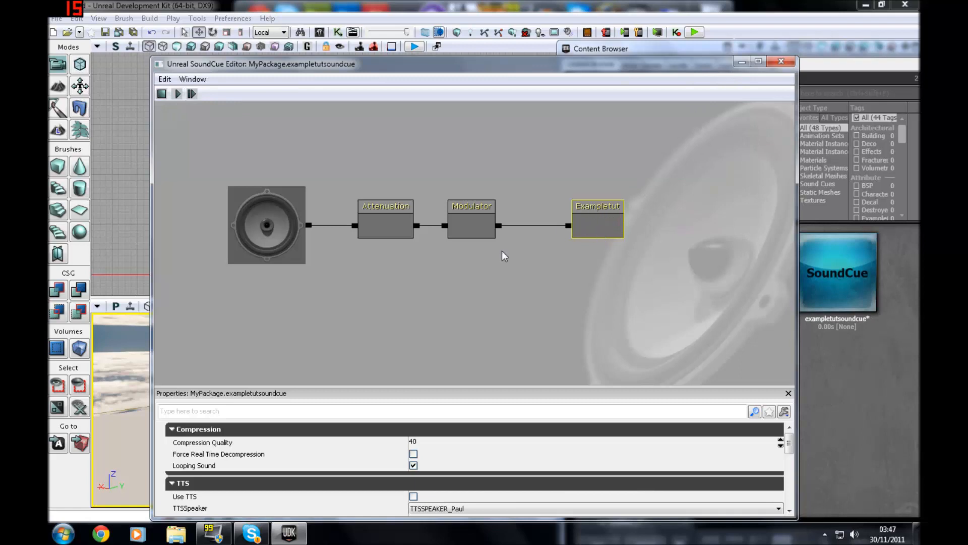
# Unlink the Exampletut wave from the Modulator and add a Random node to sit between them
pyautogui.rightClick(597, 217)
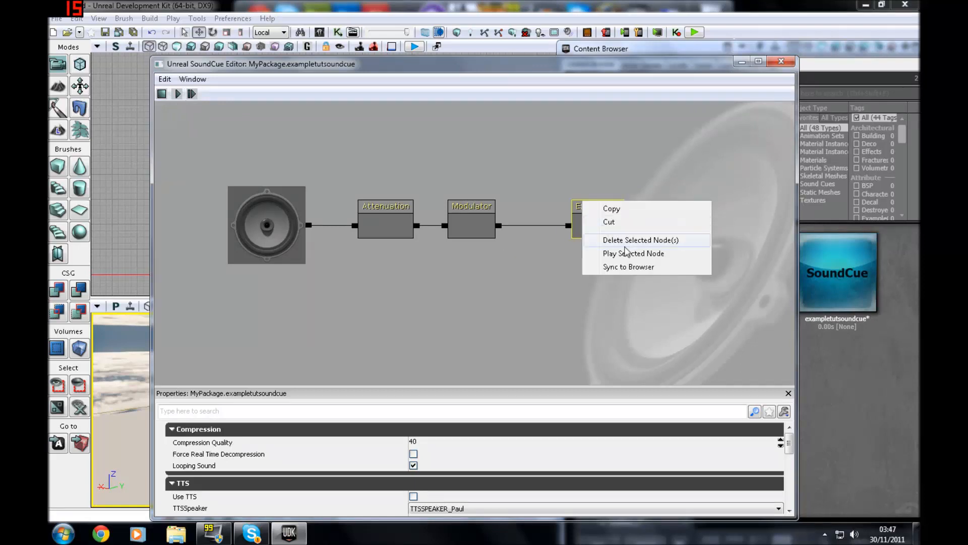
pyautogui.moveTo(568, 232)
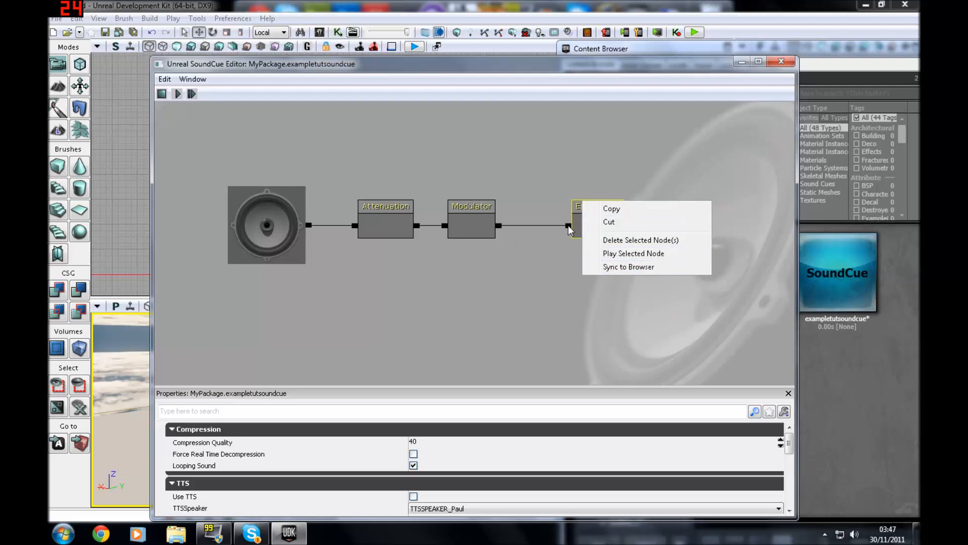
pyautogui.click(597, 219)
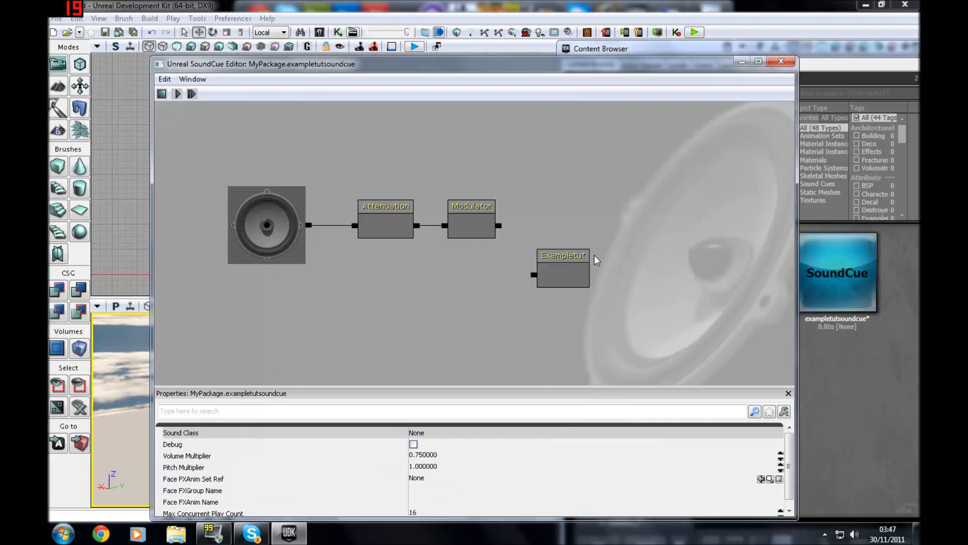
pyautogui.rightClick(596, 259)
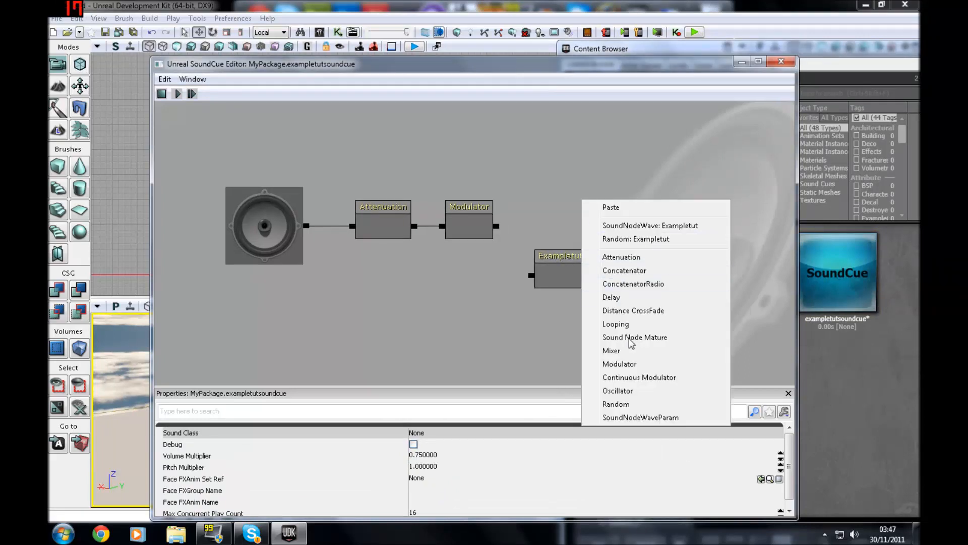
pyautogui.click(615, 403)
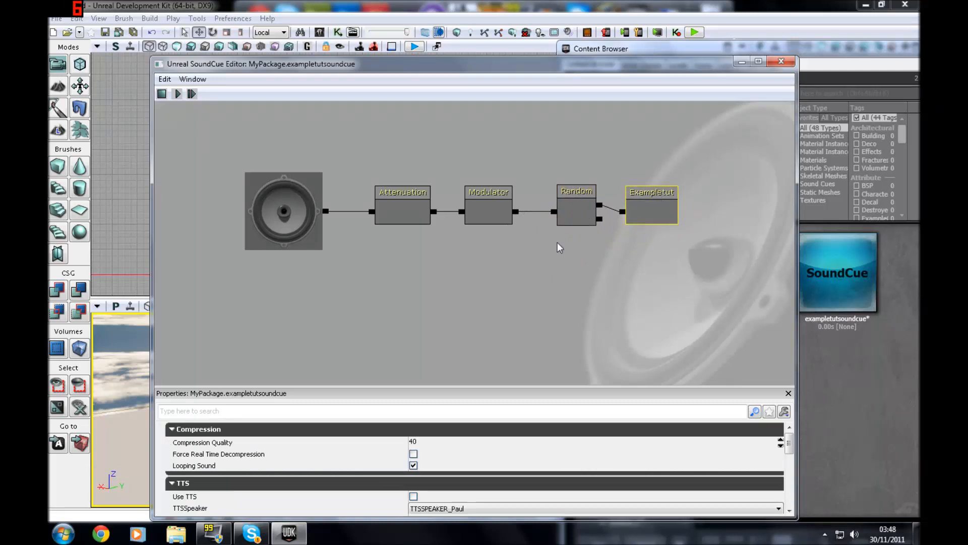
# Give the Modulator a 0.45 volume range and a 0.05 pitch range
pyautogui.click(402, 204)
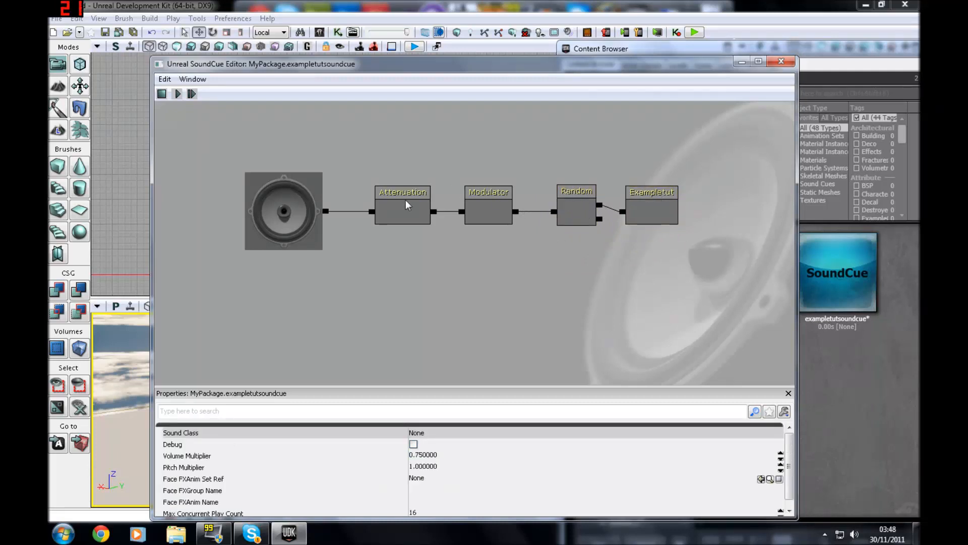
pyautogui.click(487, 203)
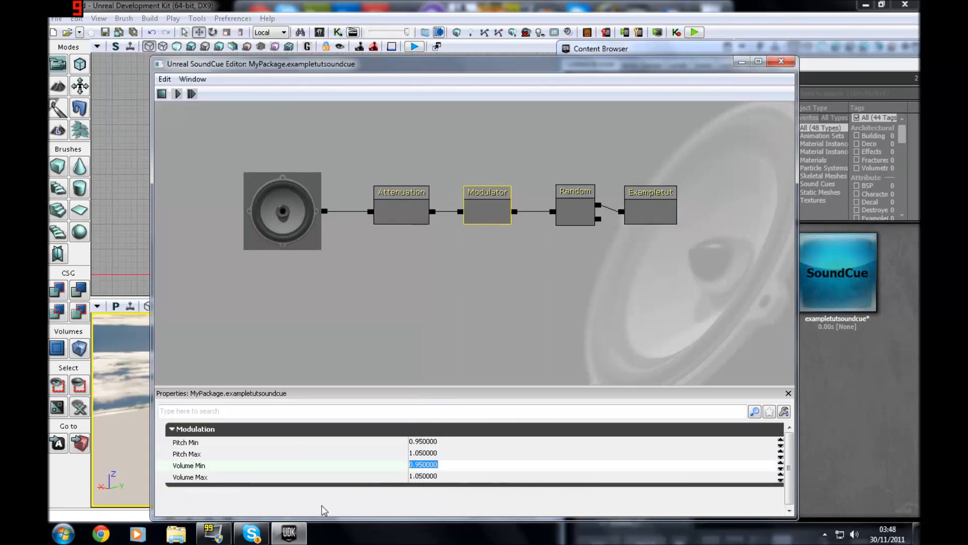
pyautogui.write('0.4')
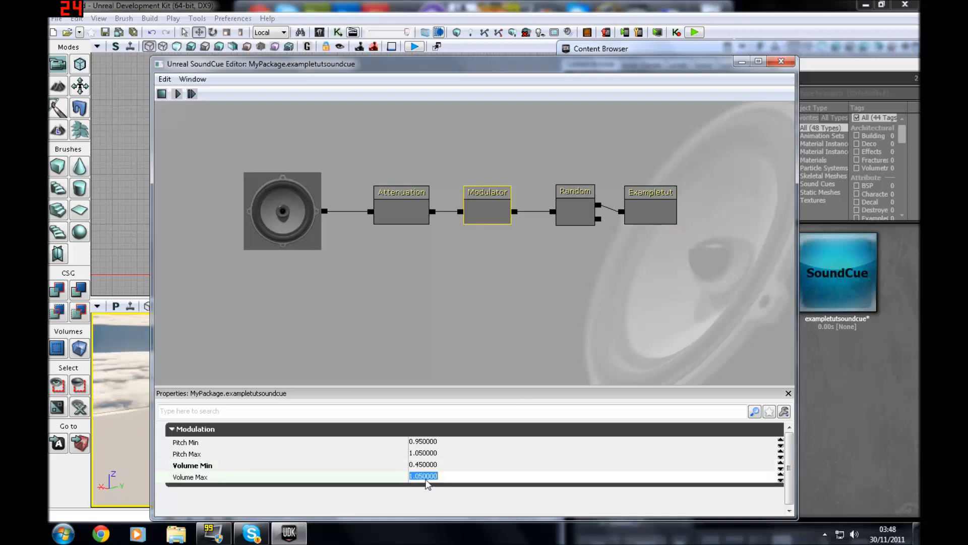
pyautogui.write('0.45')
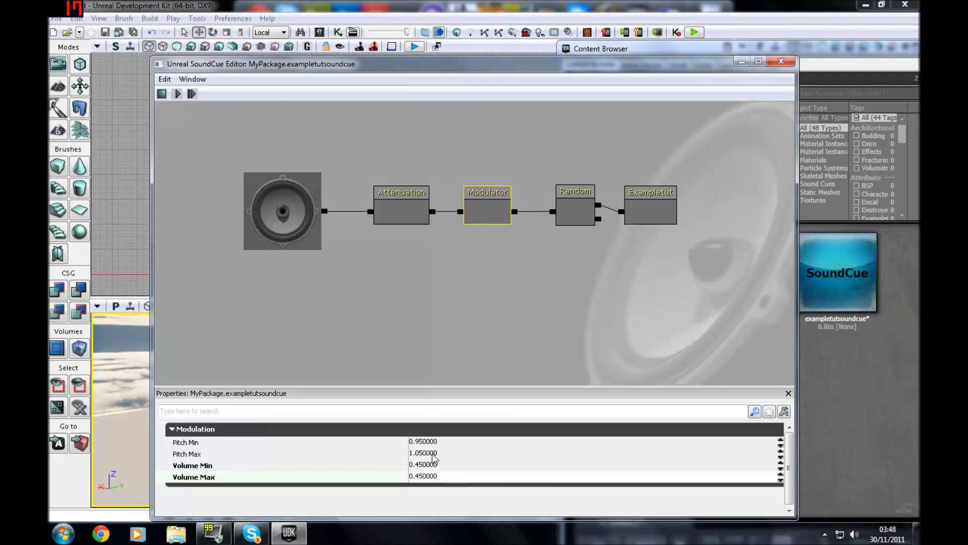
pyautogui.doubleClick(422, 453)
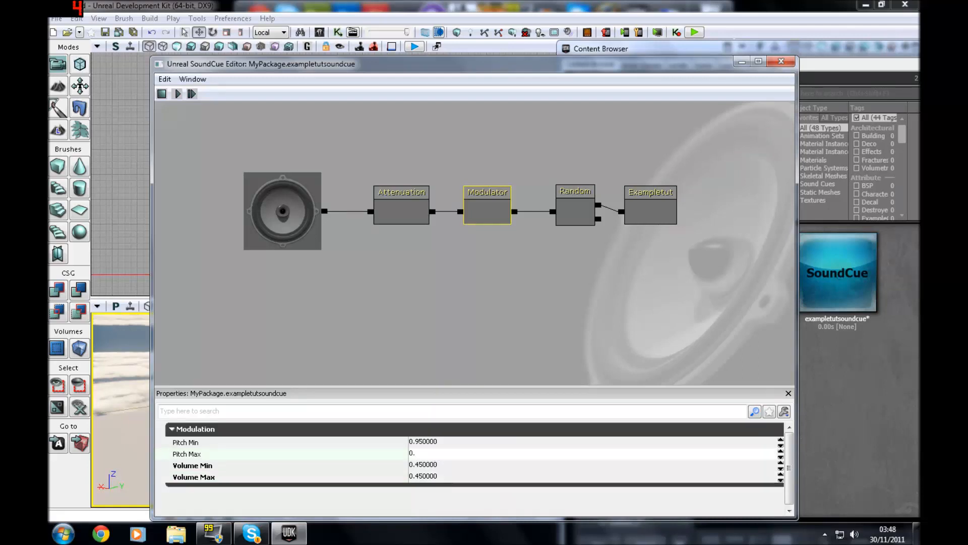
pyautogui.write('0.0')
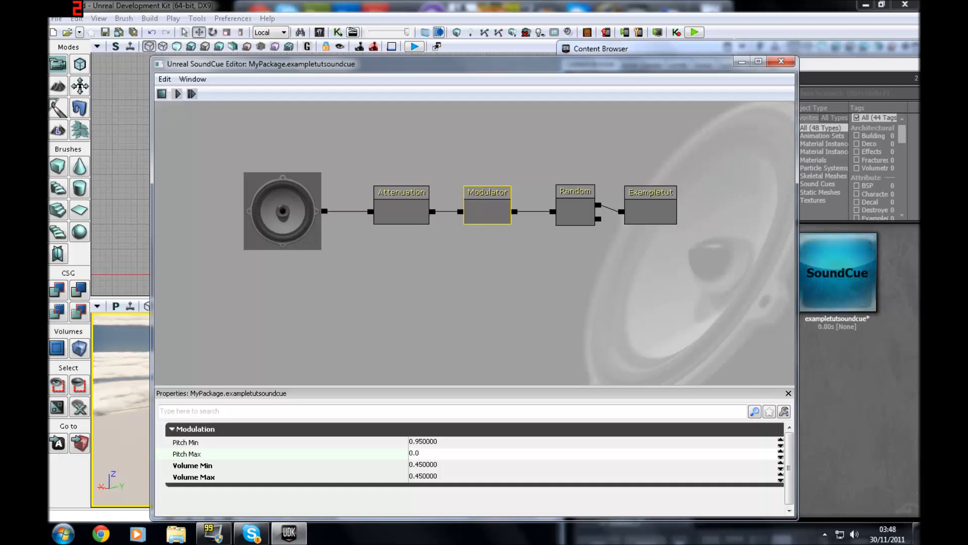
pyautogui.click(172, 428)
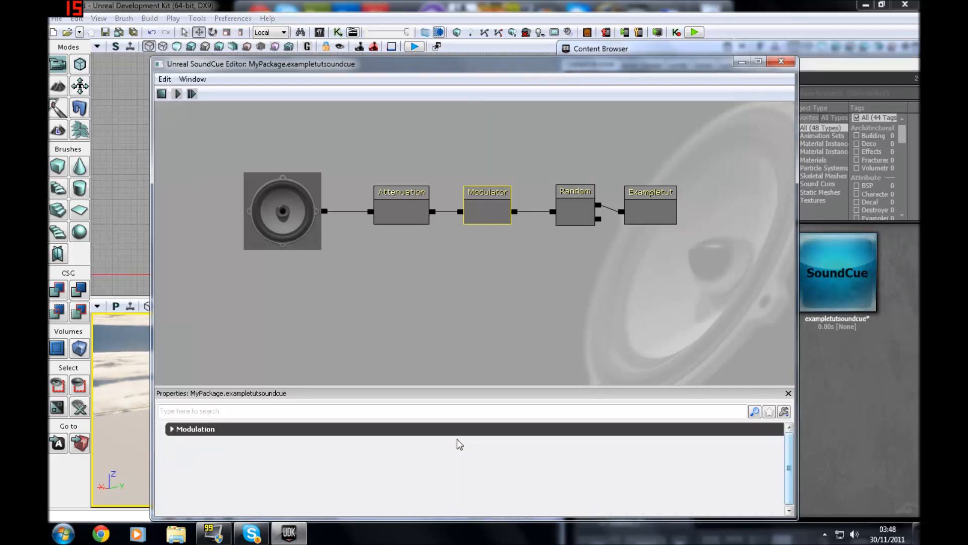
pyautogui.click(195, 429)
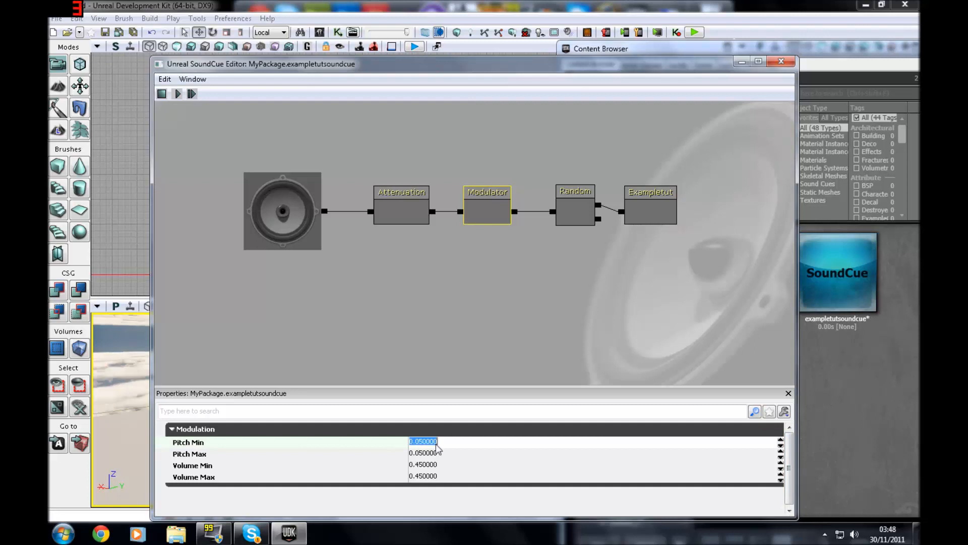
pyautogui.moveTo(177, 93)
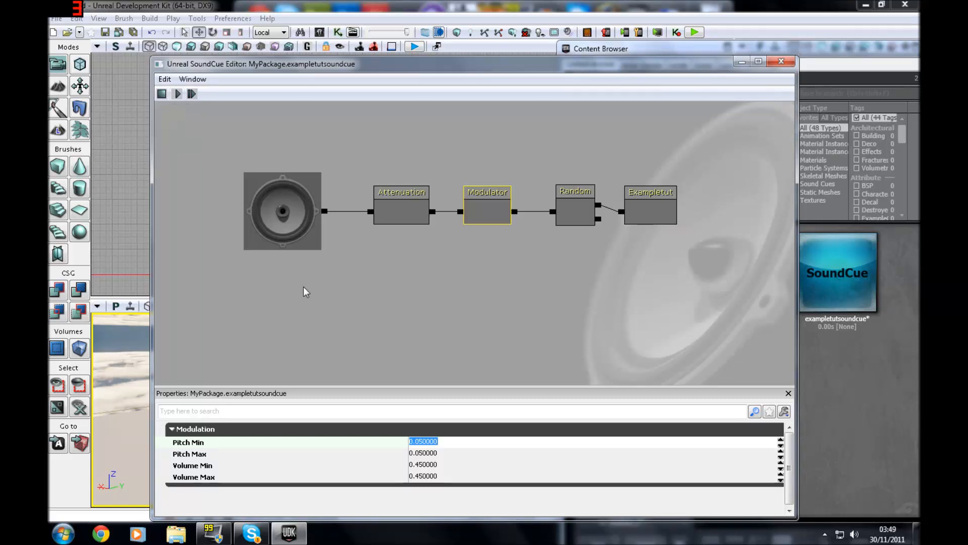
pyautogui.moveTo(399, 432)
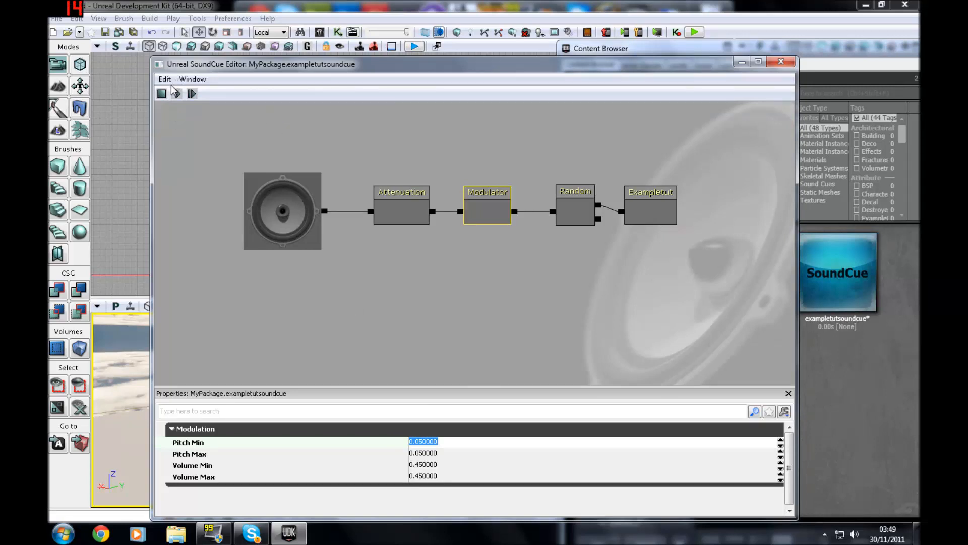
pyautogui.moveTo(161, 93)
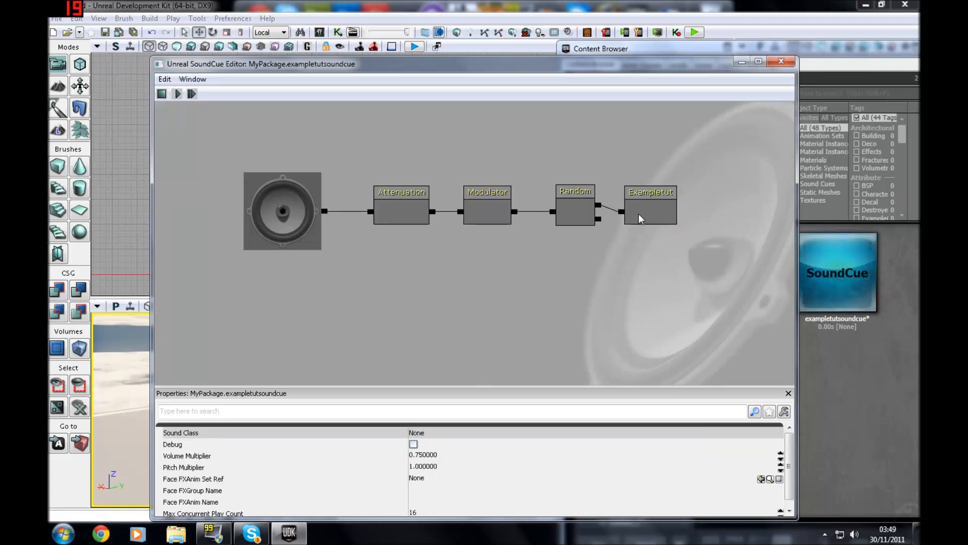
# Review the Random node weights and Modulator settings, then close the SoundCue editor
pyautogui.click(574, 206)
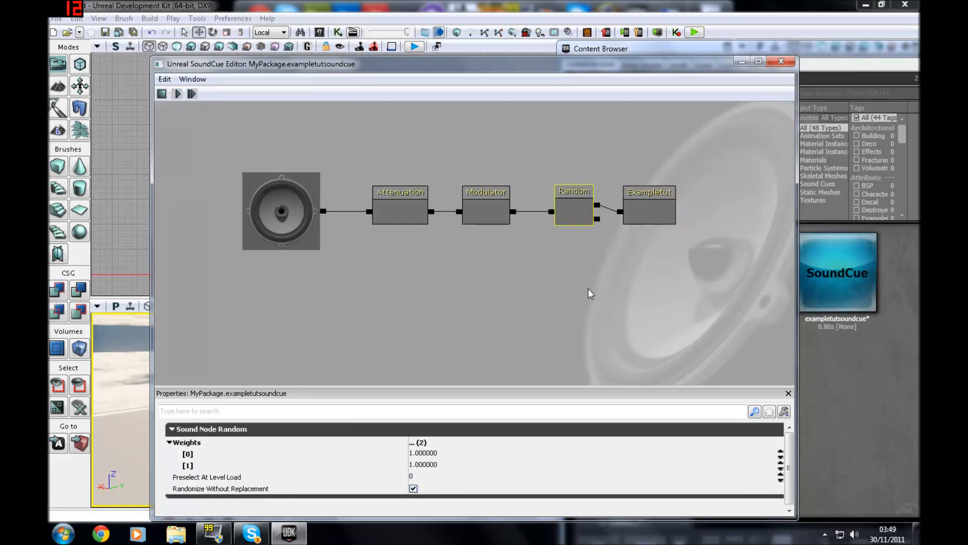
pyautogui.click(493, 200)
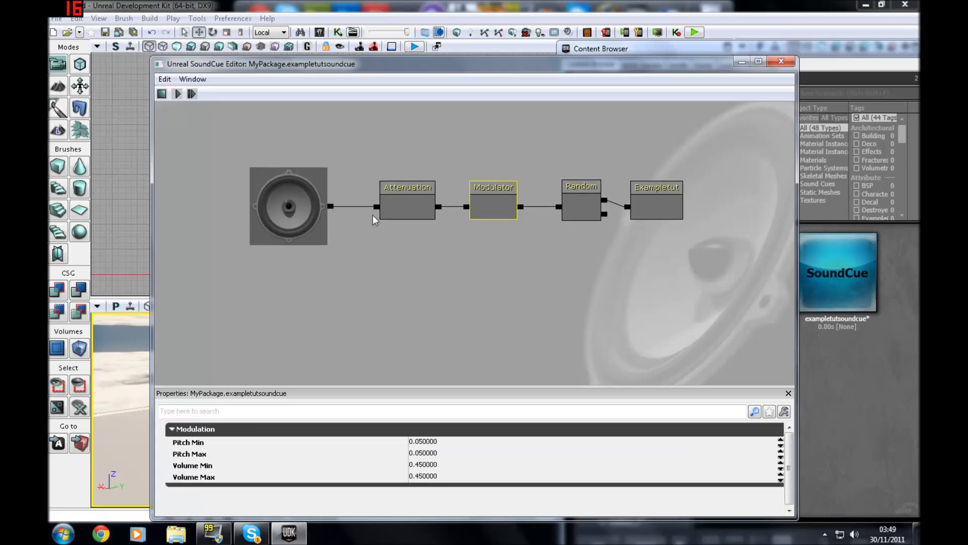
pyautogui.click(406, 198)
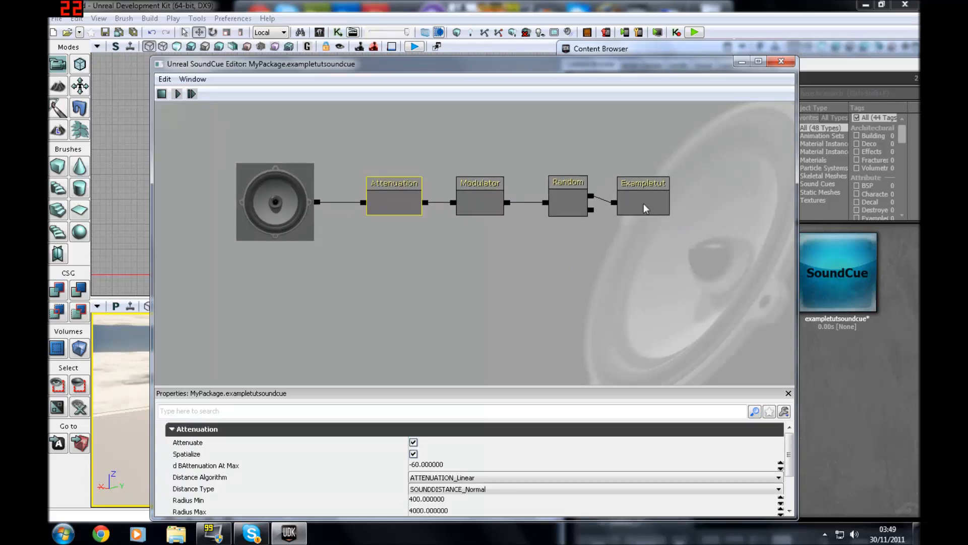
pyautogui.click(642, 195)
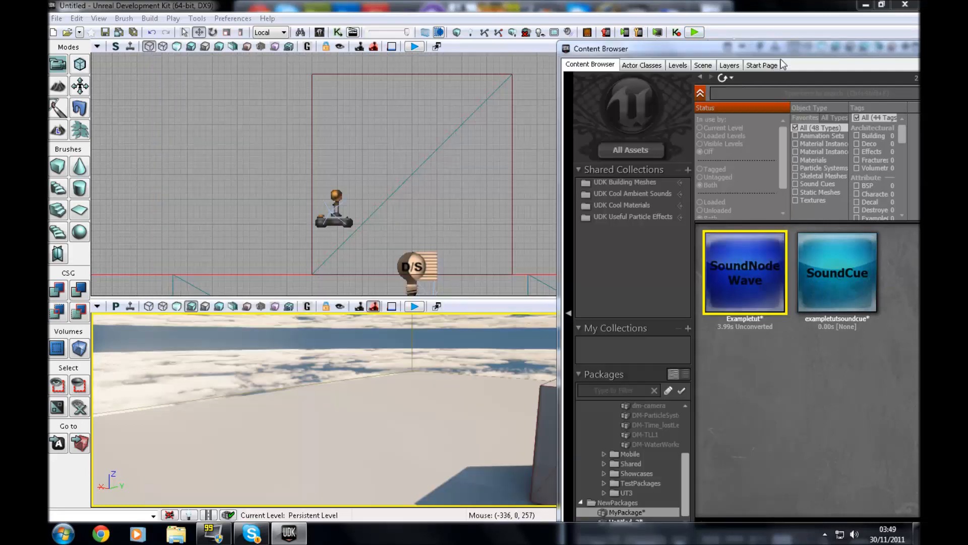
pyautogui.moveTo(430, 342)
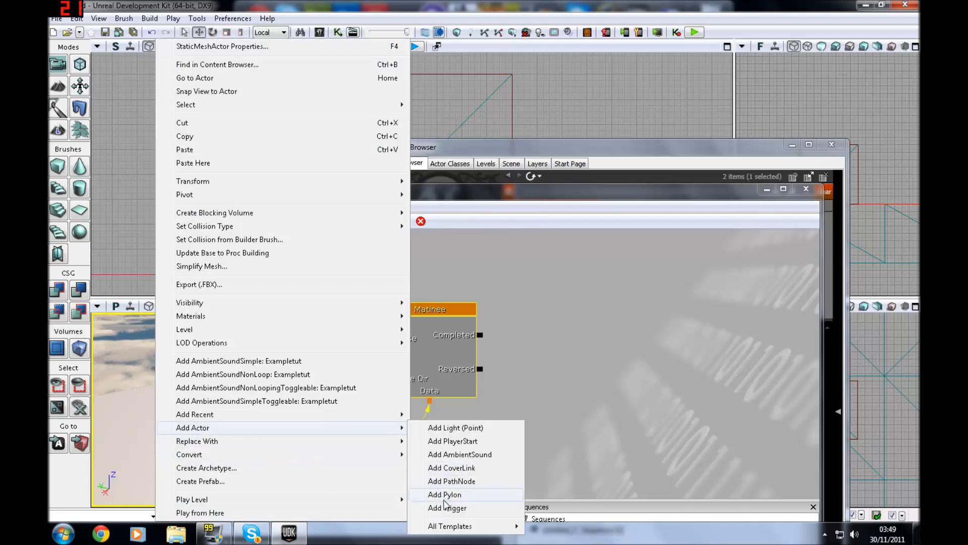
# Place a trigger actor in the level and look through its property categories
pyautogui.click(447, 507)
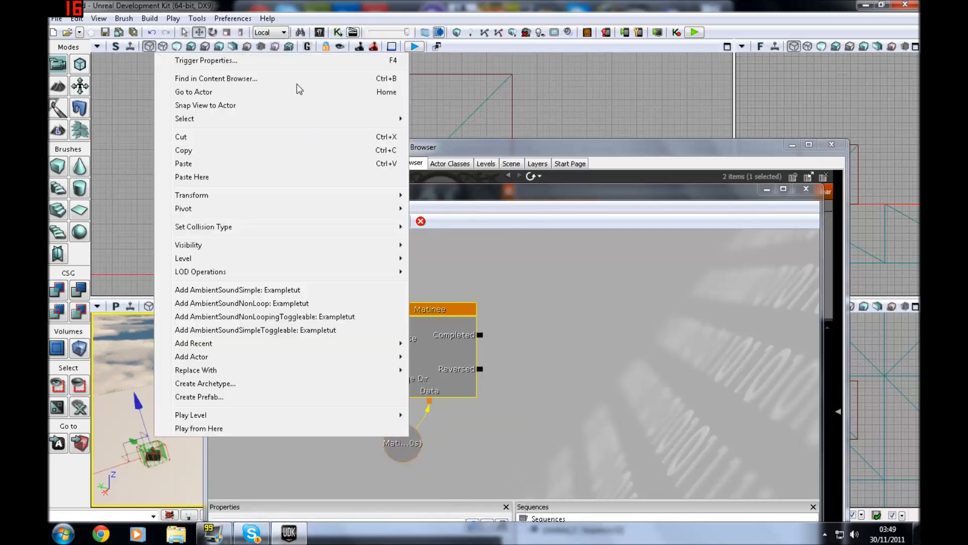
pyautogui.click(206, 59)
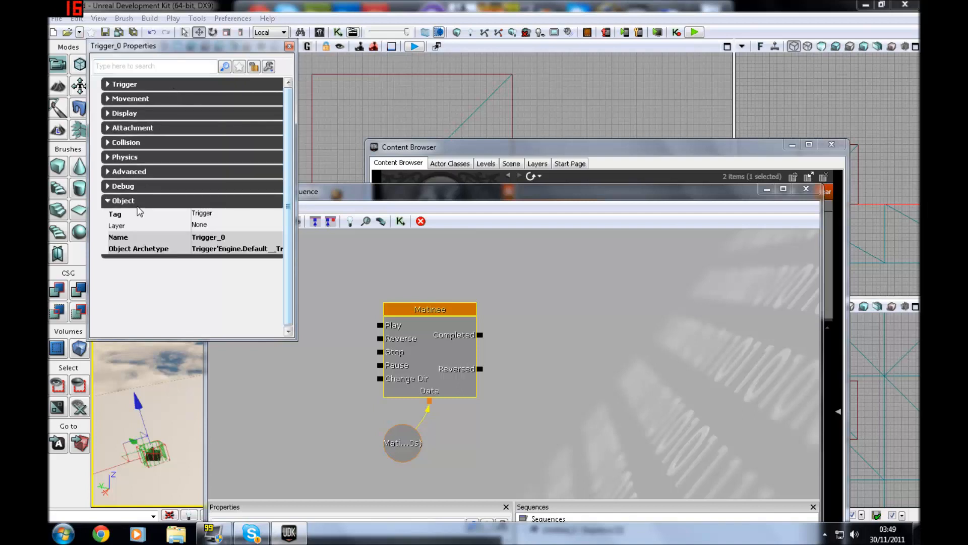
pyautogui.click(129, 171)
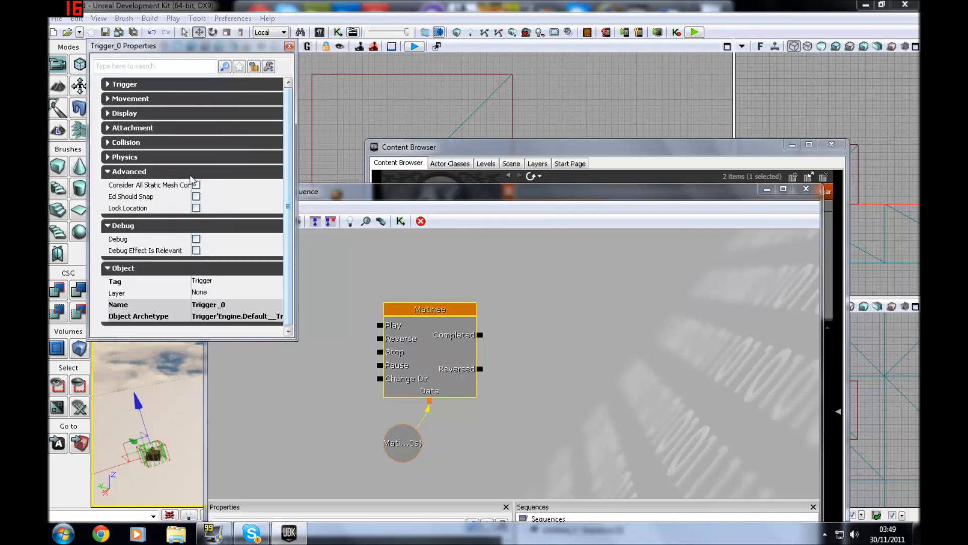
pyautogui.click(125, 157)
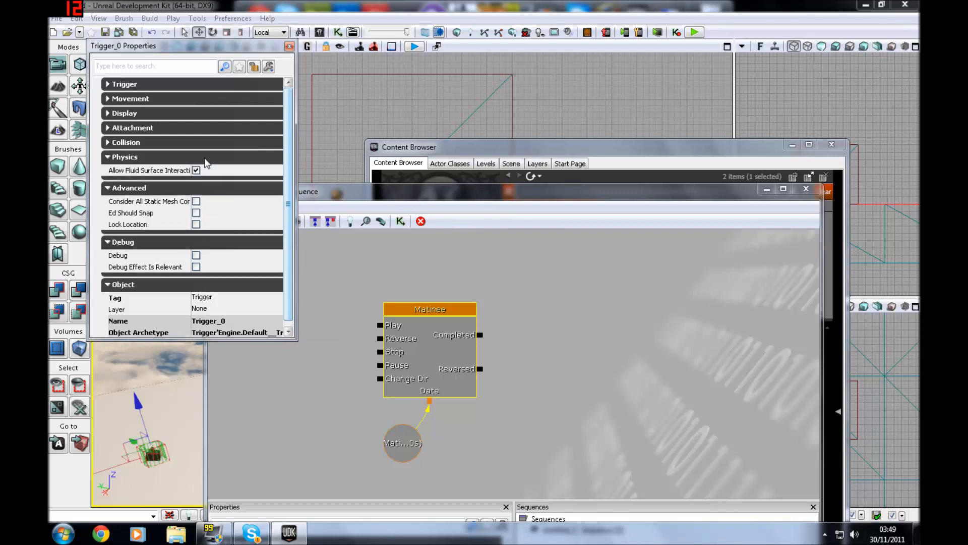
pyautogui.click(125, 158)
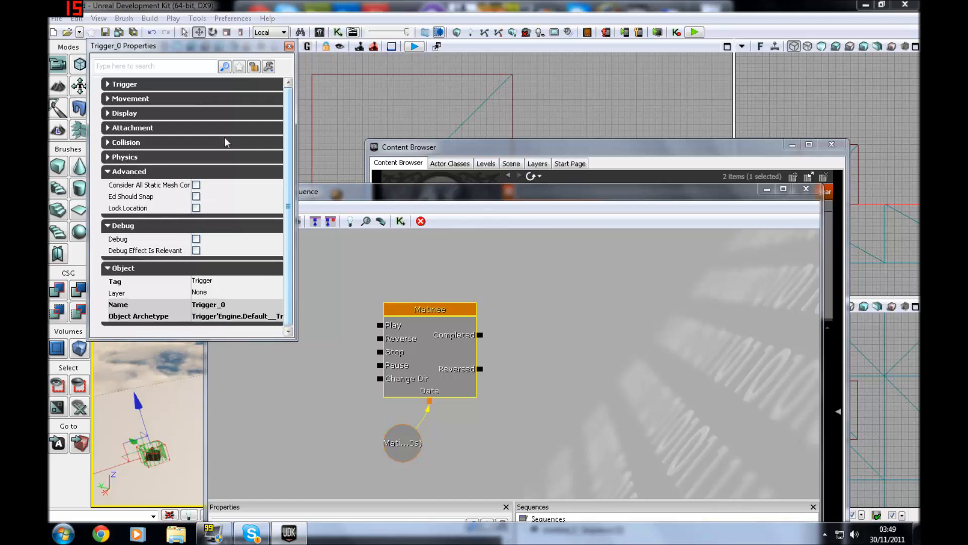
pyautogui.click(132, 128)
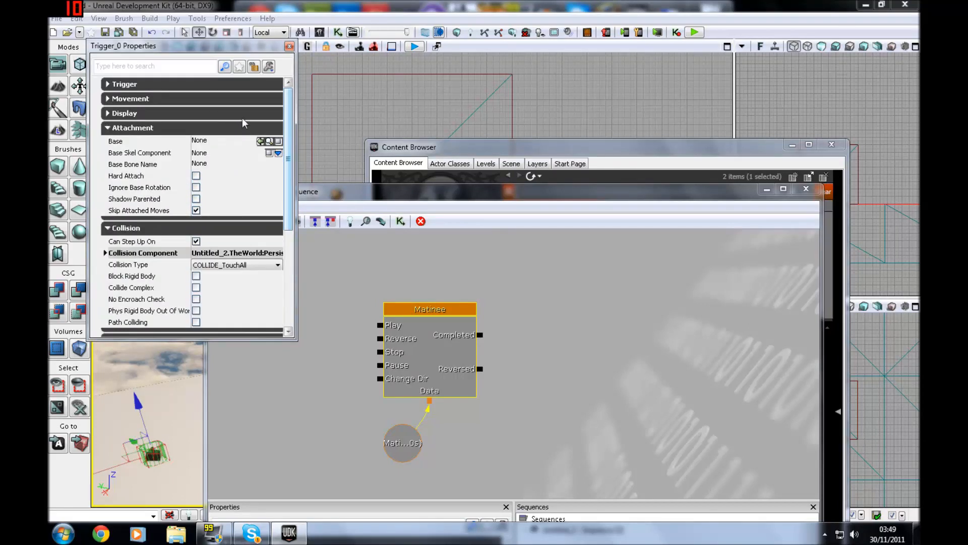
pyautogui.click(124, 113)
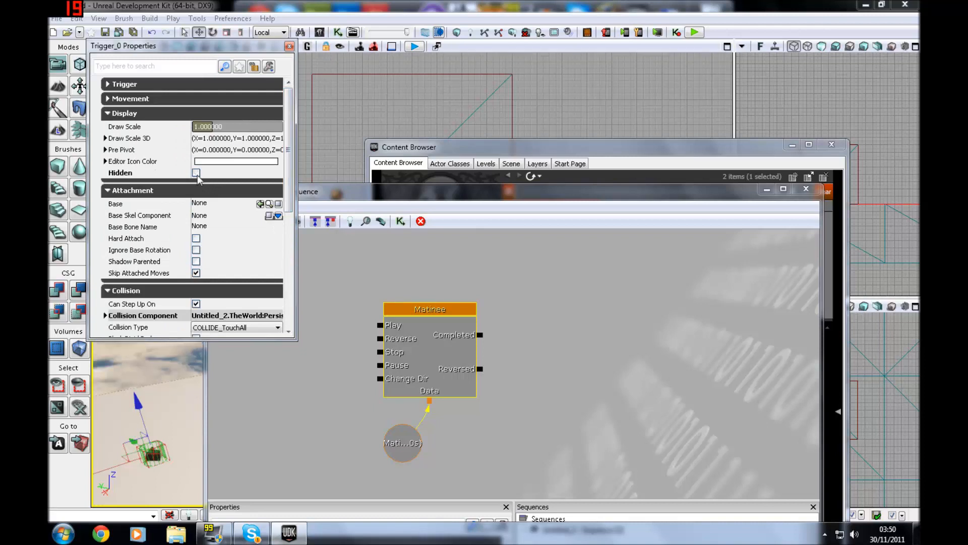
# Add a Trigger_0 Touch event in Kismet driving the Matinee's Play input, then enter the Matinee
pyautogui.rightClick(323, 352)
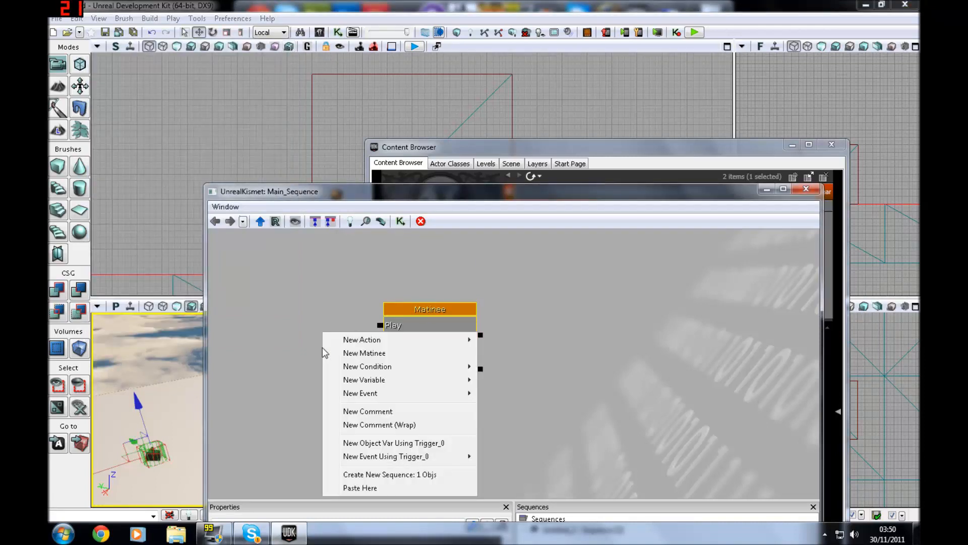
pyautogui.click(364, 353)
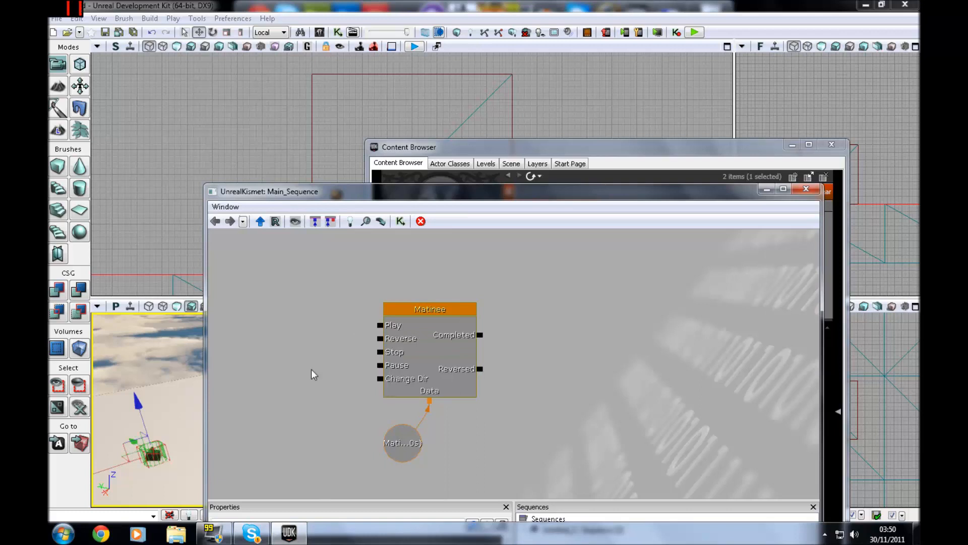
pyautogui.rightClick(311, 373)
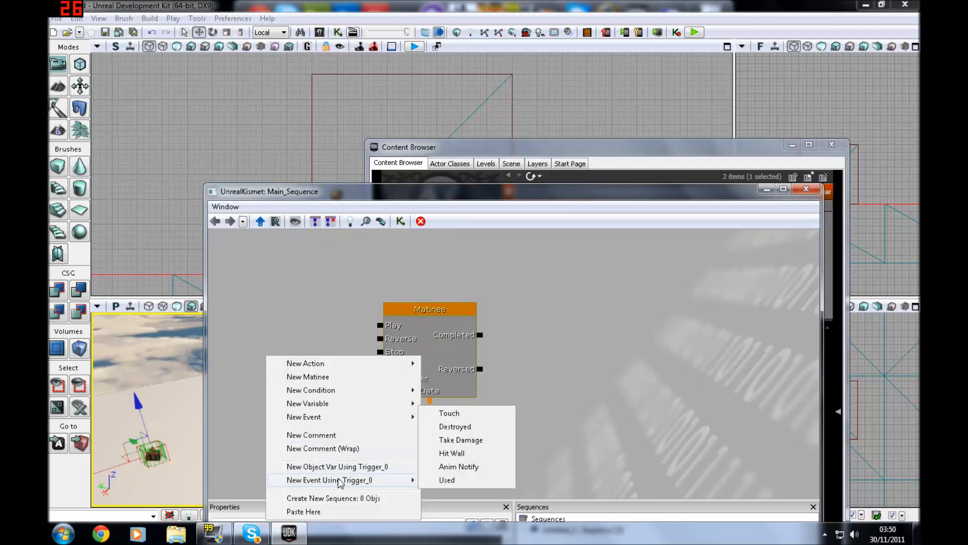
pyautogui.click(449, 412)
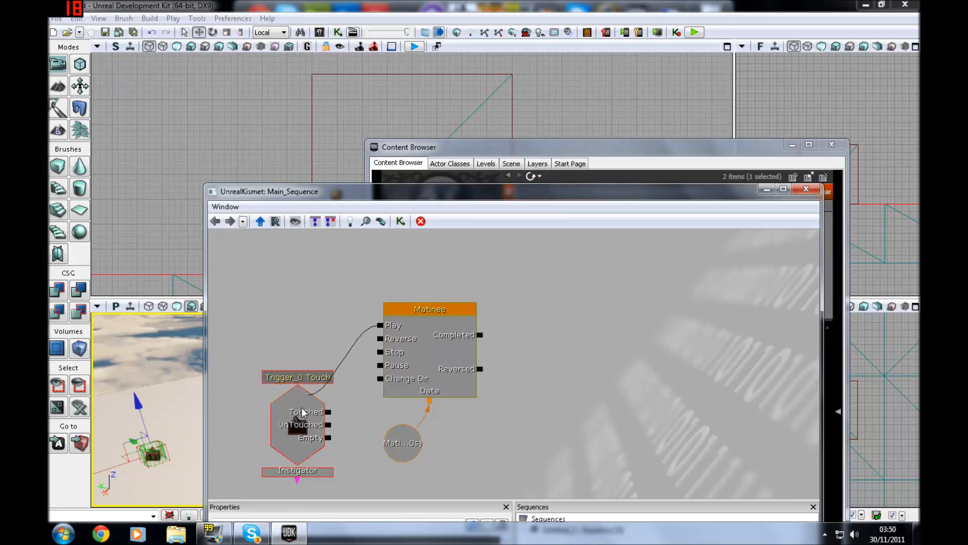
pyautogui.click(302, 426)
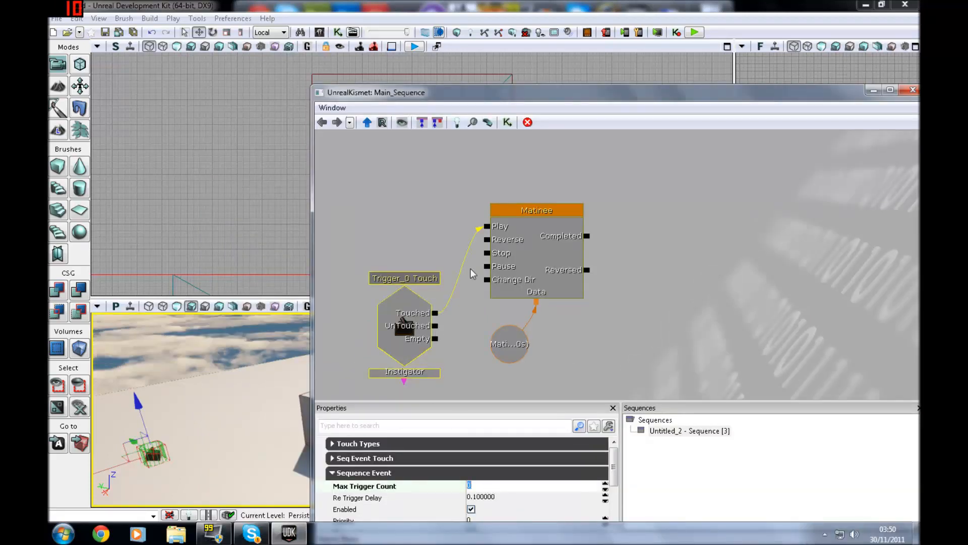
pyautogui.doubleClick(535, 210)
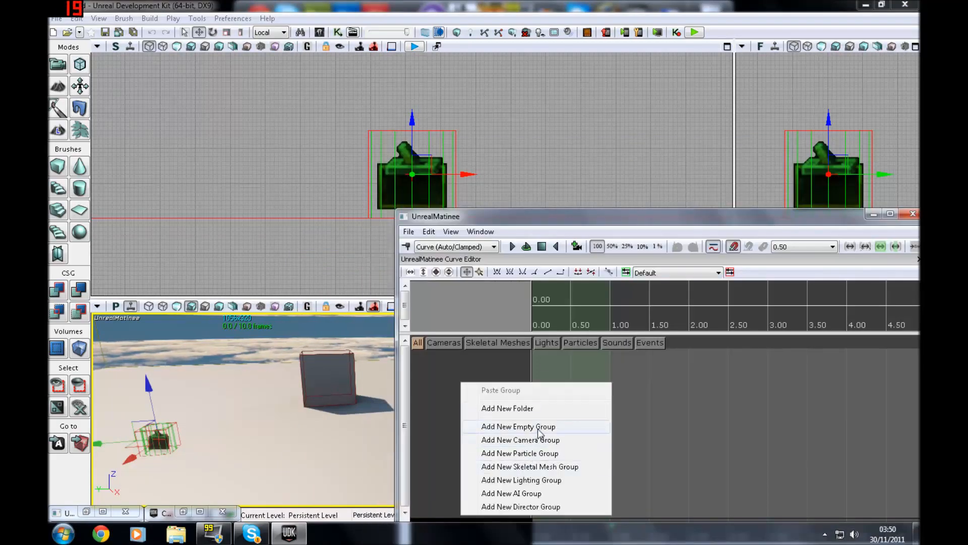
# Add an empty group named soundcuetut with a Sound track, dismissing the no-SoundCue warning
pyautogui.click(518, 426)
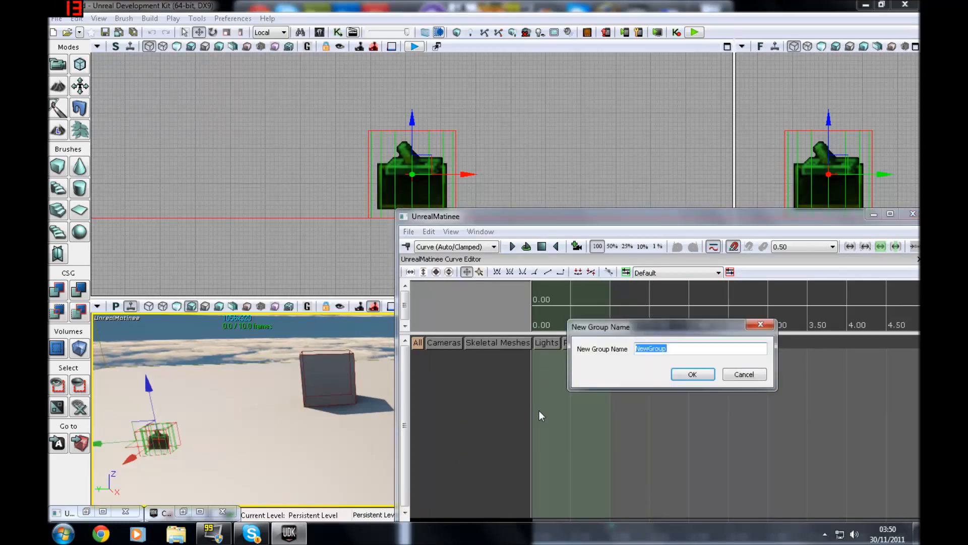
pyautogui.write('sound')
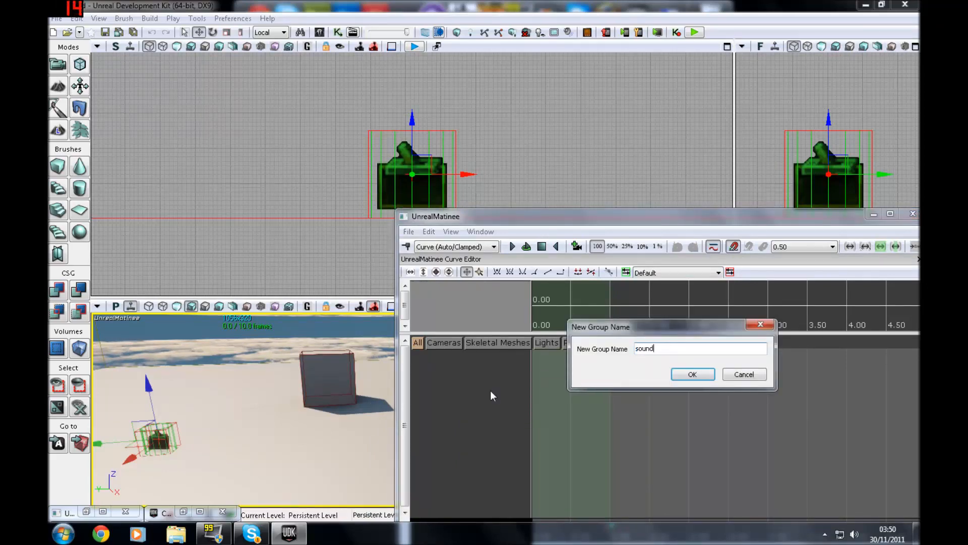
pyautogui.write('cue')
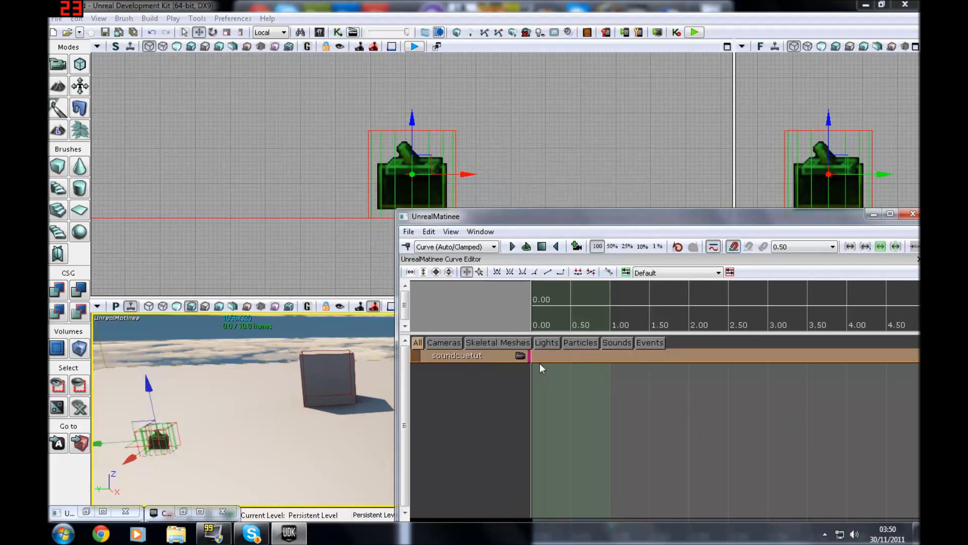
pyautogui.click(426, 355)
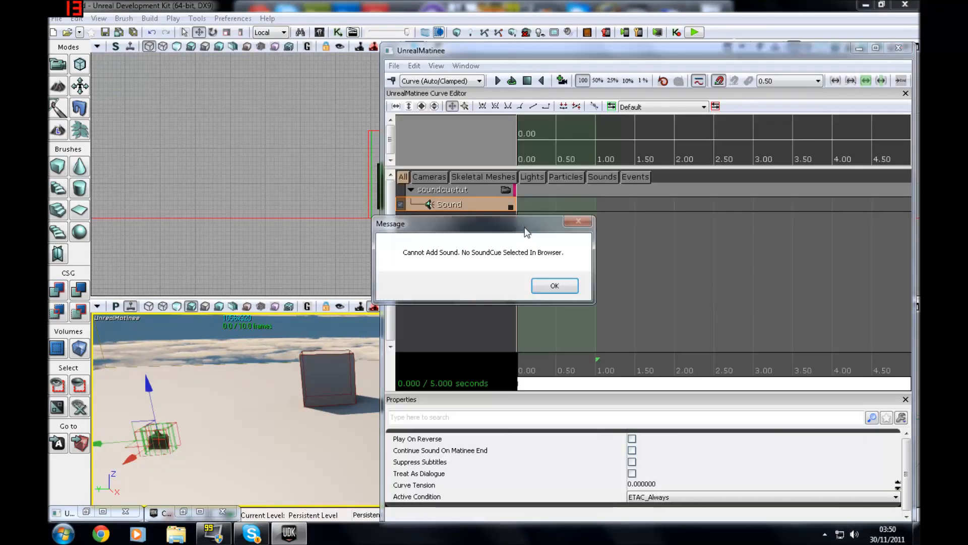
pyautogui.click(554, 285)
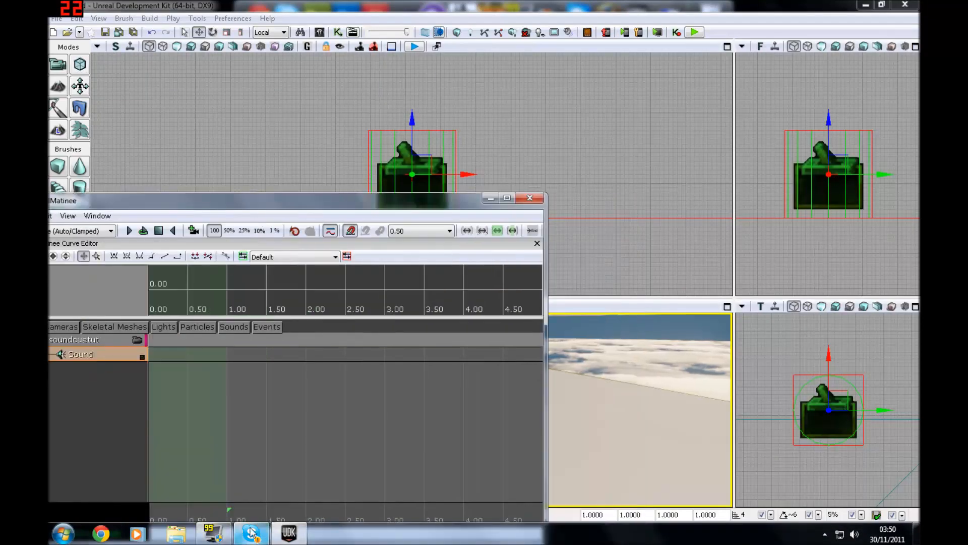
pyautogui.moveTo(319, 32)
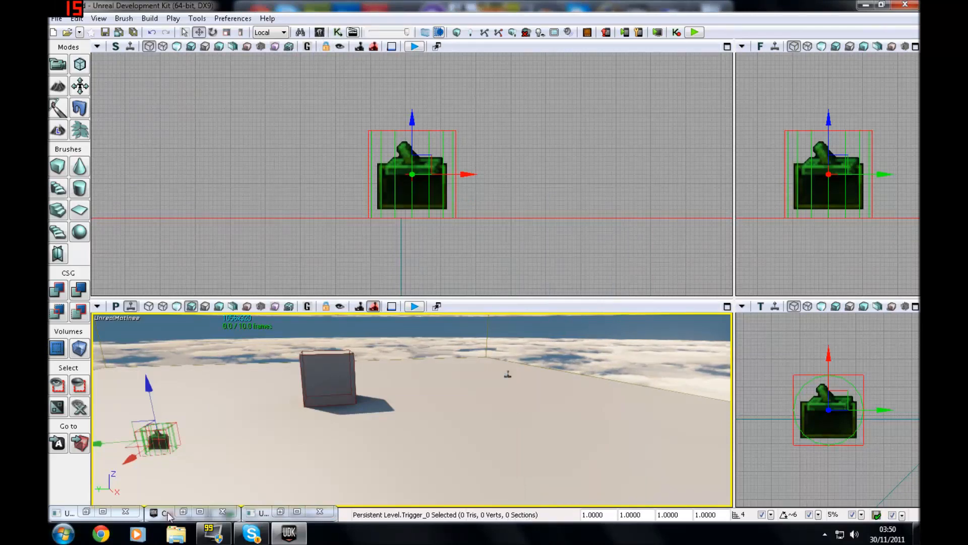
# Key exampletutsoundcue at 0 s and A_BioRifle_FireImpactFizzle_Cue at 4 s, then preview the Matinee
pyautogui.click(161, 513)
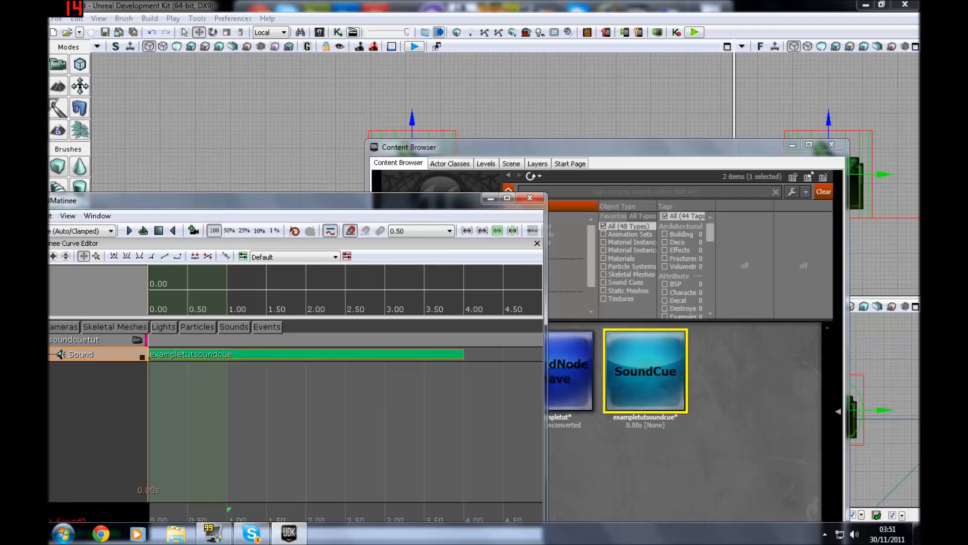
pyautogui.moveTo(158, 230)
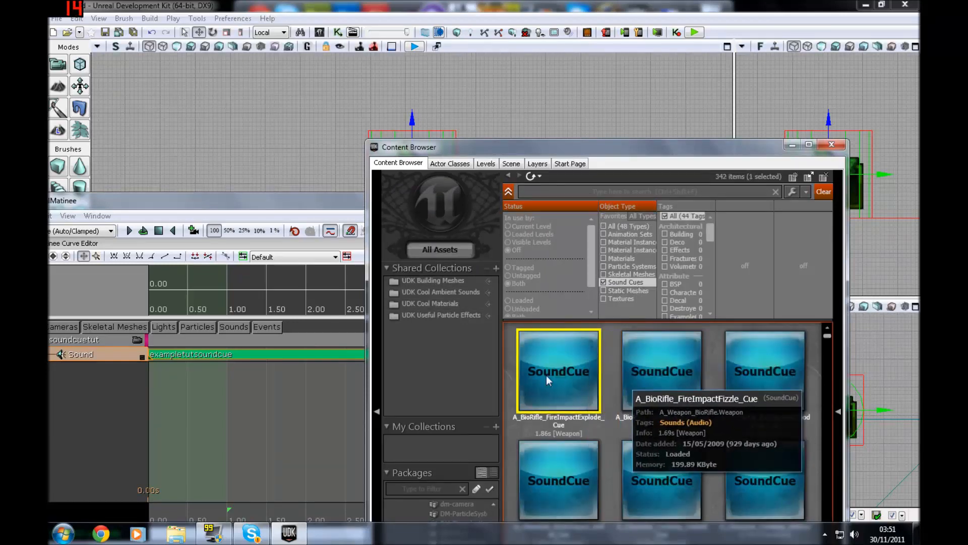
pyautogui.click(662, 370)
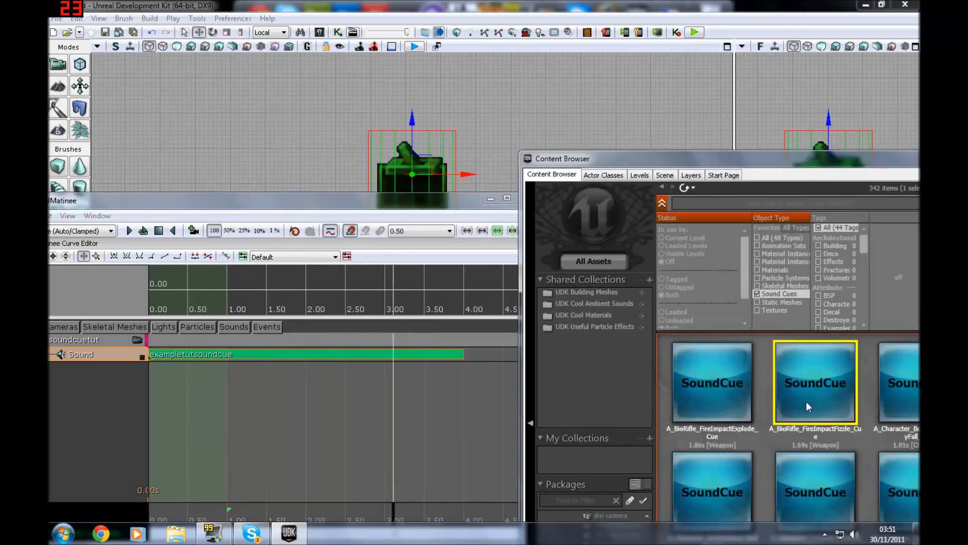
pyautogui.moveTo(658, 370)
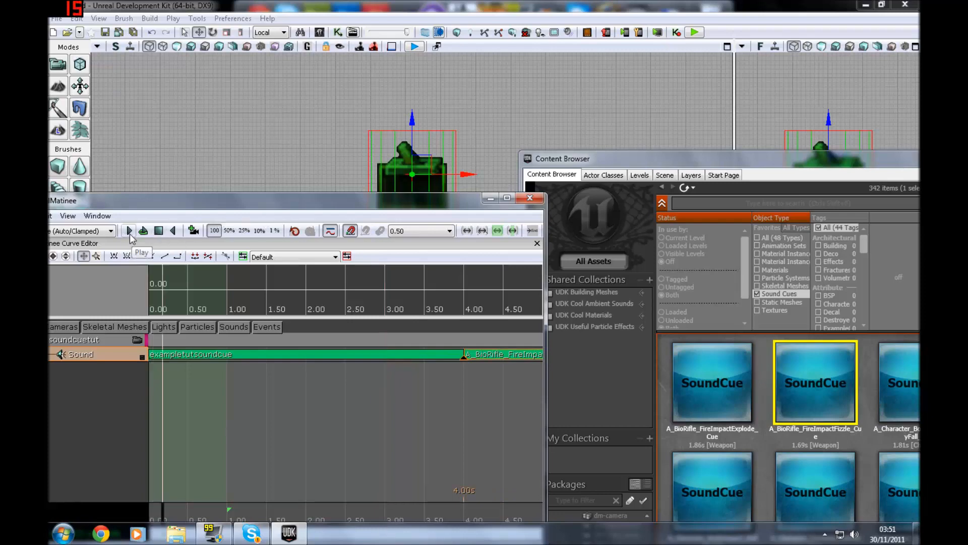
pyautogui.click(158, 230)
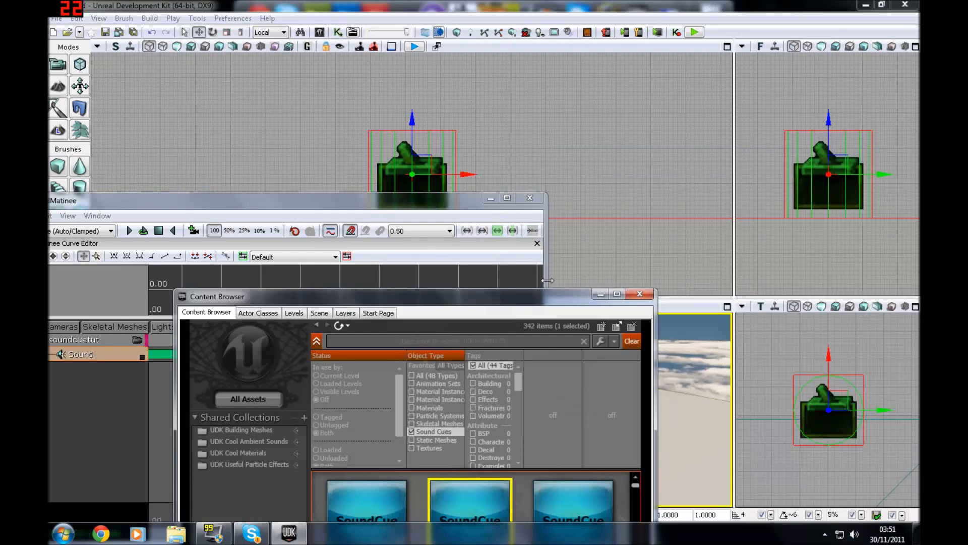
pyautogui.click(641, 293)
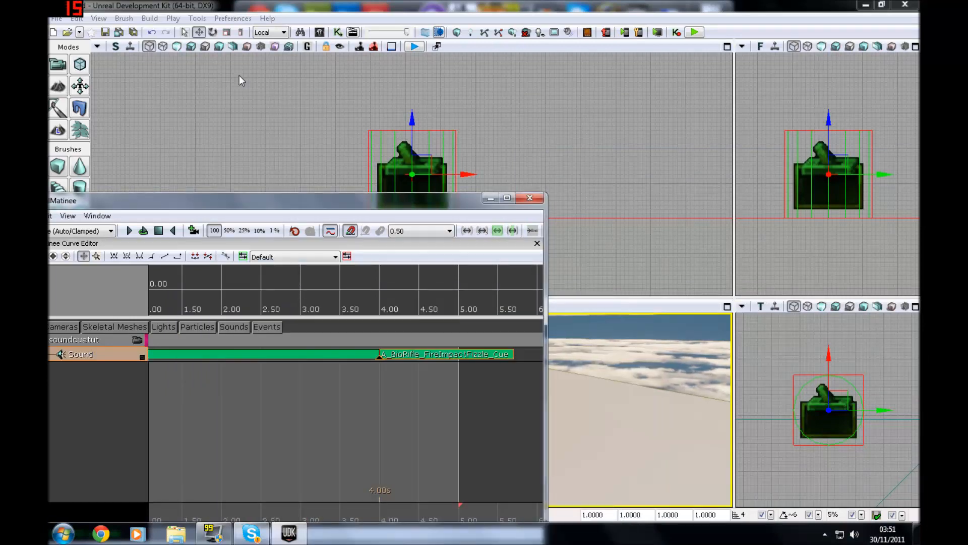
# Filter the Content Browser sound cues by 'example' and select exampletutsoundcue
pyautogui.click(530, 198)
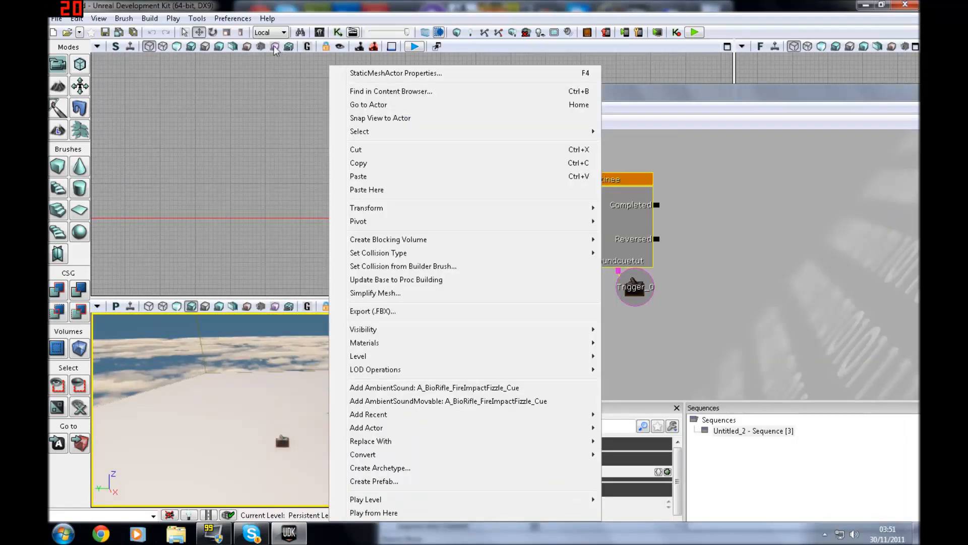
pyautogui.click(390, 91)
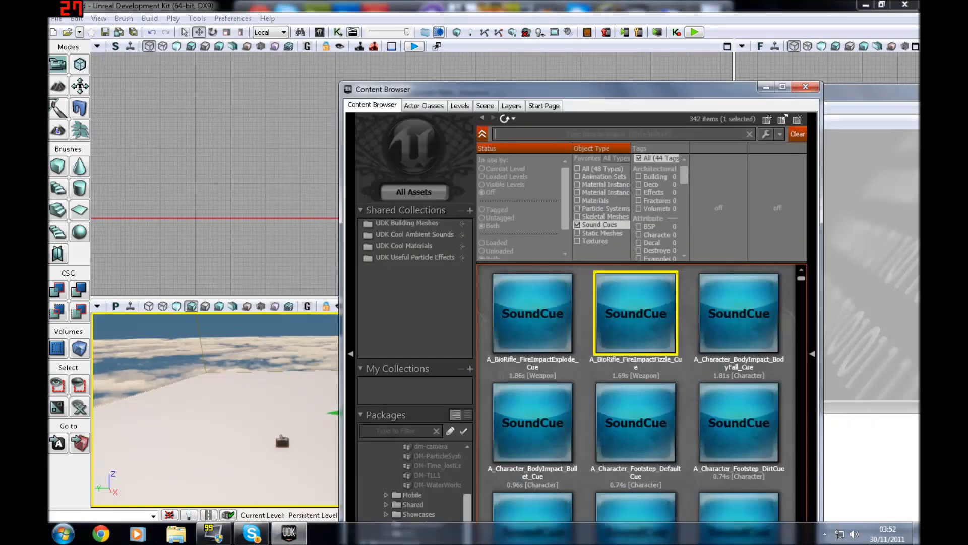
pyautogui.write('example')
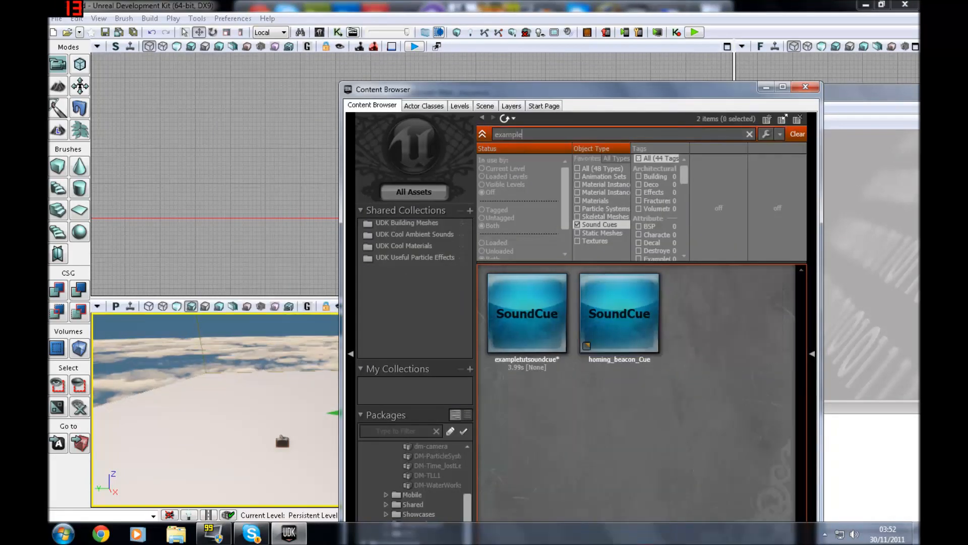
pyautogui.click(526, 311)
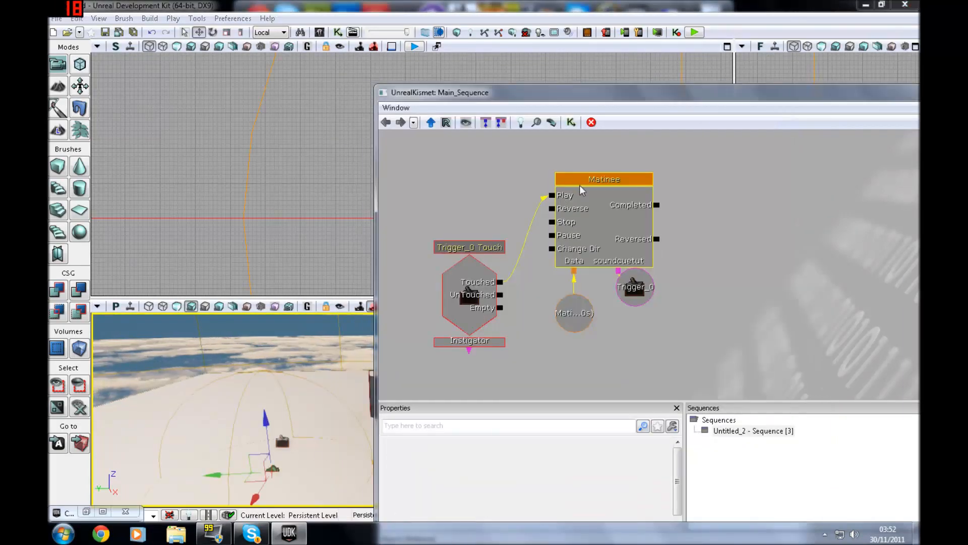
# Reopen the Matinee, dismiss the no-active-track warning and add a Sound track to soundcuetut
pyautogui.doubleClick(604, 180)
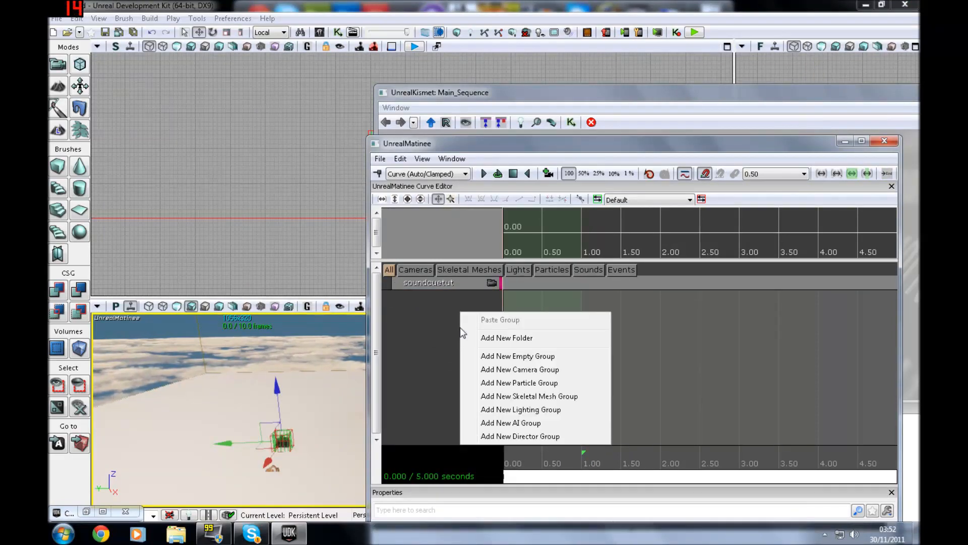
pyautogui.moveTo(519, 356)
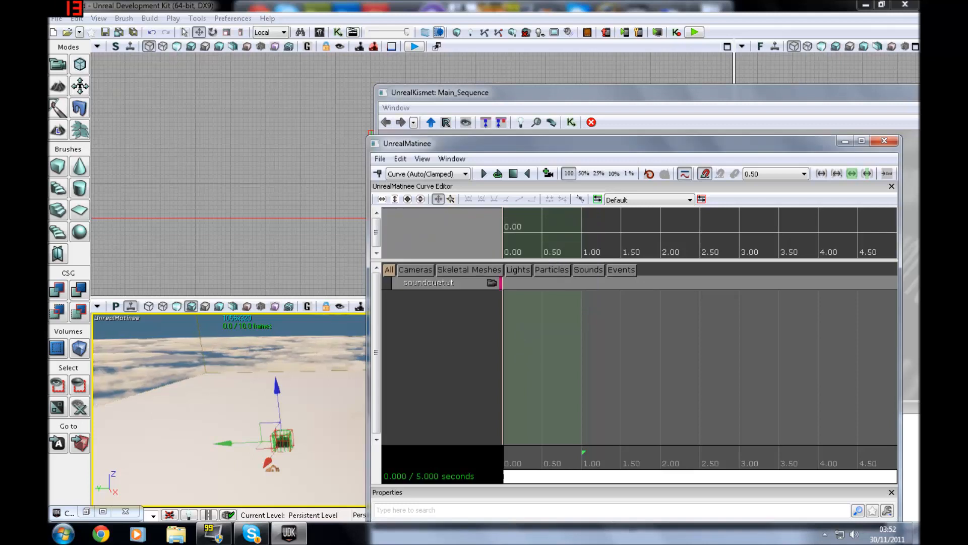
pyautogui.rightClick(433, 358)
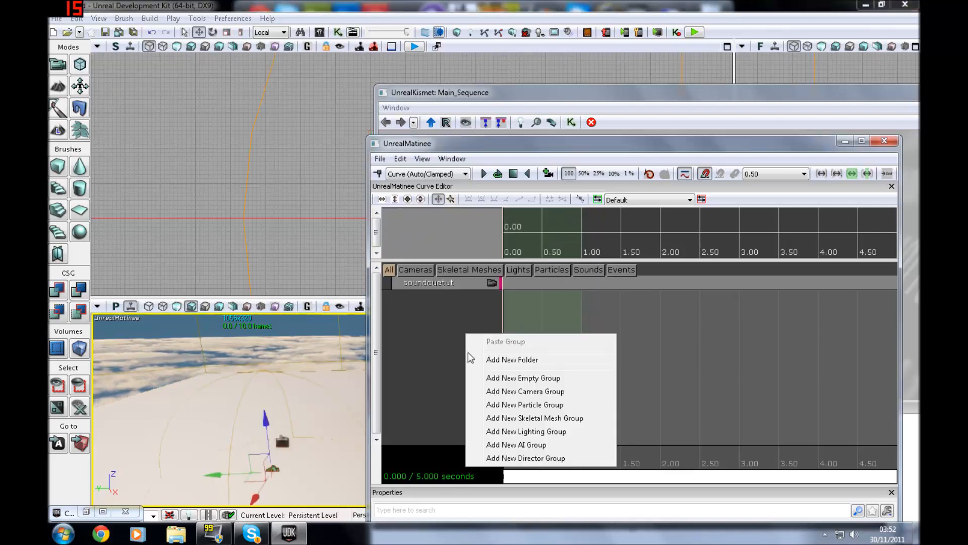
pyautogui.click(524, 377)
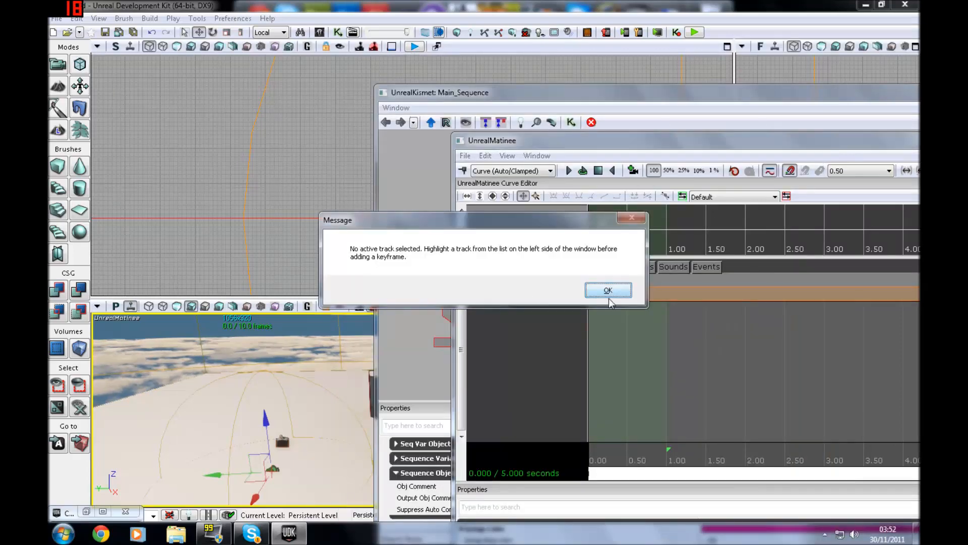
pyautogui.click(607, 291)
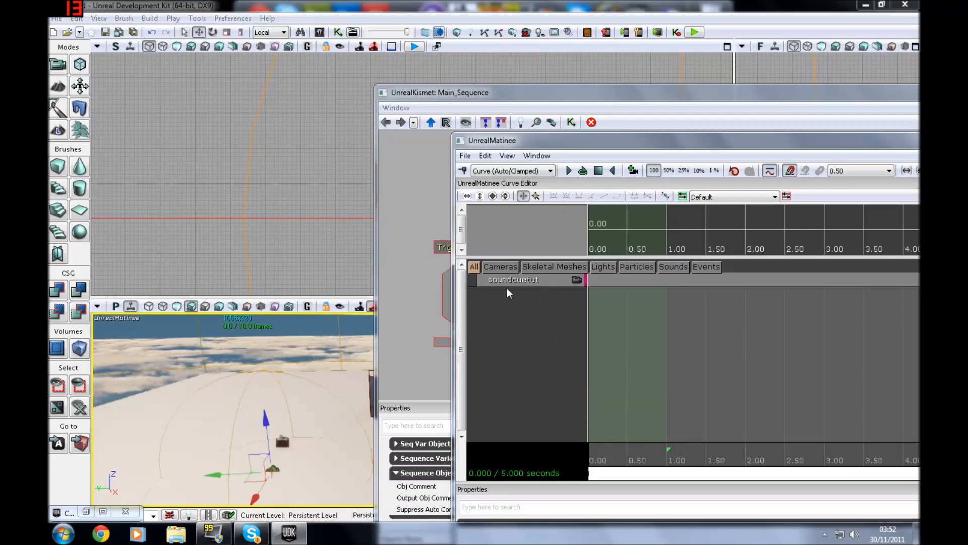
pyautogui.rightClick(512, 279)
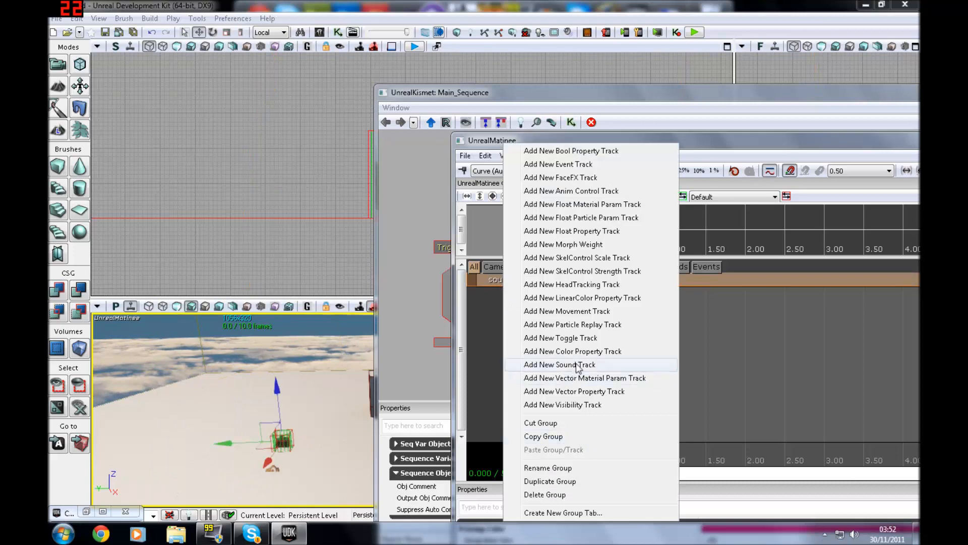
pyautogui.click(558, 364)
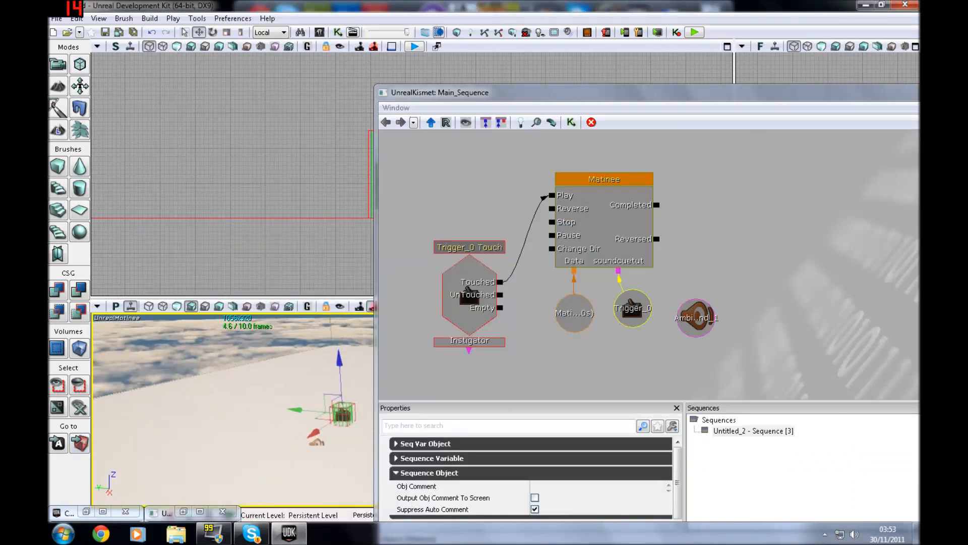
# Minimise Kismet, play-test the level in the editor letting Matinee close, then stop playing
pyautogui.click(695, 316)
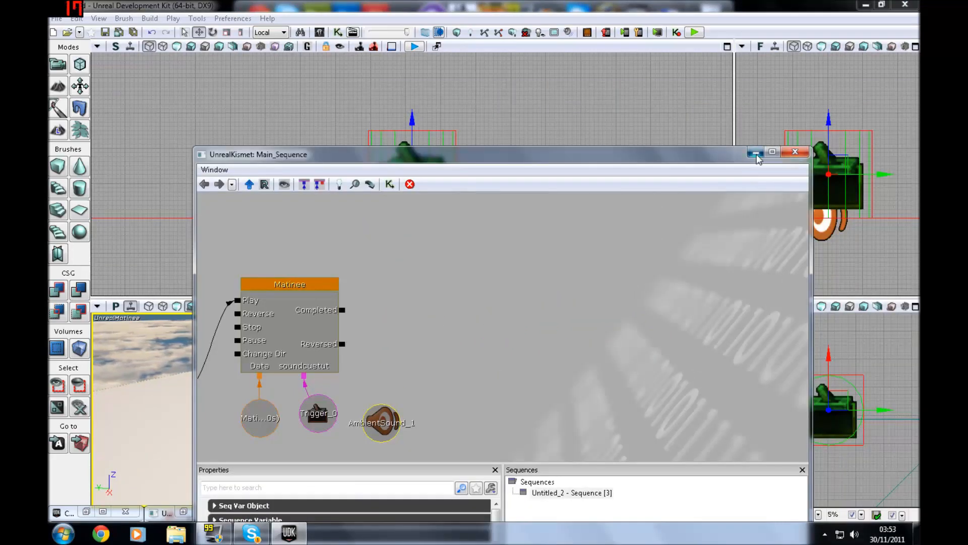
pyautogui.click(756, 152)
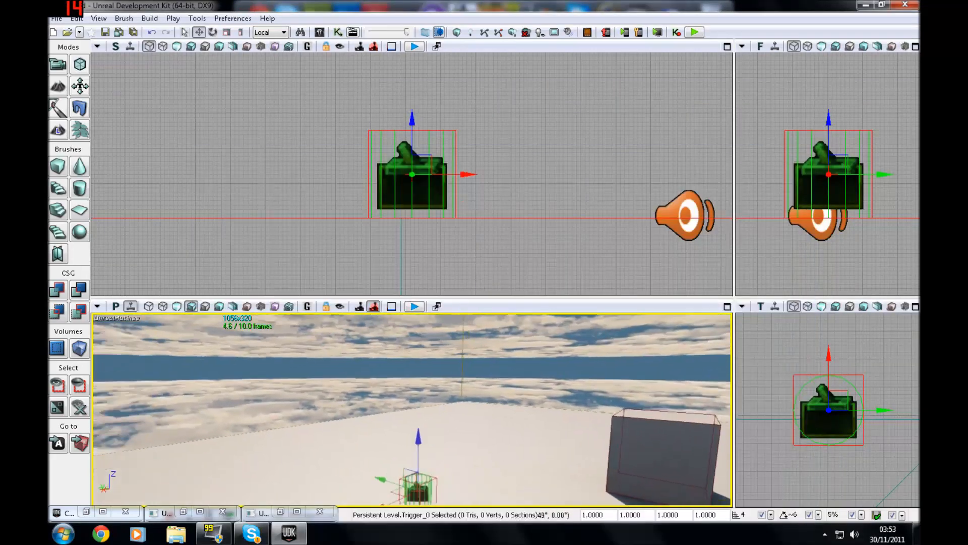
pyautogui.click(413, 306)
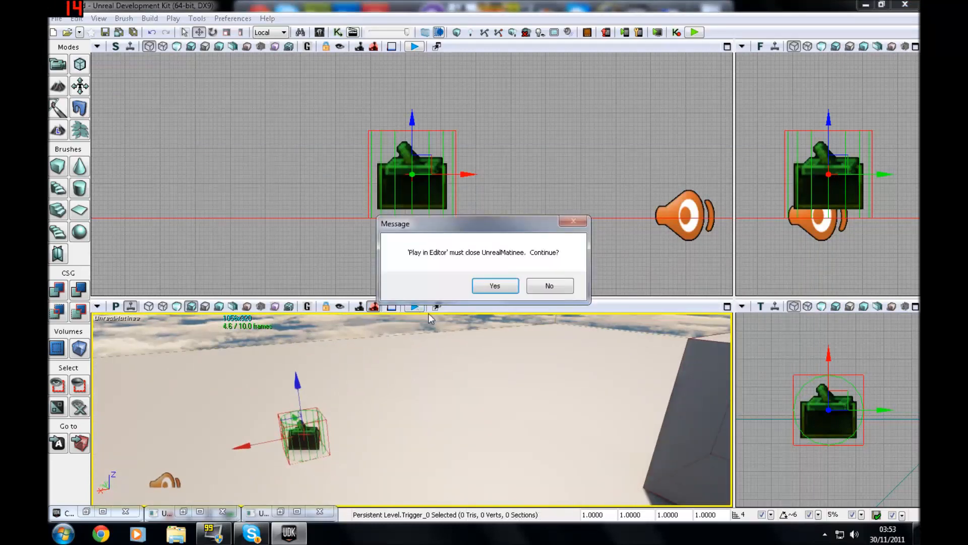
pyautogui.click(495, 286)
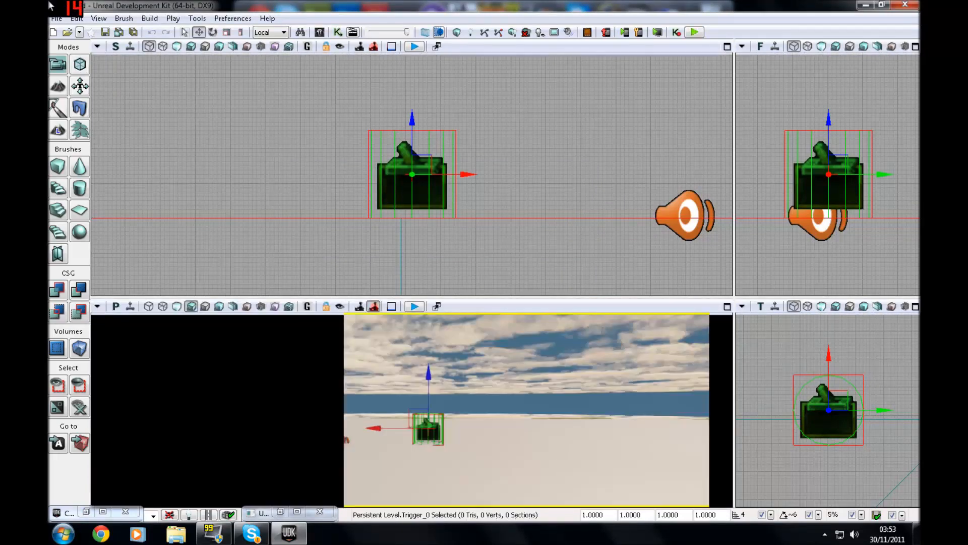
pyautogui.click(683, 215)
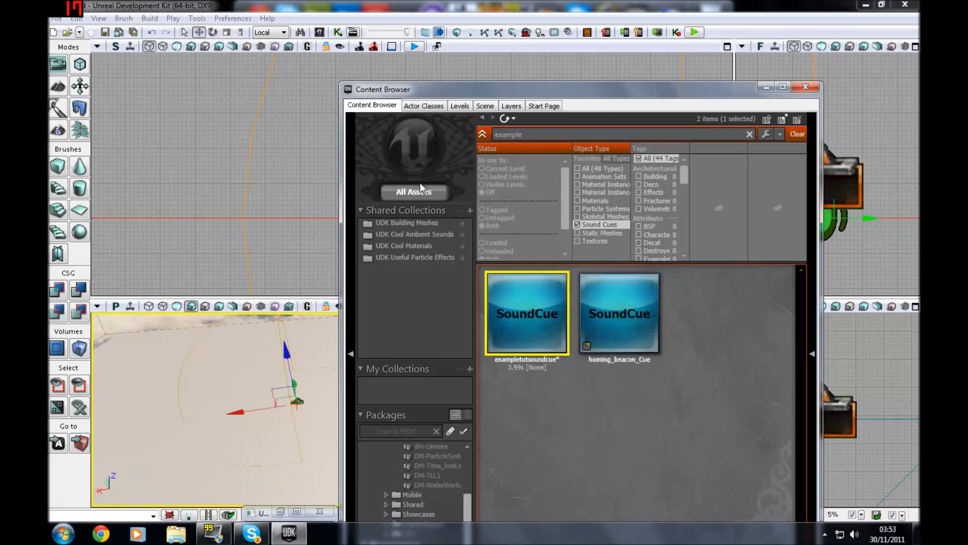
# Widen the Content Browser search to all asset types to reach the Exampletut wave
pyautogui.click(577, 169)
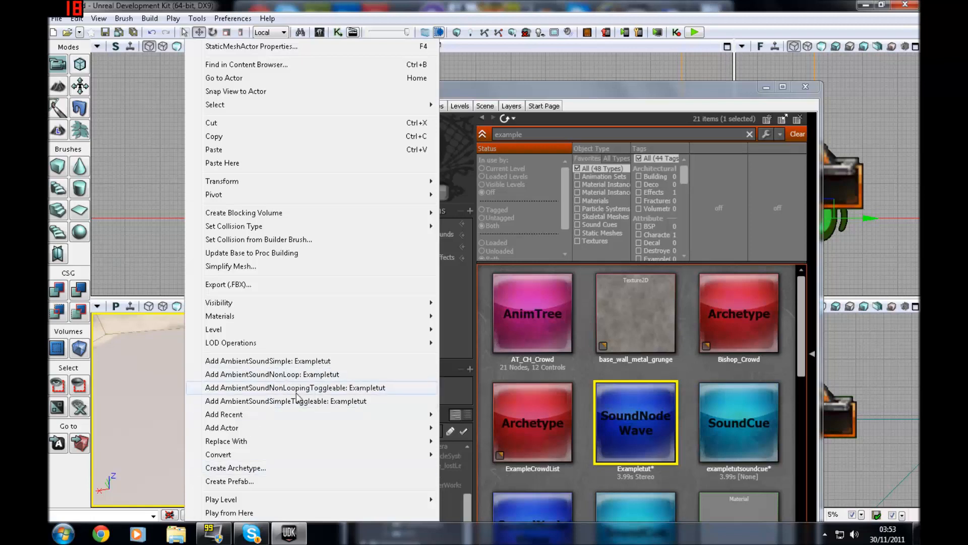
pyautogui.moveTo(302, 400)
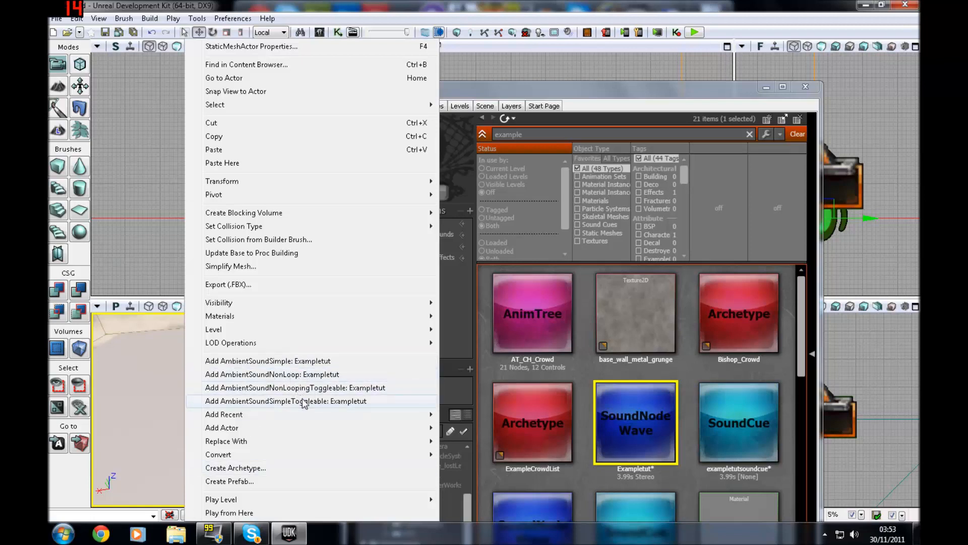
pyautogui.moveTo(293, 367)
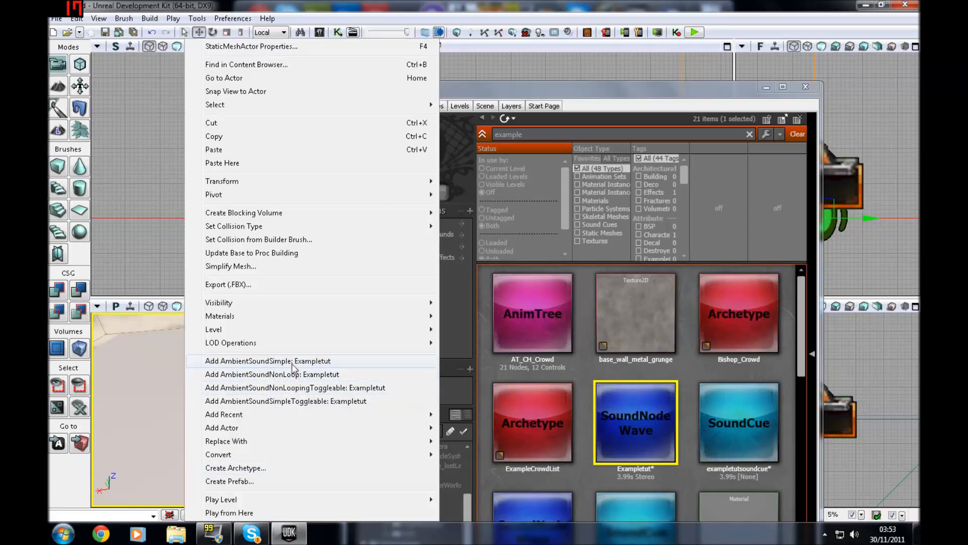
pyautogui.moveTo(271, 374)
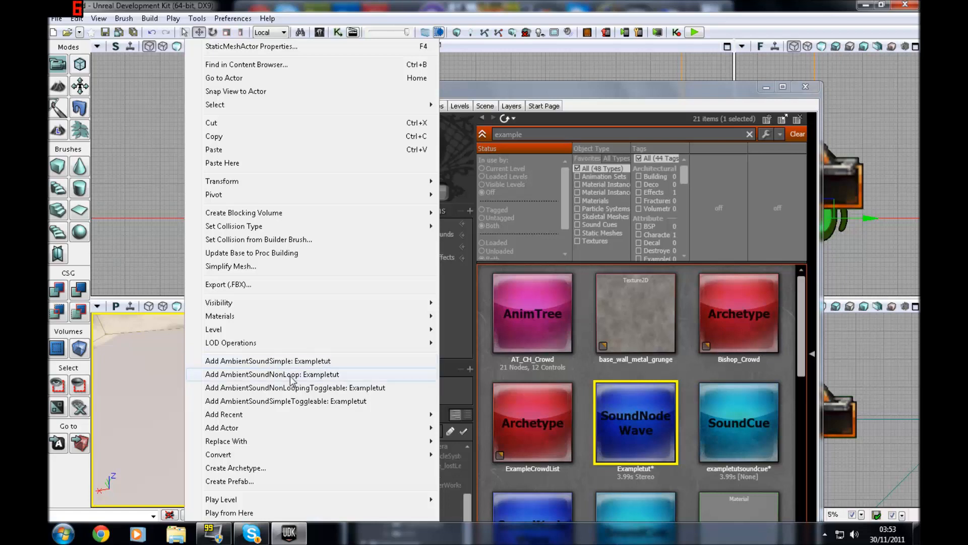
pyautogui.moveTo(301, 400)
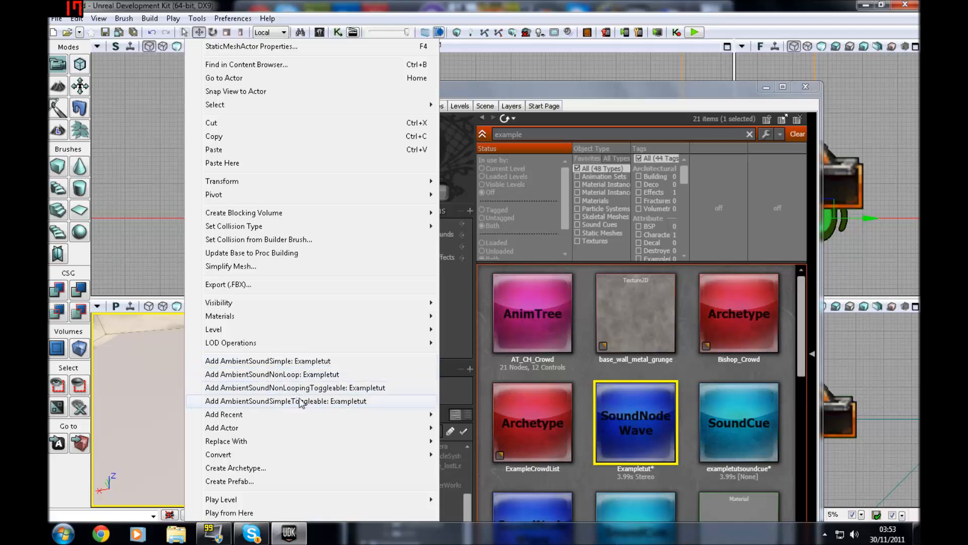
pyautogui.moveTo(311, 387)
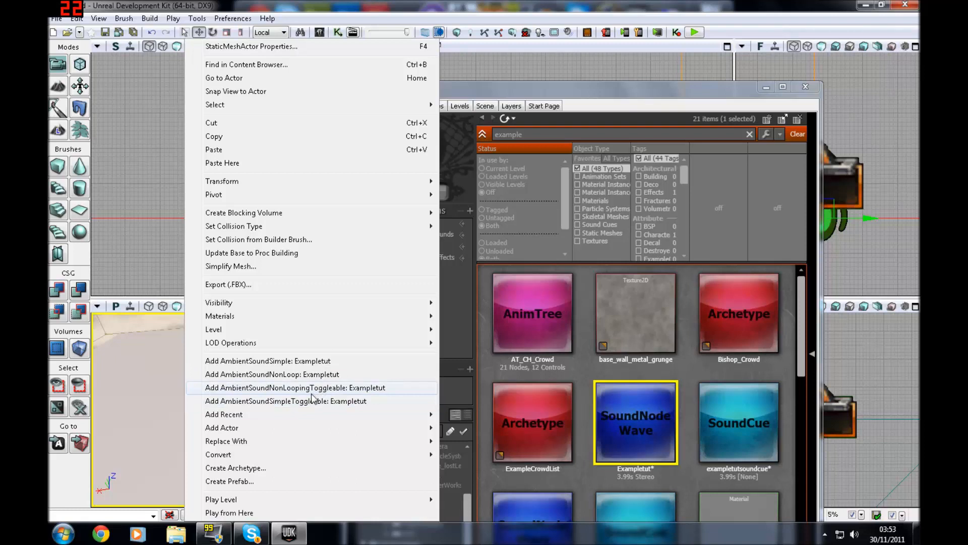
pyautogui.moveTo(354, 400)
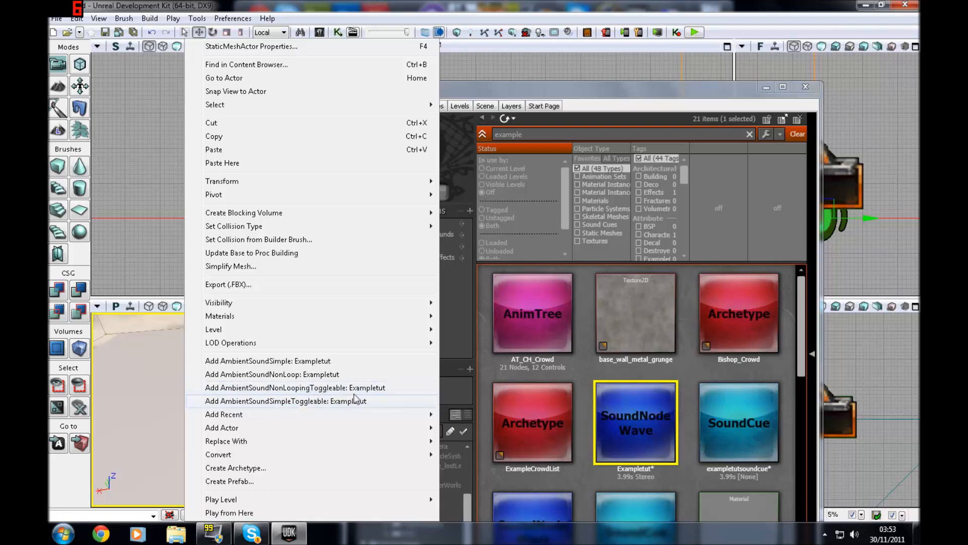
pyautogui.moveTo(780, 93)
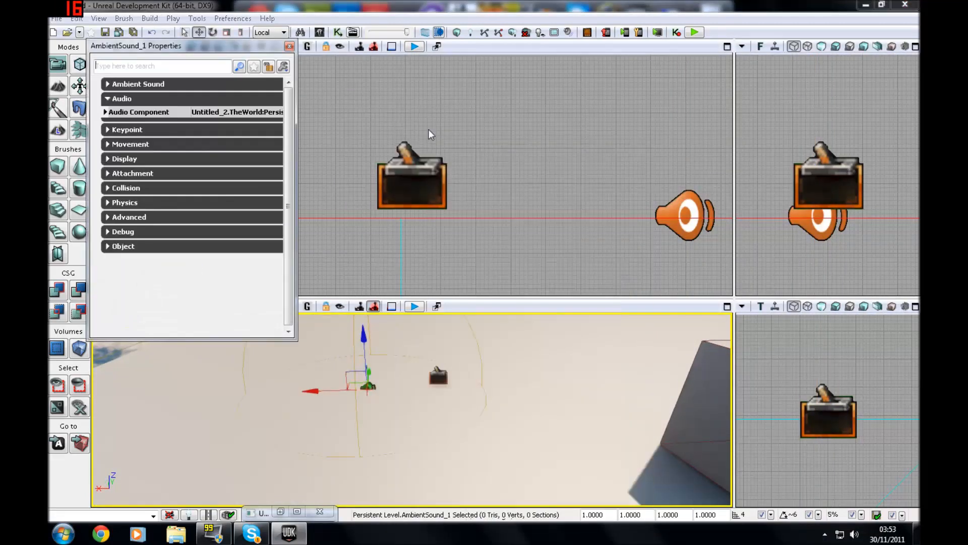
# Close AmbientSound_1's properties and select the trigger actor in the perspective viewport
pyautogui.click(138, 84)
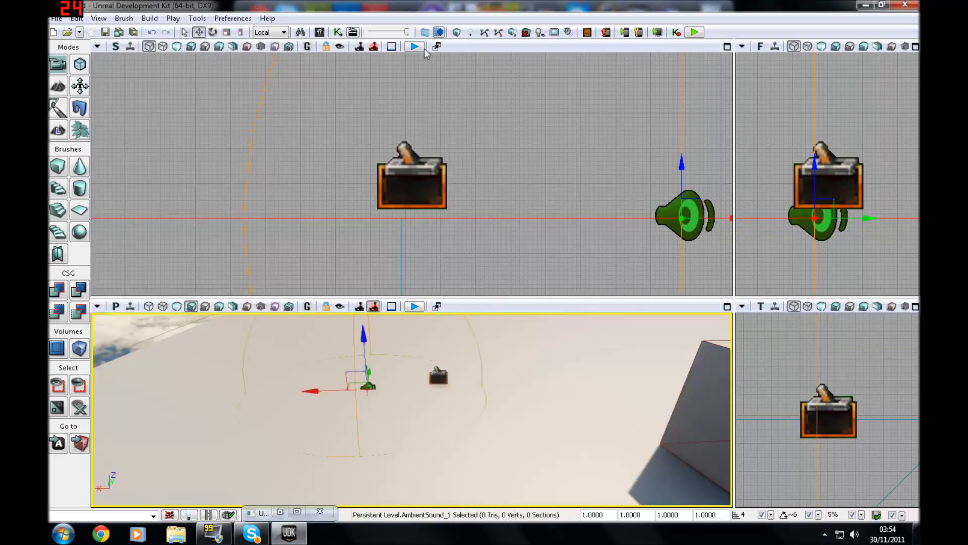
pyautogui.click(413, 46)
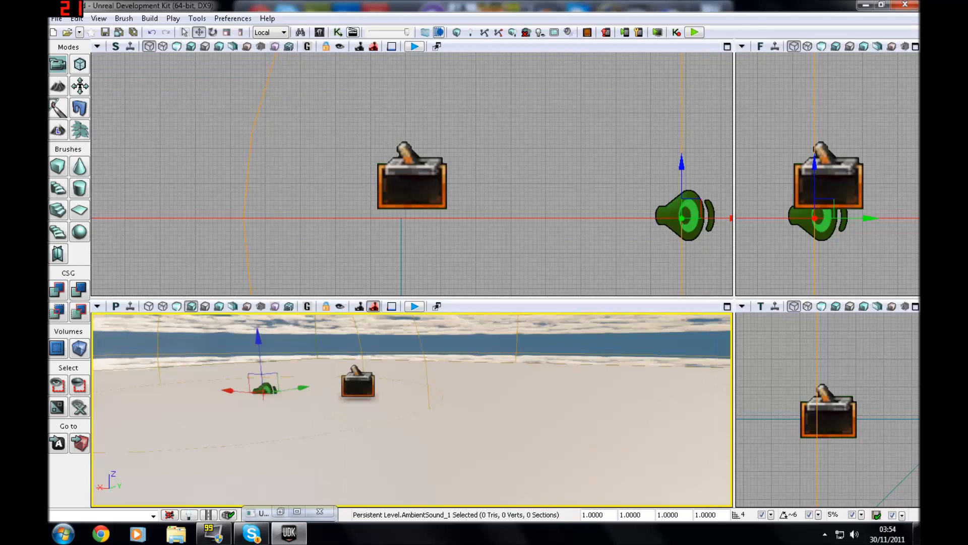
pyautogui.click(412, 180)
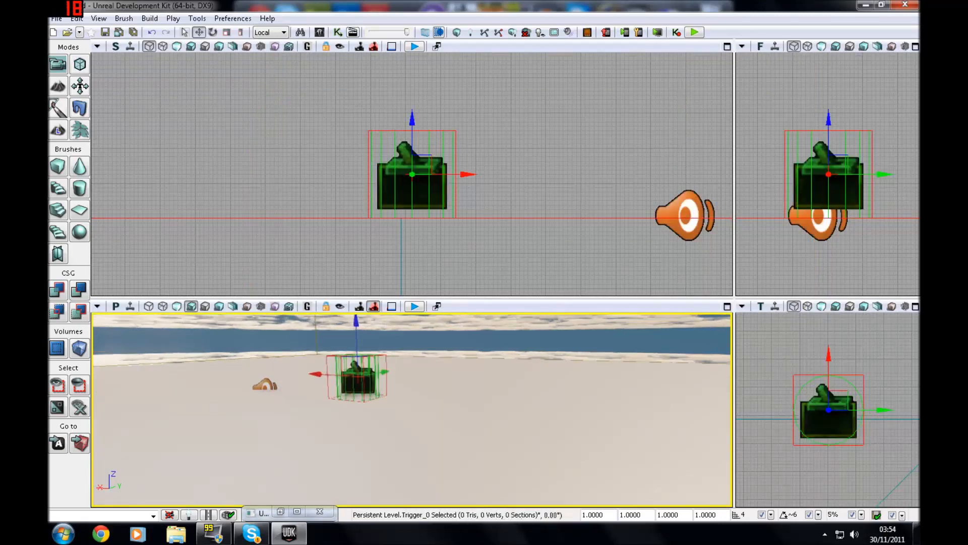